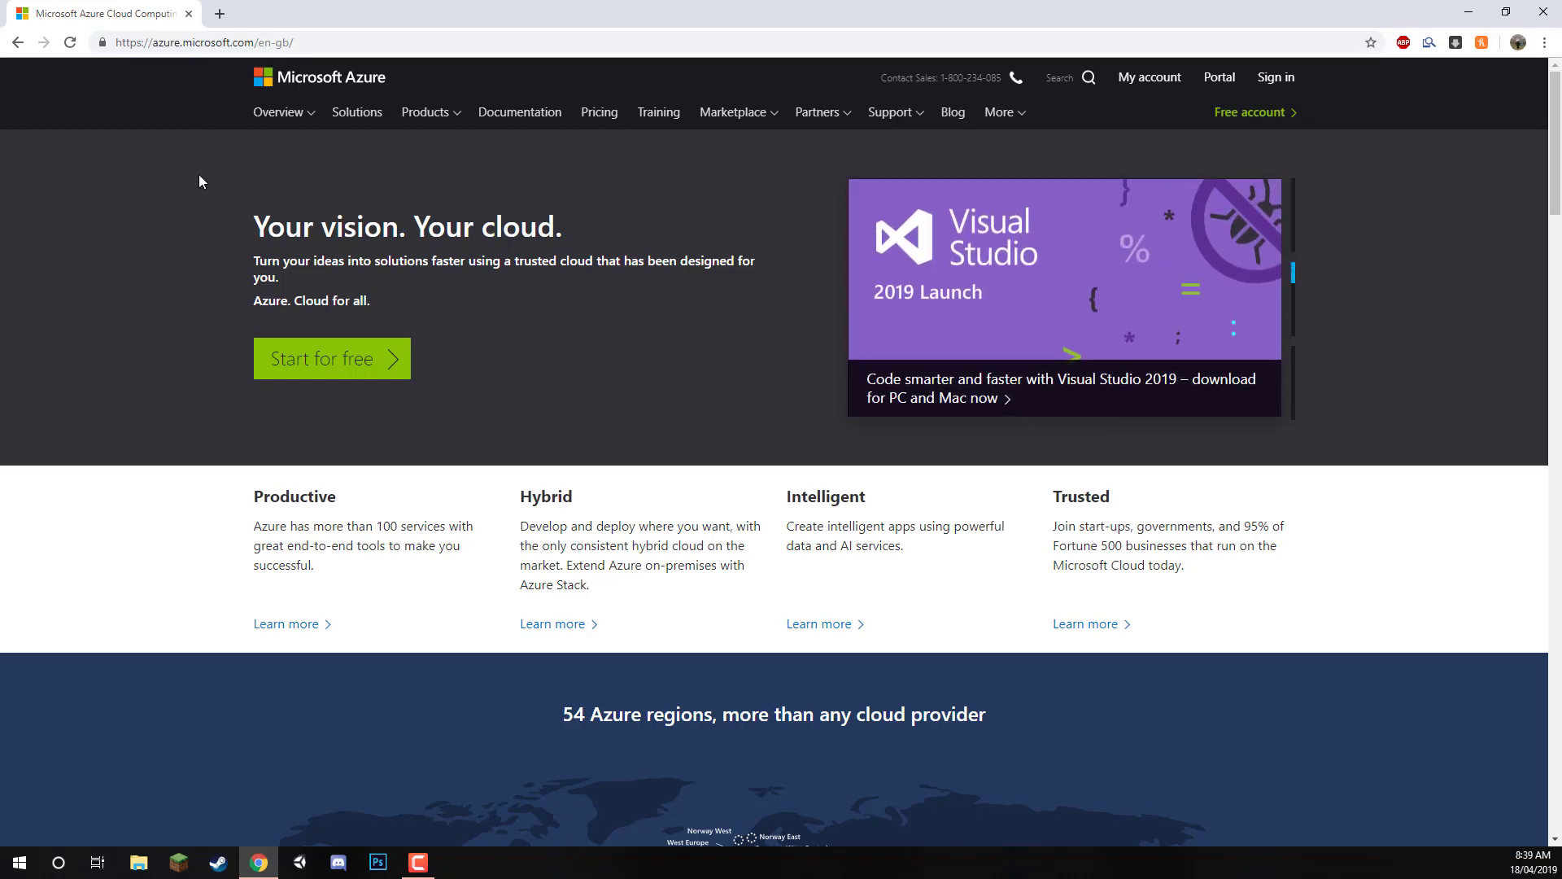
pyautogui.moveTo(716, 404)
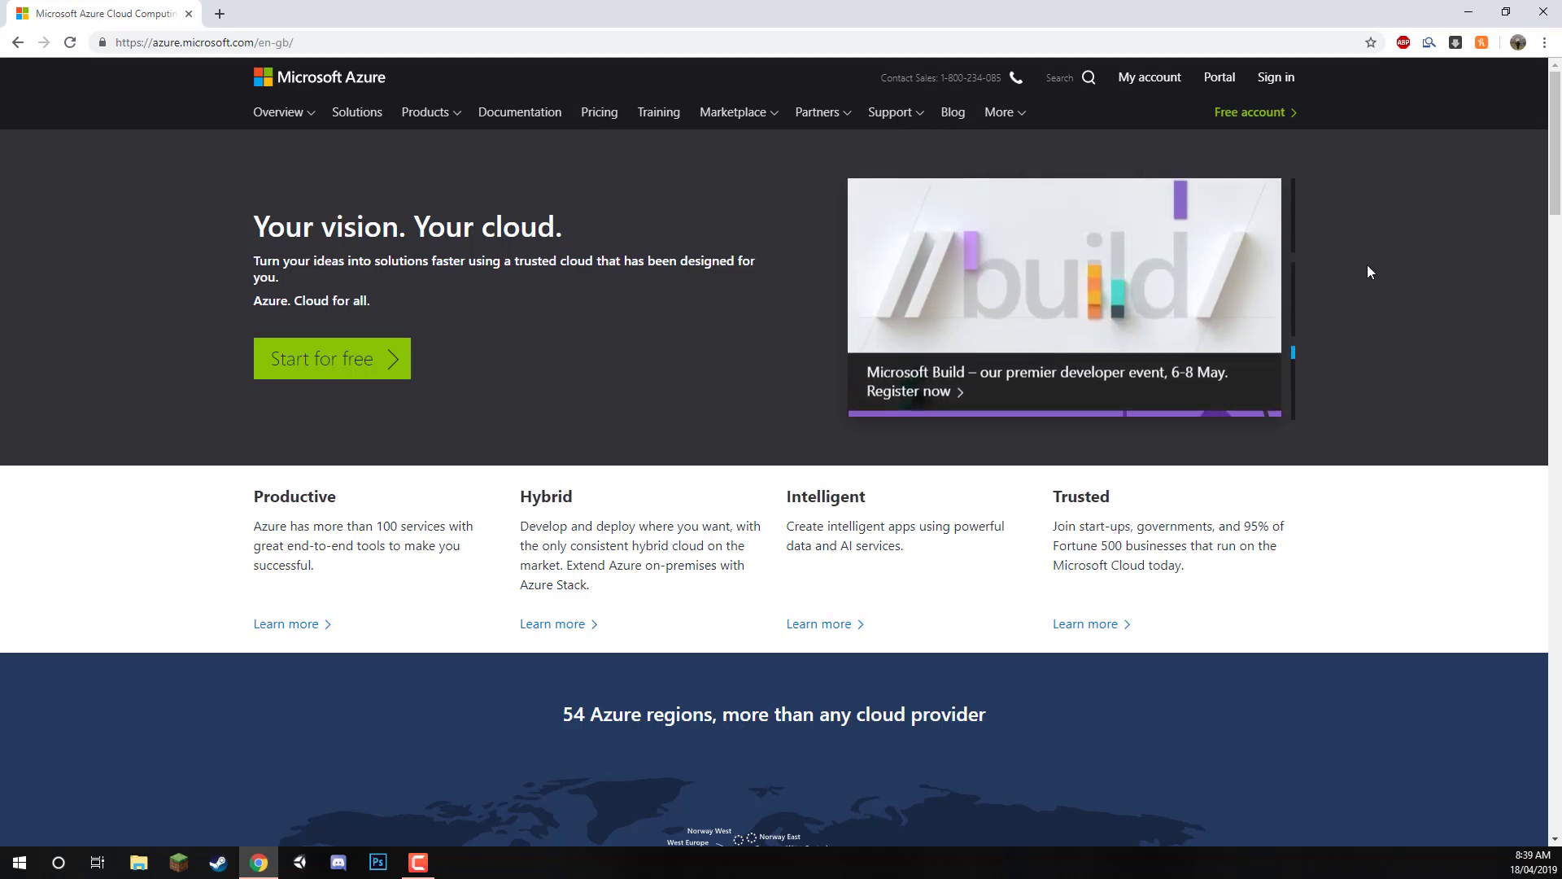
# - Start signing in from the Sign in link on azure.microsoft.com
pyautogui.click(1274, 76)
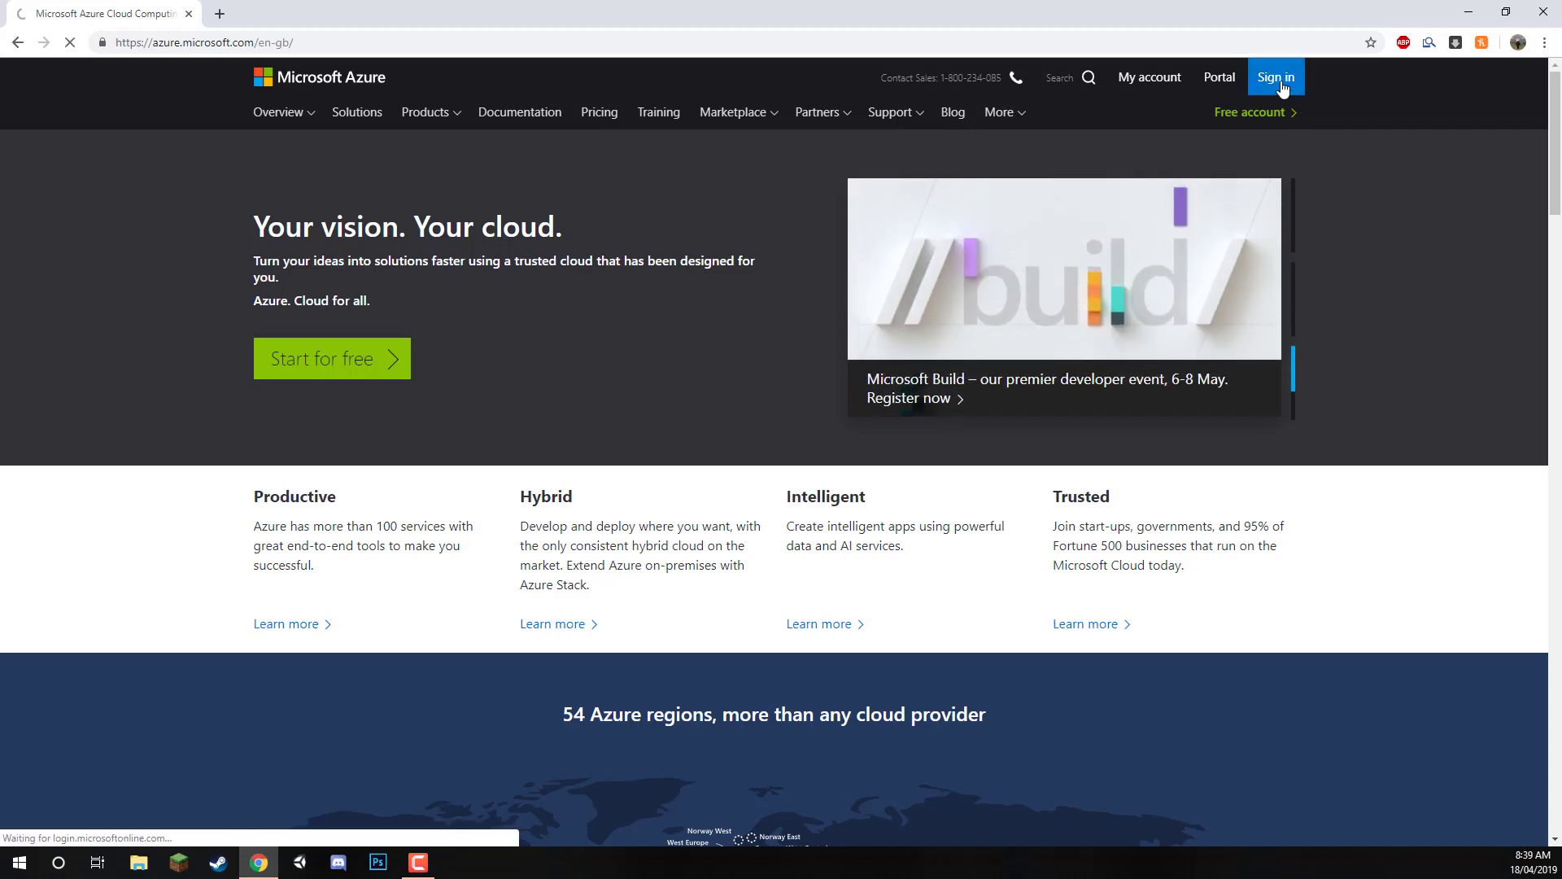
# - Sign in by picking the previously used Microsoft account tile
pyautogui.click(1275, 77)
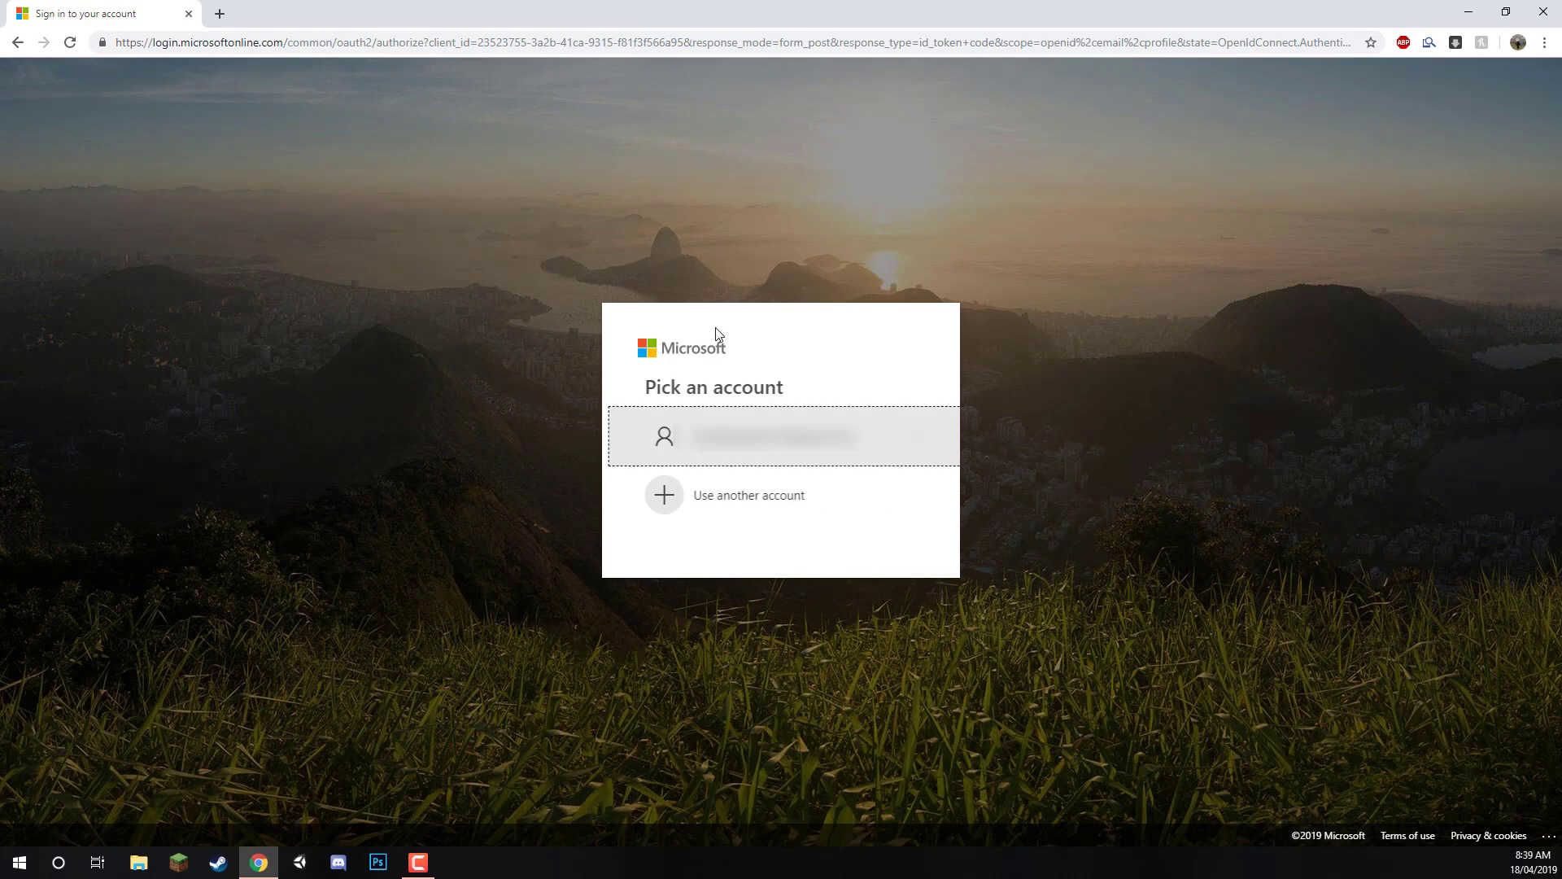
pyautogui.moveTo(572, 580)
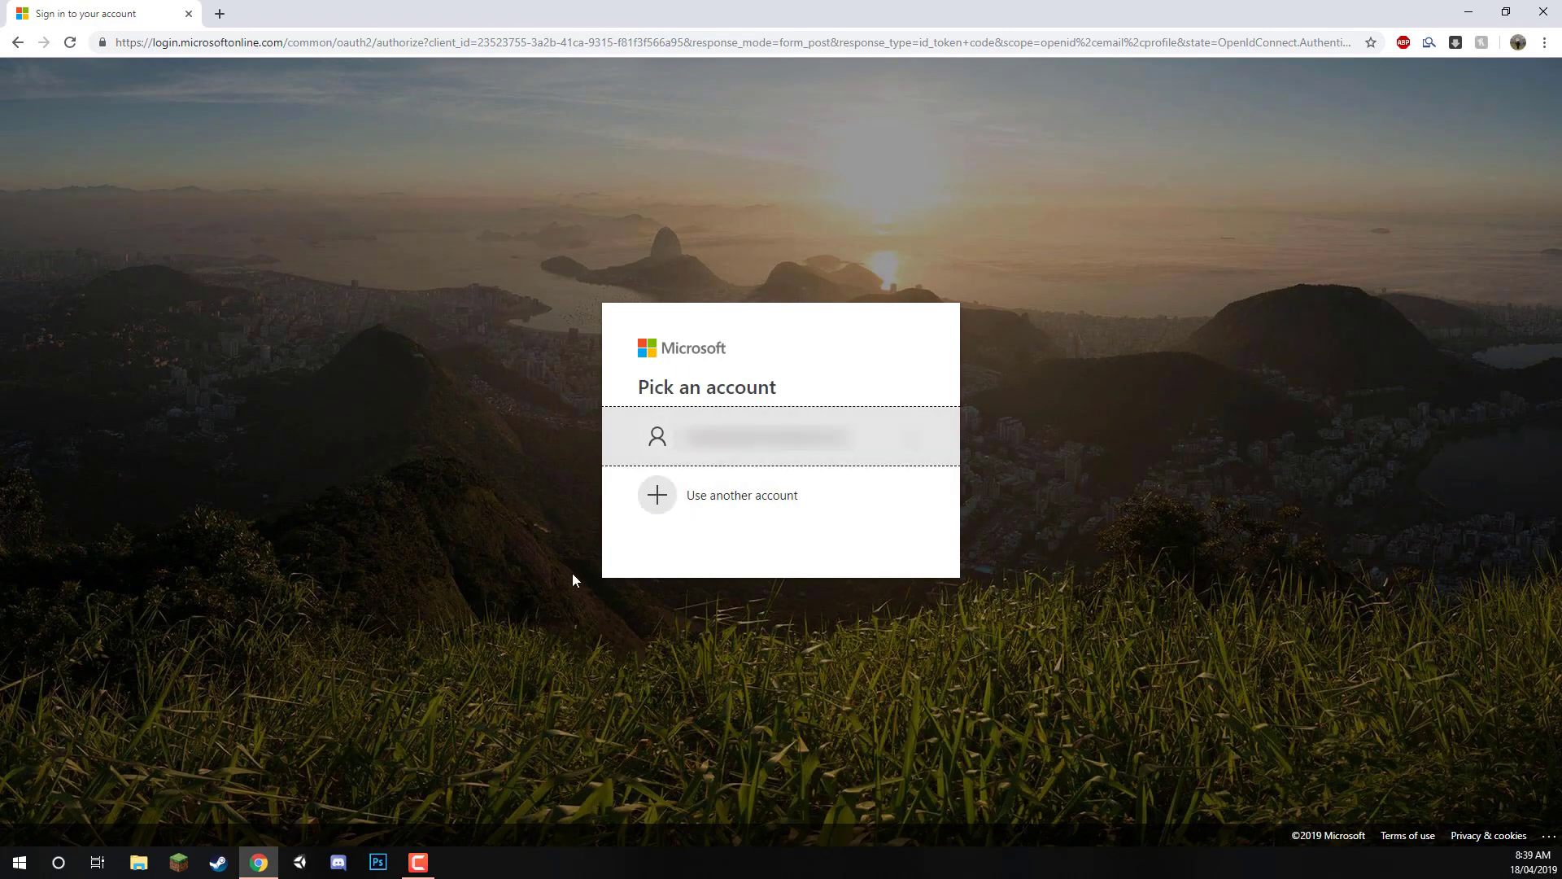
pyautogui.moveTo(536, 608)
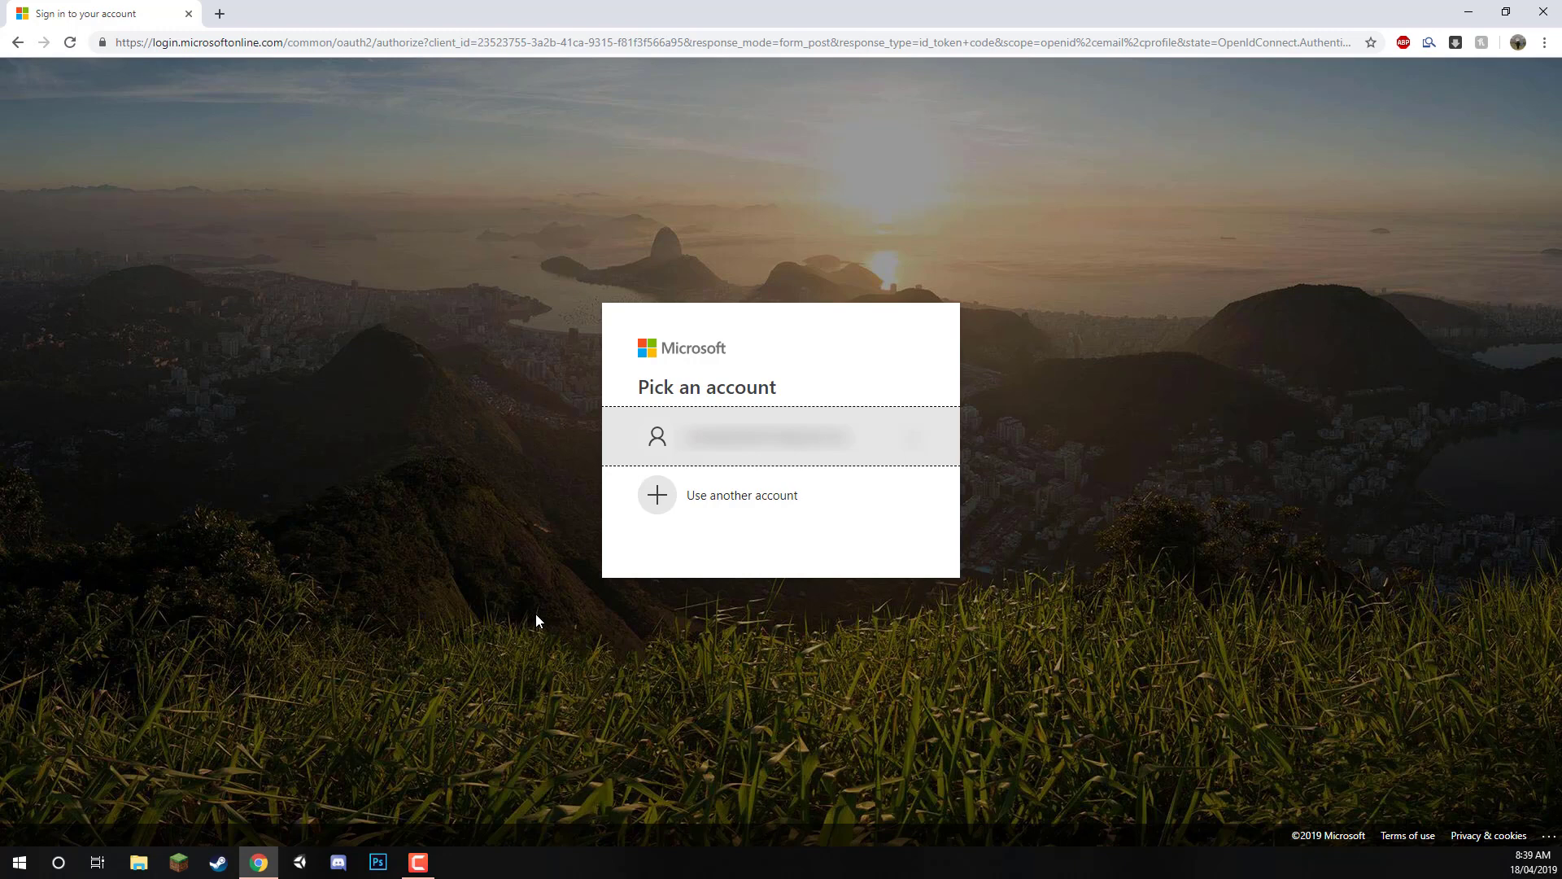
pyautogui.moveTo(617, 685)
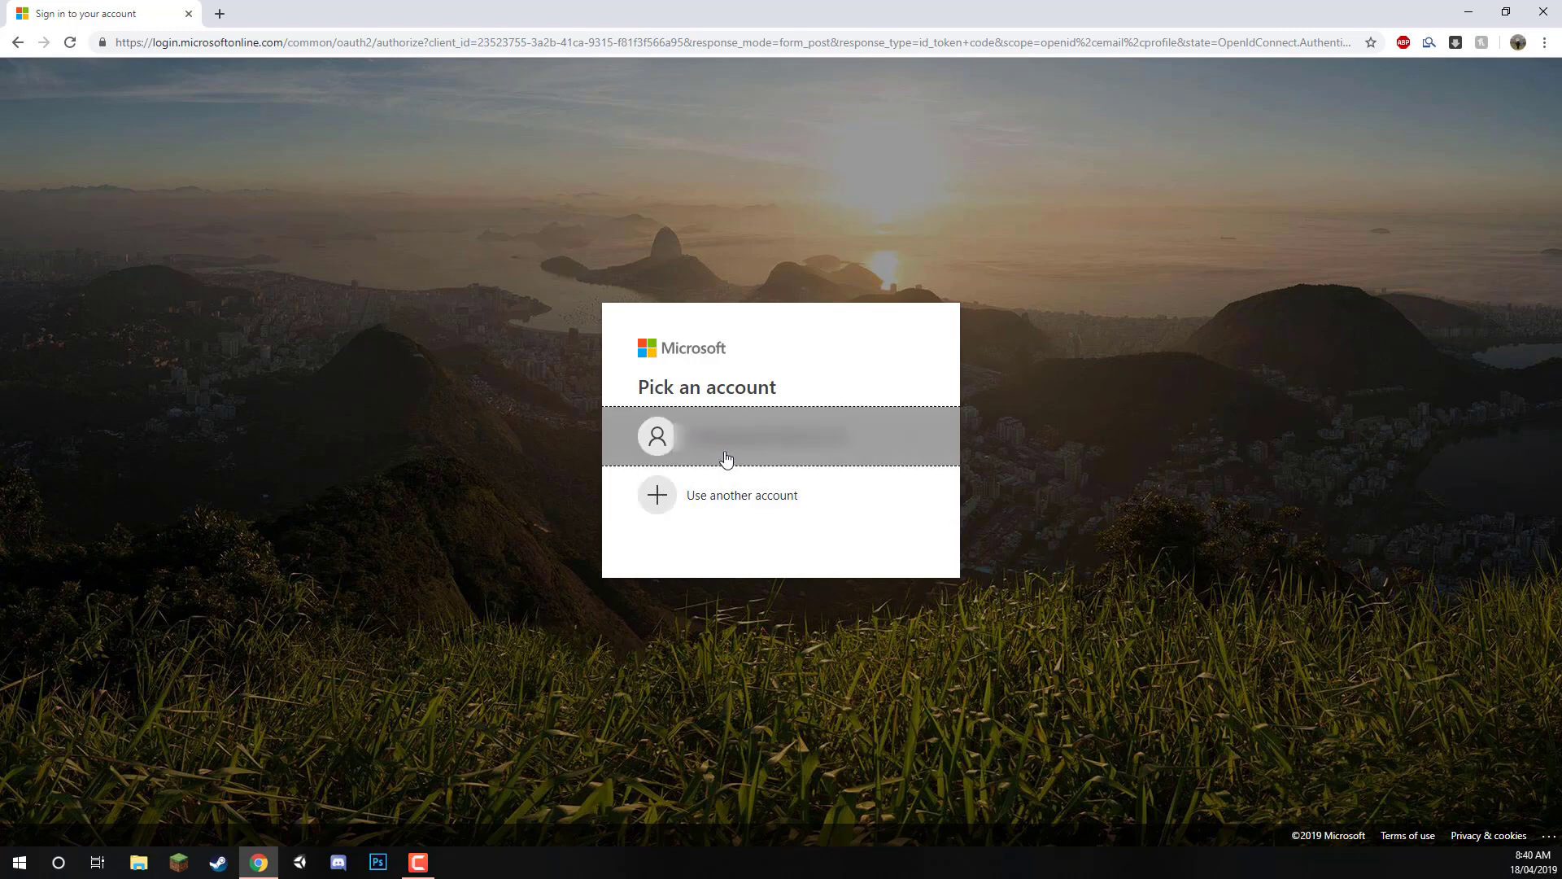
pyautogui.click(728, 436)
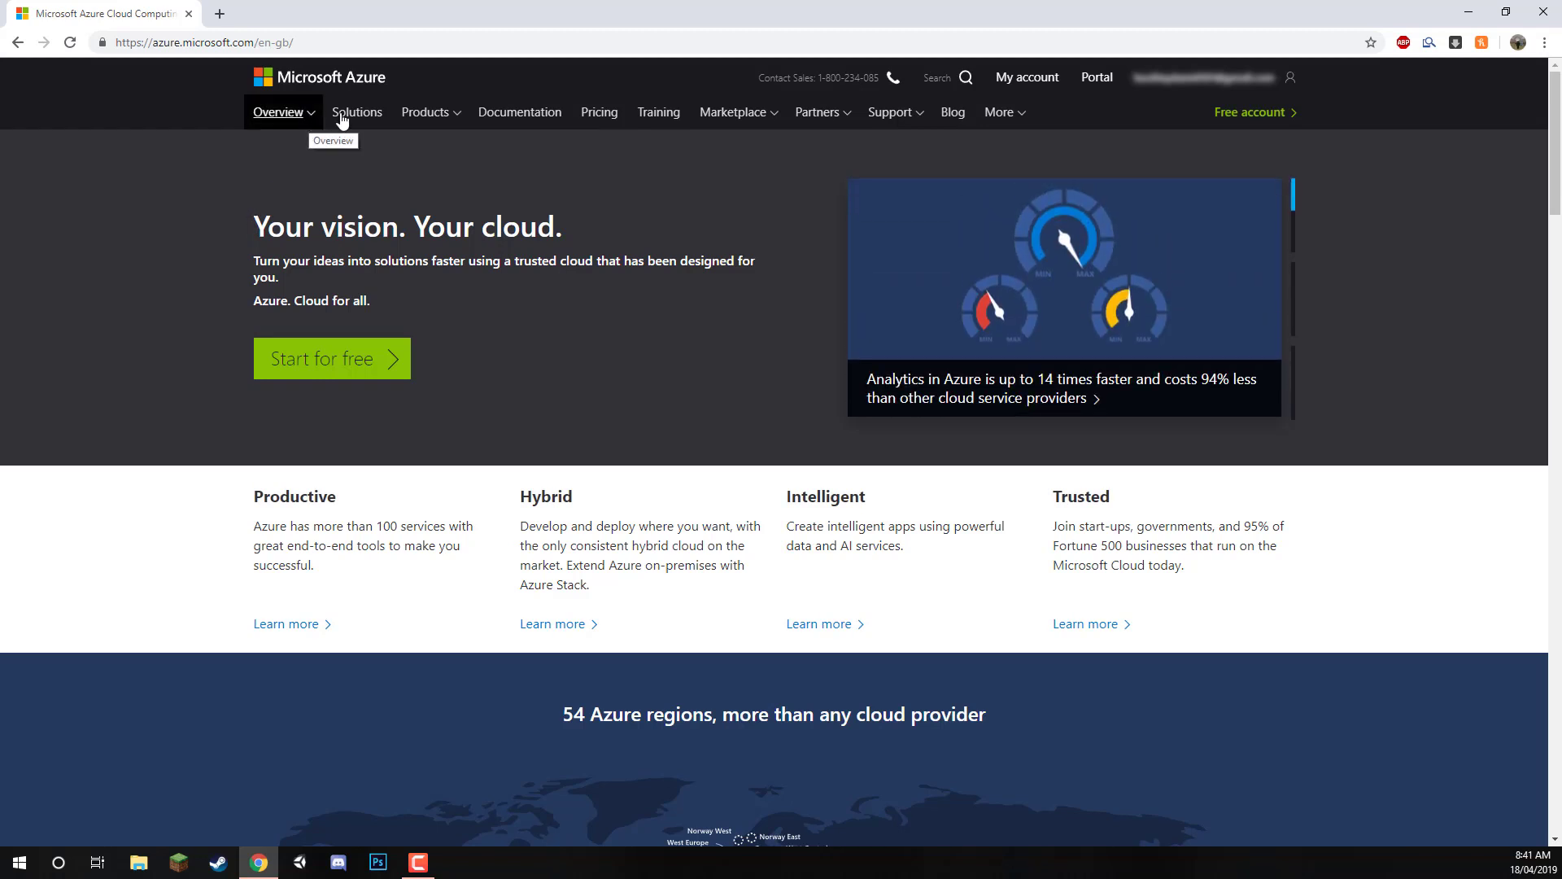
# - Open the Products menu on the Azure site
pyautogui.click(425, 112)
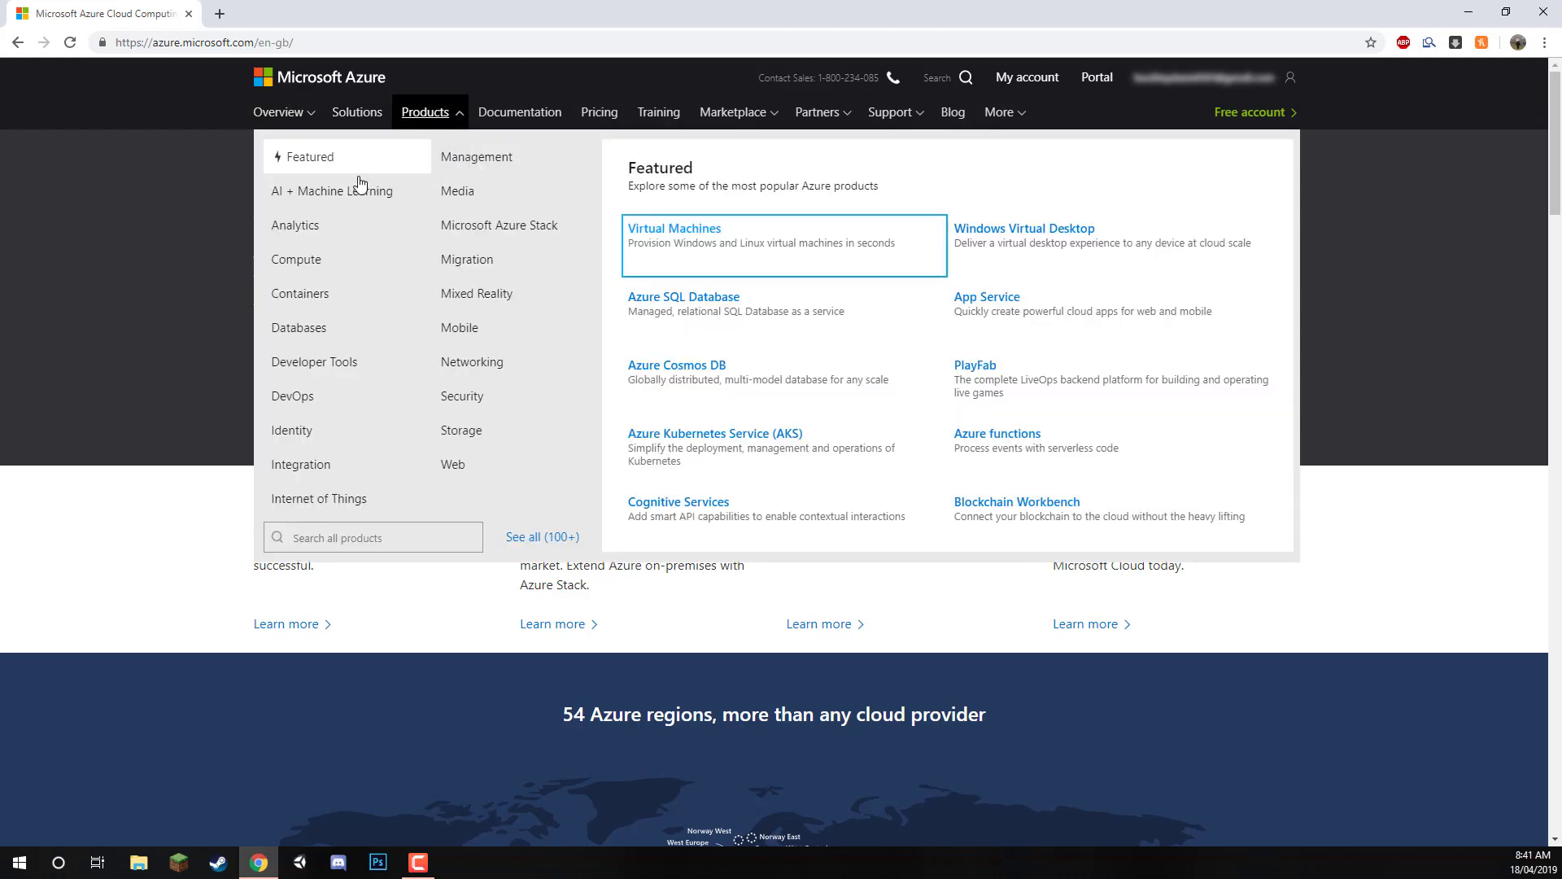
pyautogui.moveTo(478, 282)
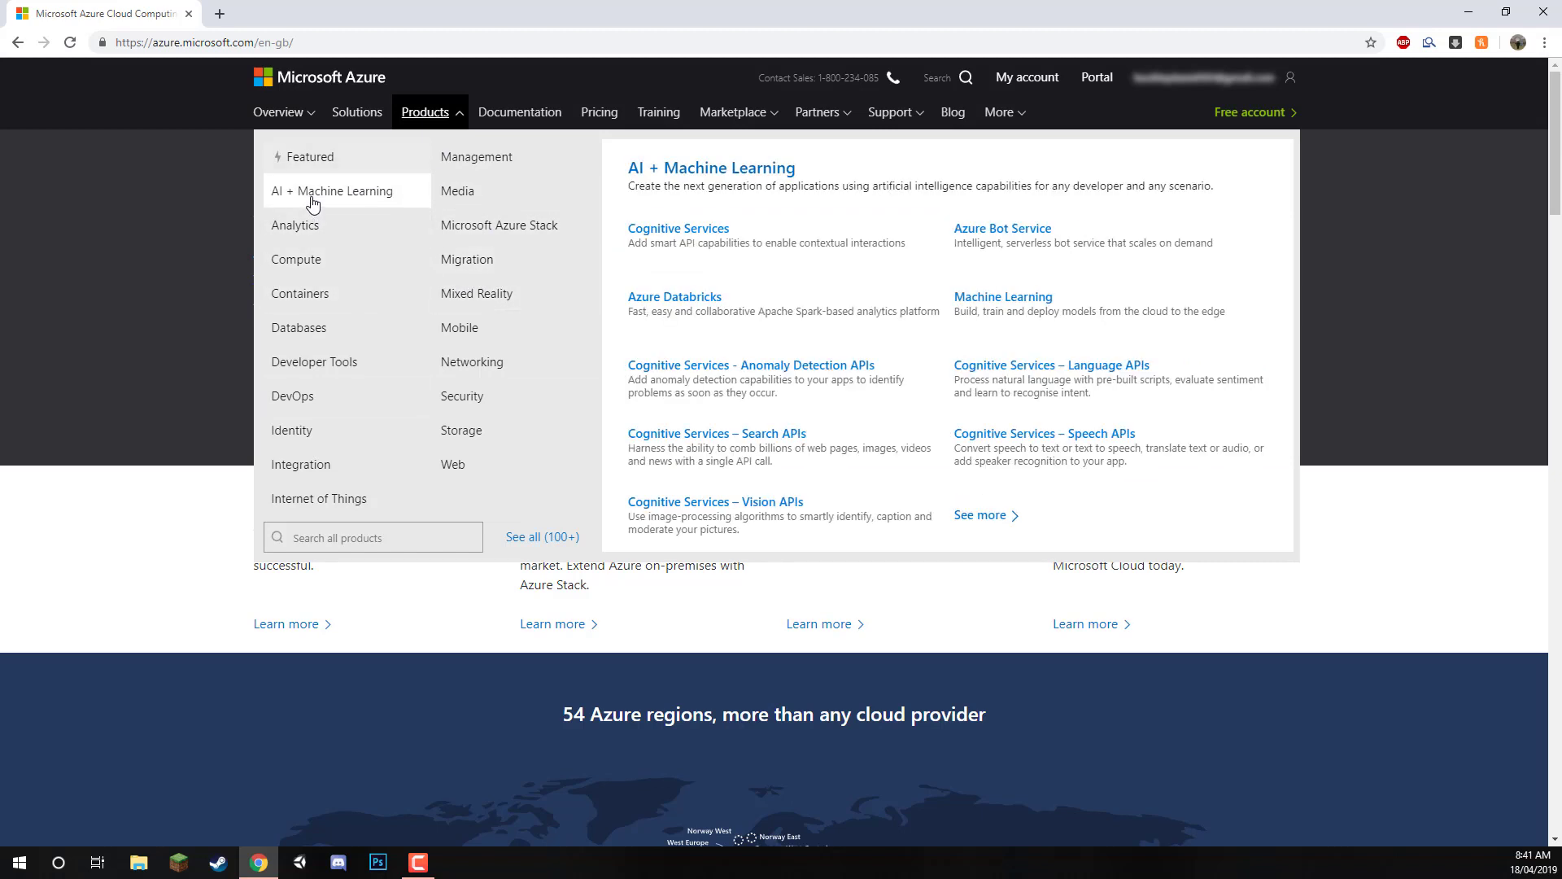
pyautogui.moveTo(702, 242)
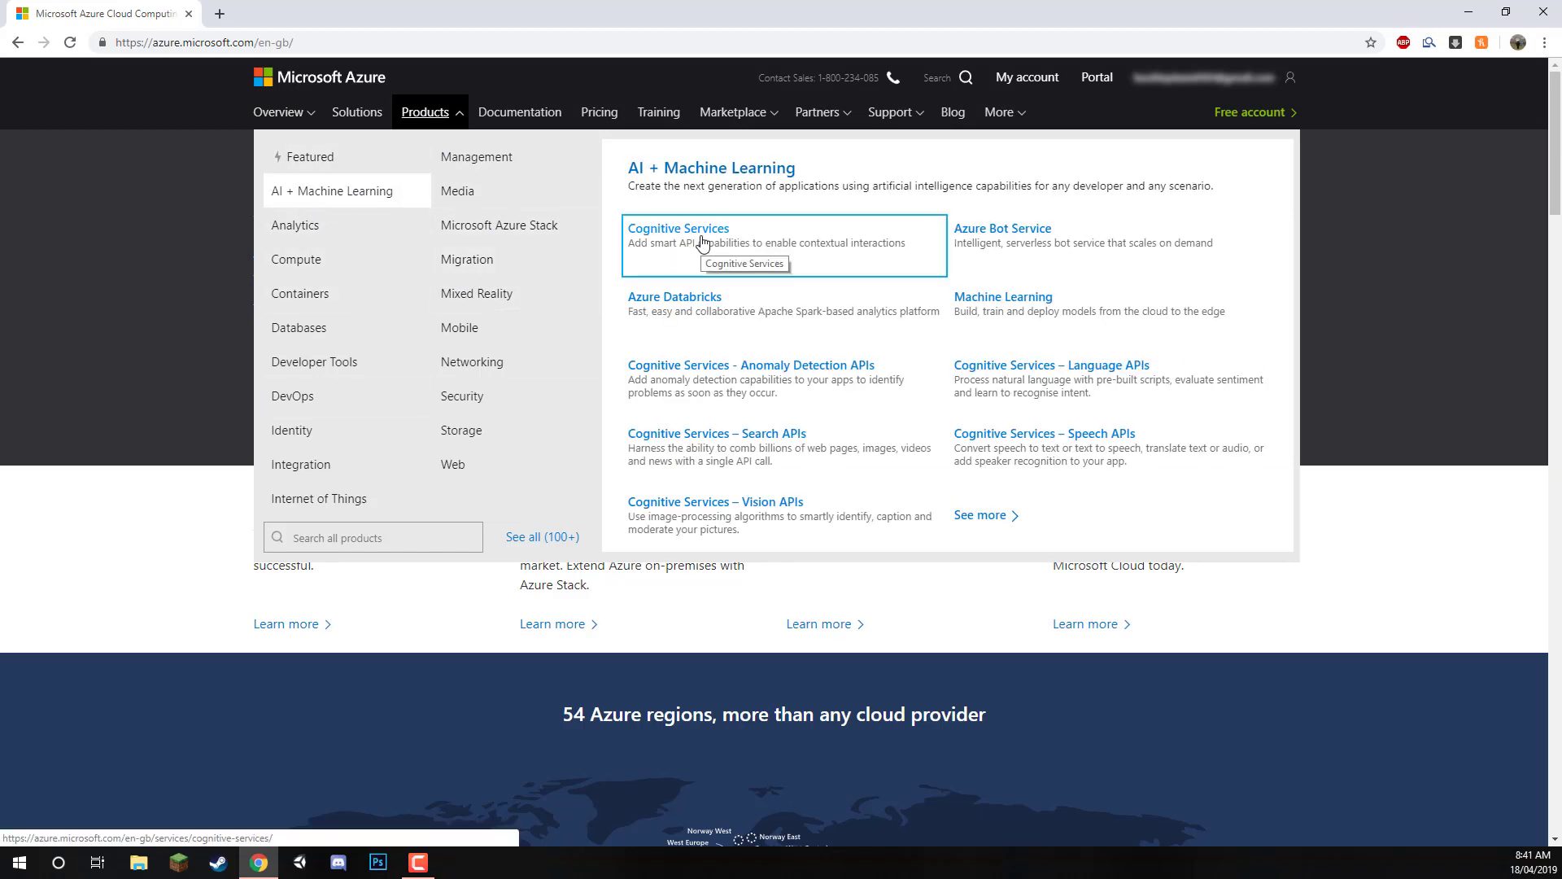
# - Open the Cognitive Services product page, browse it, and return to the top
pyautogui.click(677, 227)
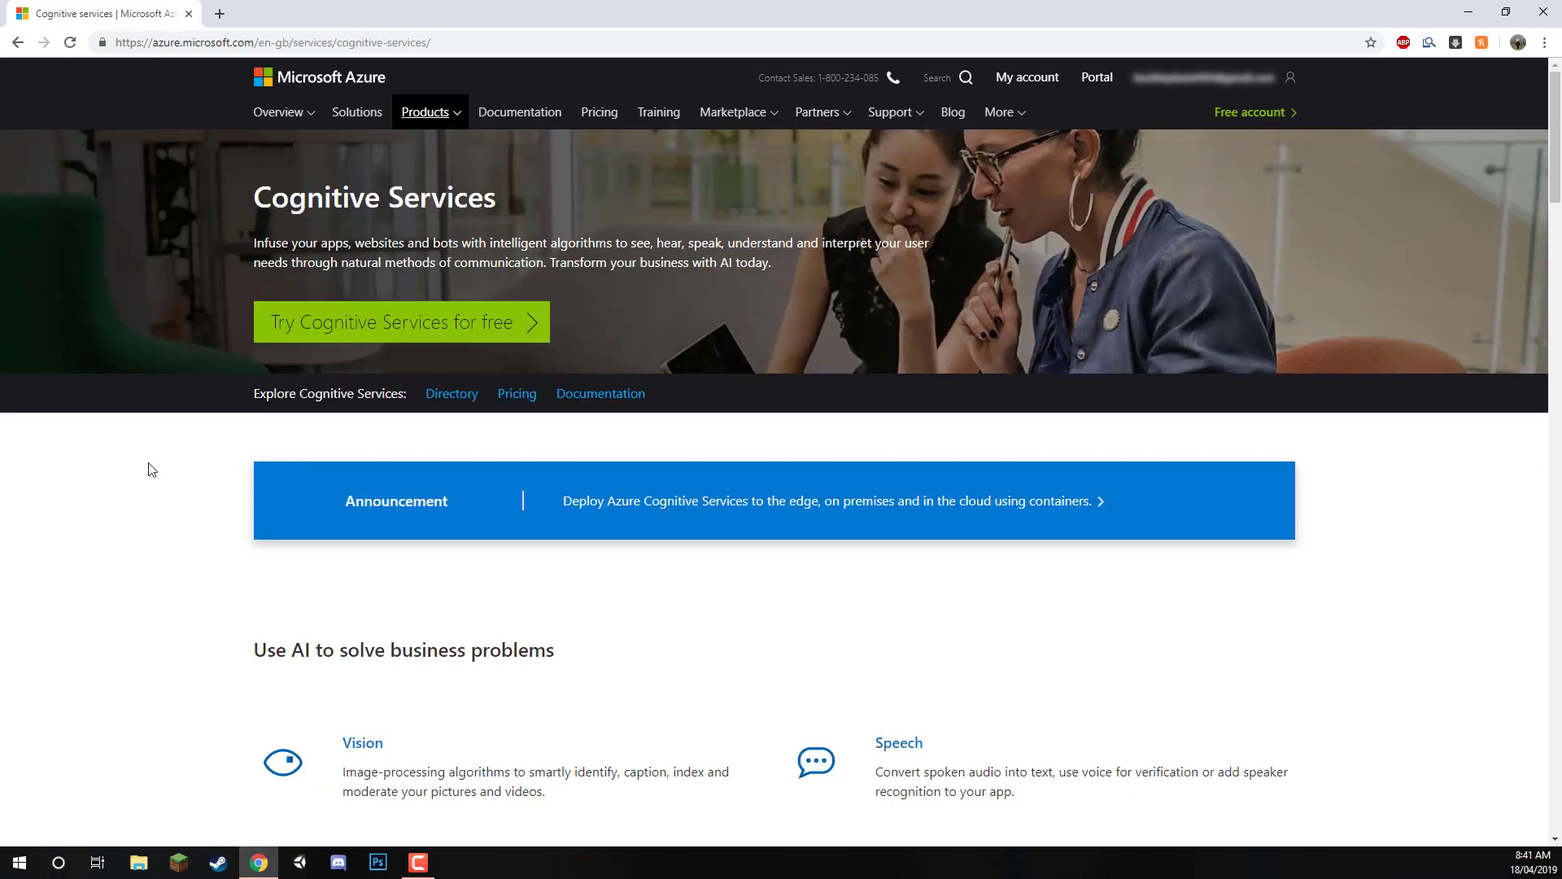
pyautogui.scroll(-3)
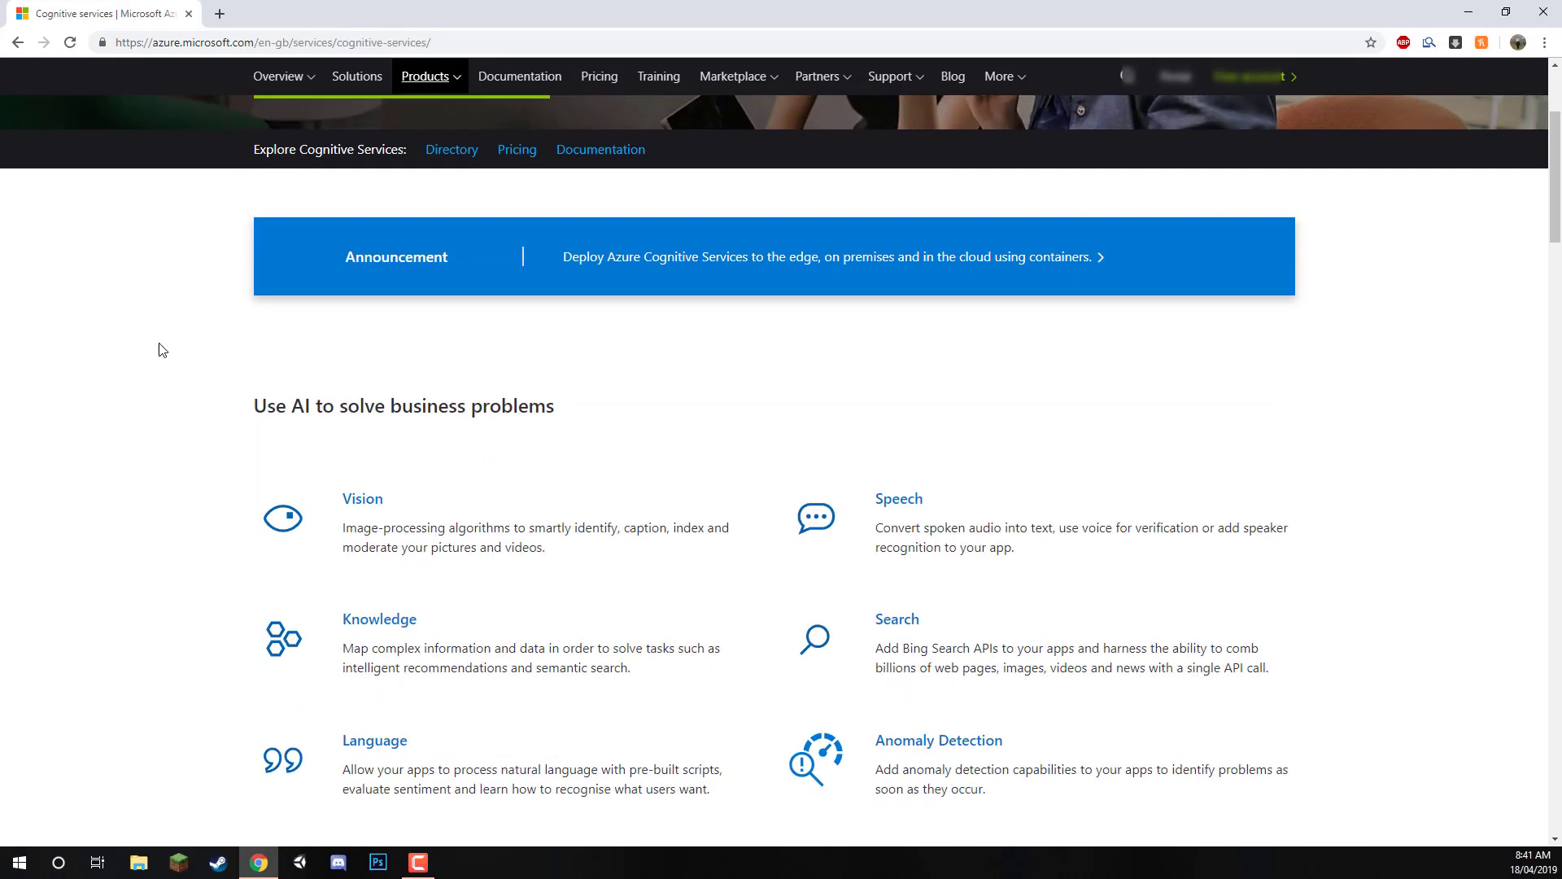
pyautogui.moveTo(147, 354)
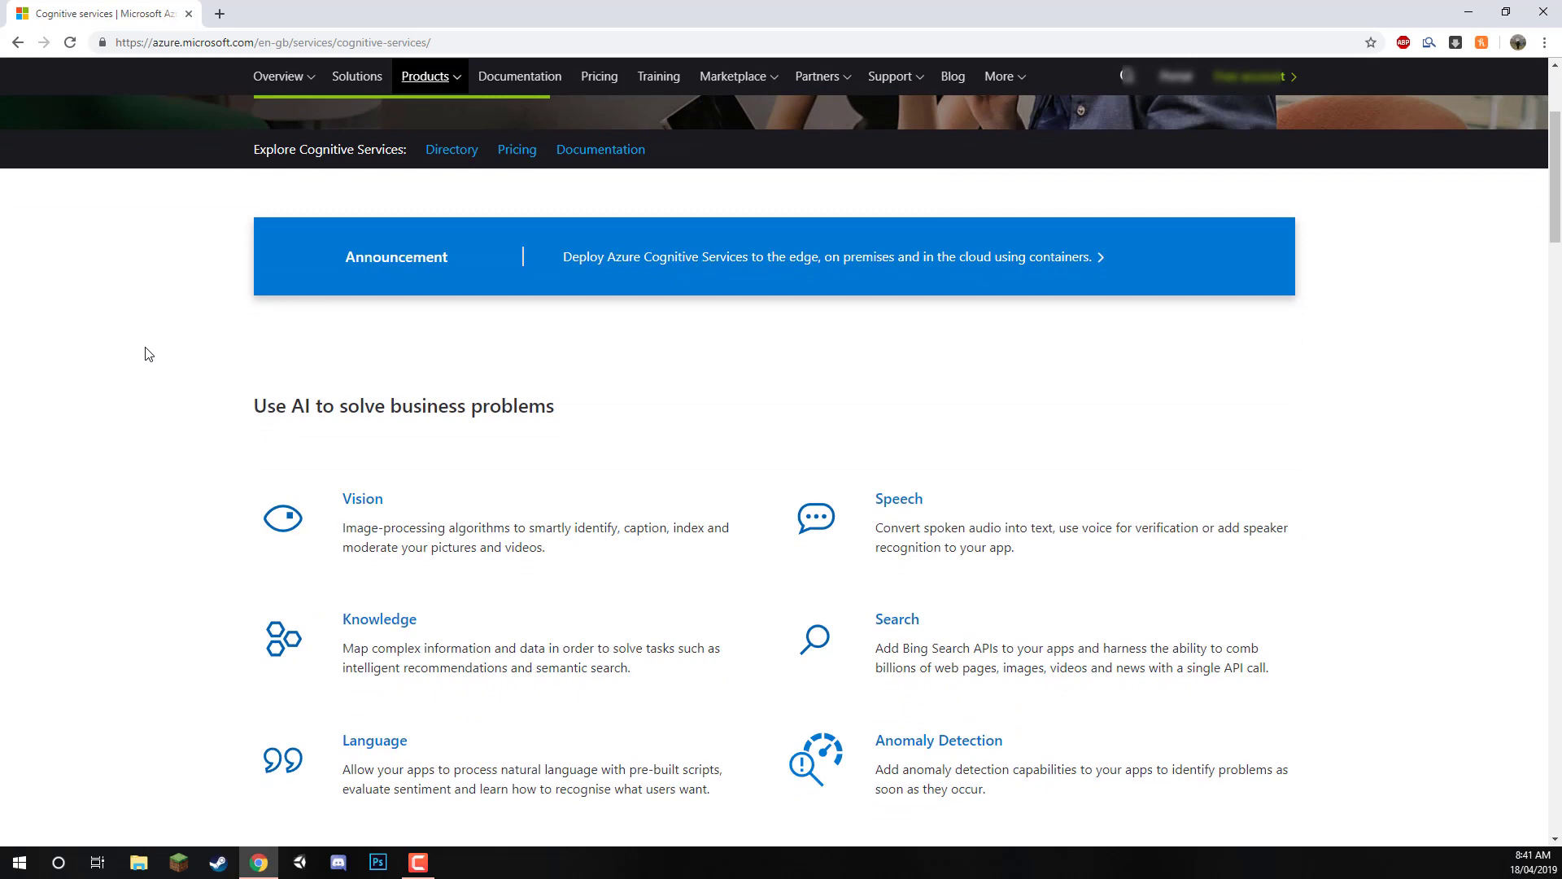
pyautogui.moveTo(168, 350)
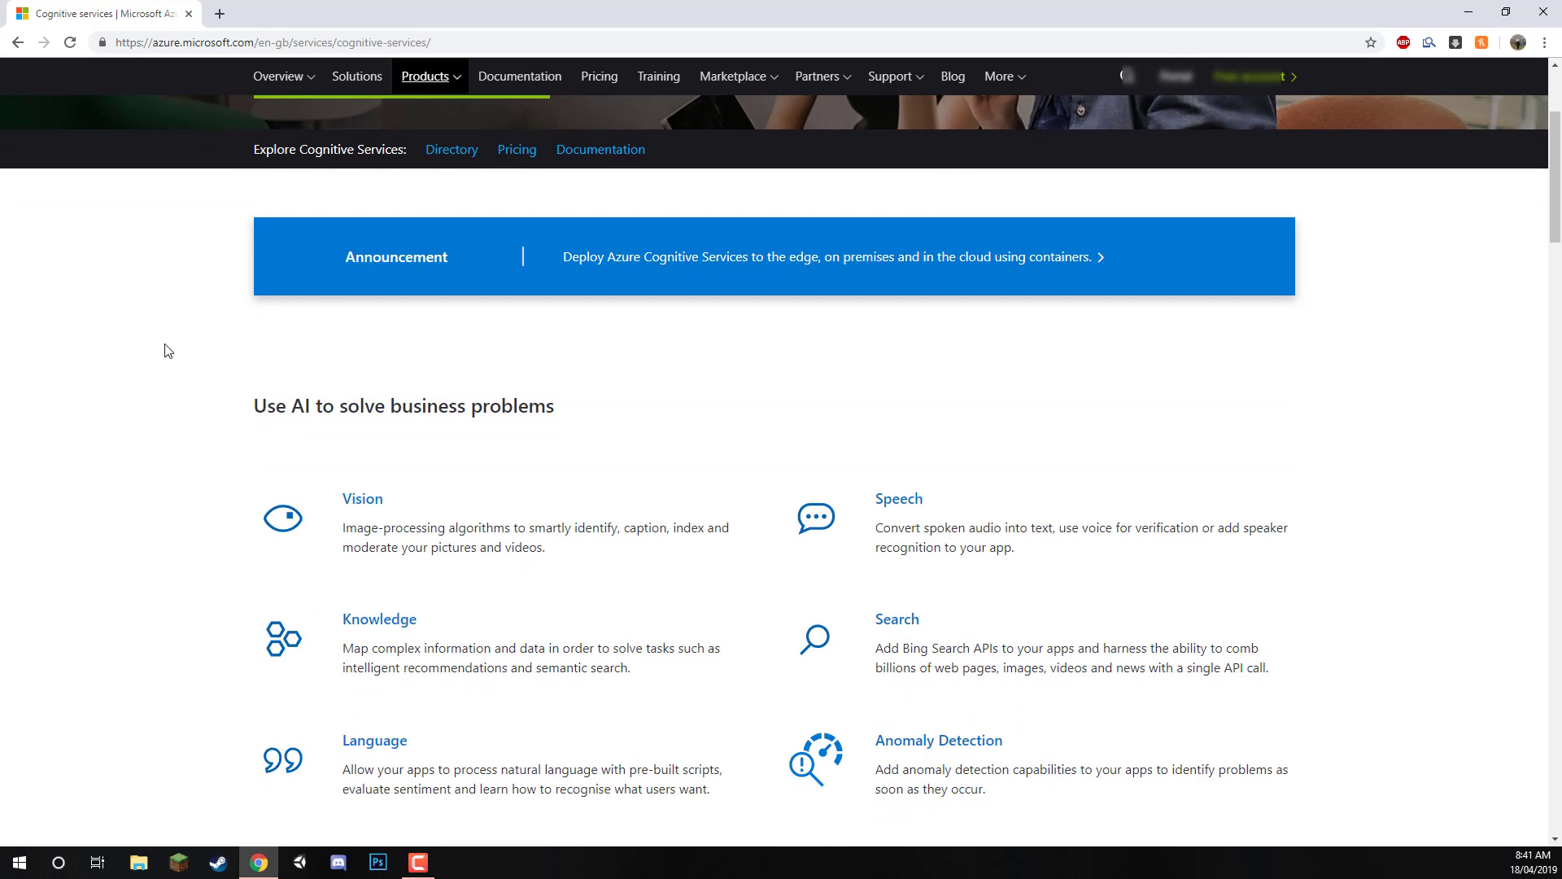
pyautogui.scroll(-3)
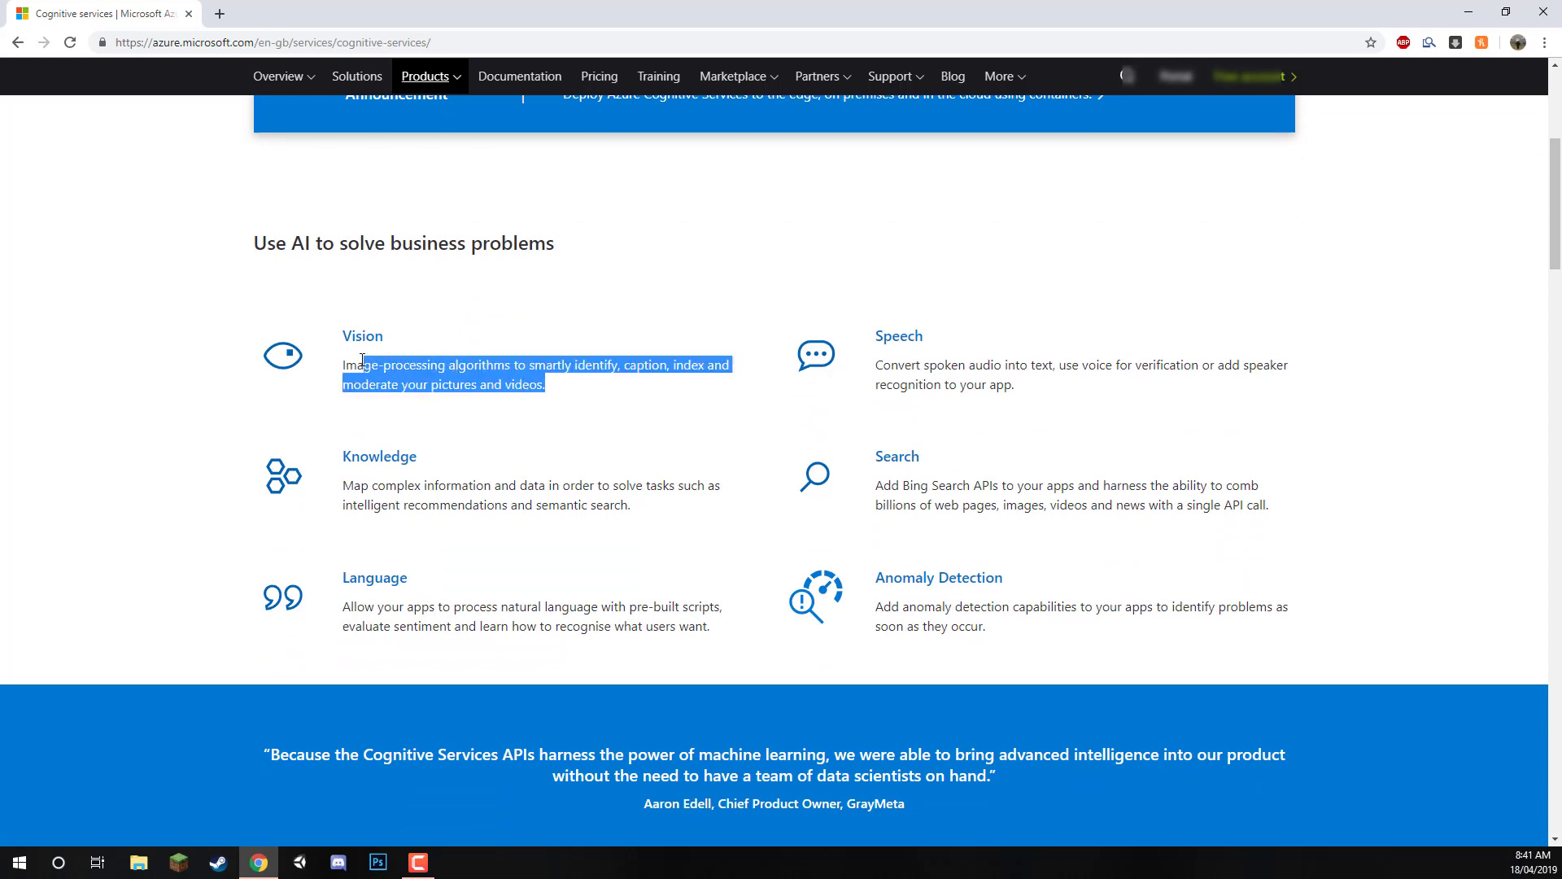
pyautogui.moveTo(573, 403)
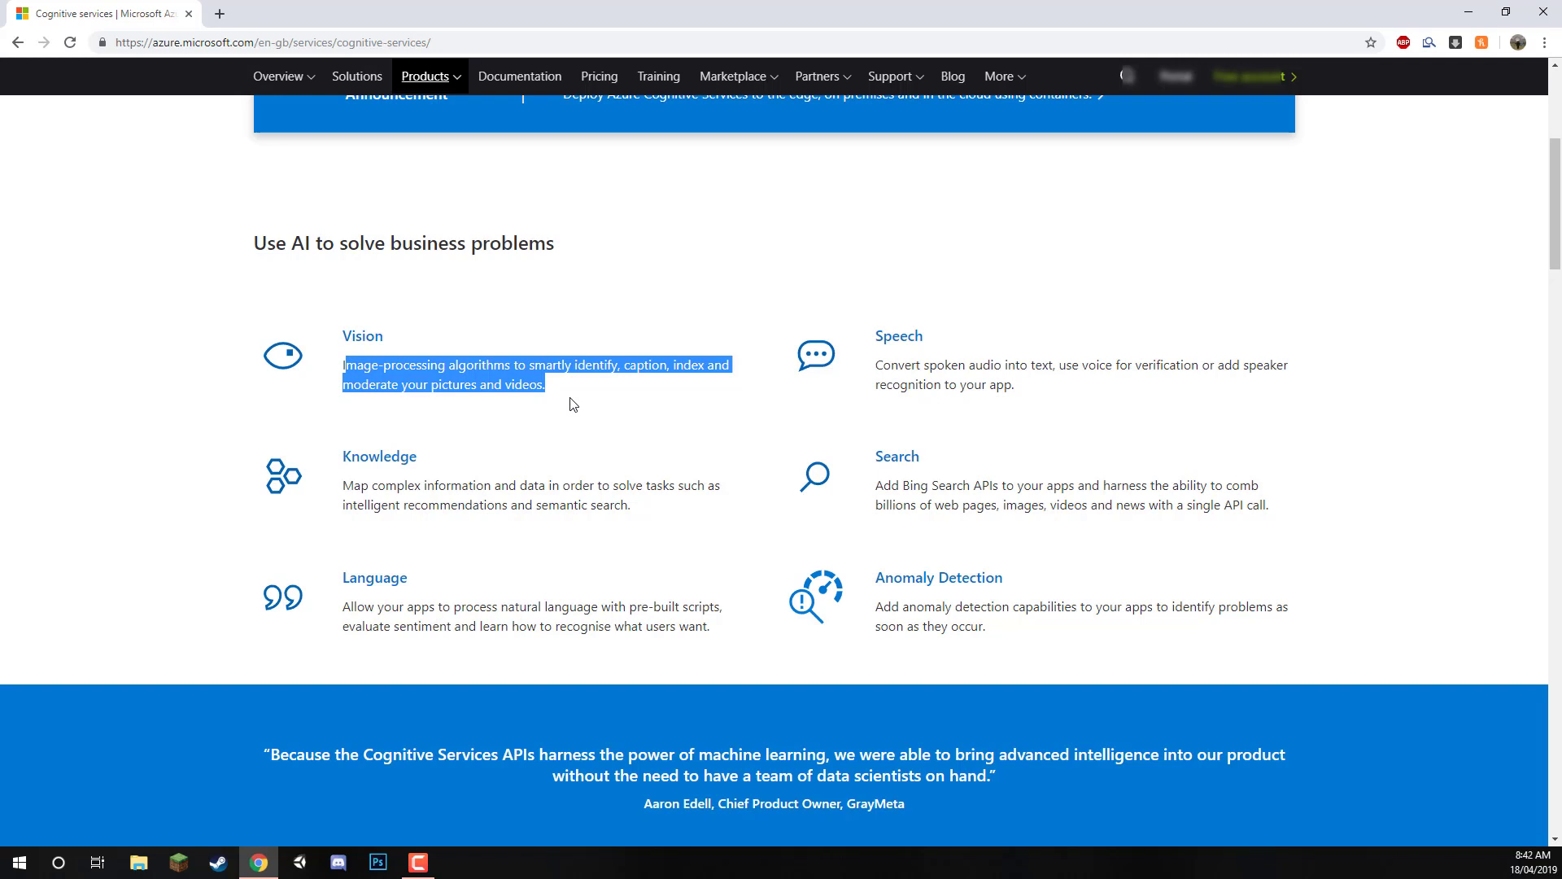
pyautogui.moveTo(1020, 391)
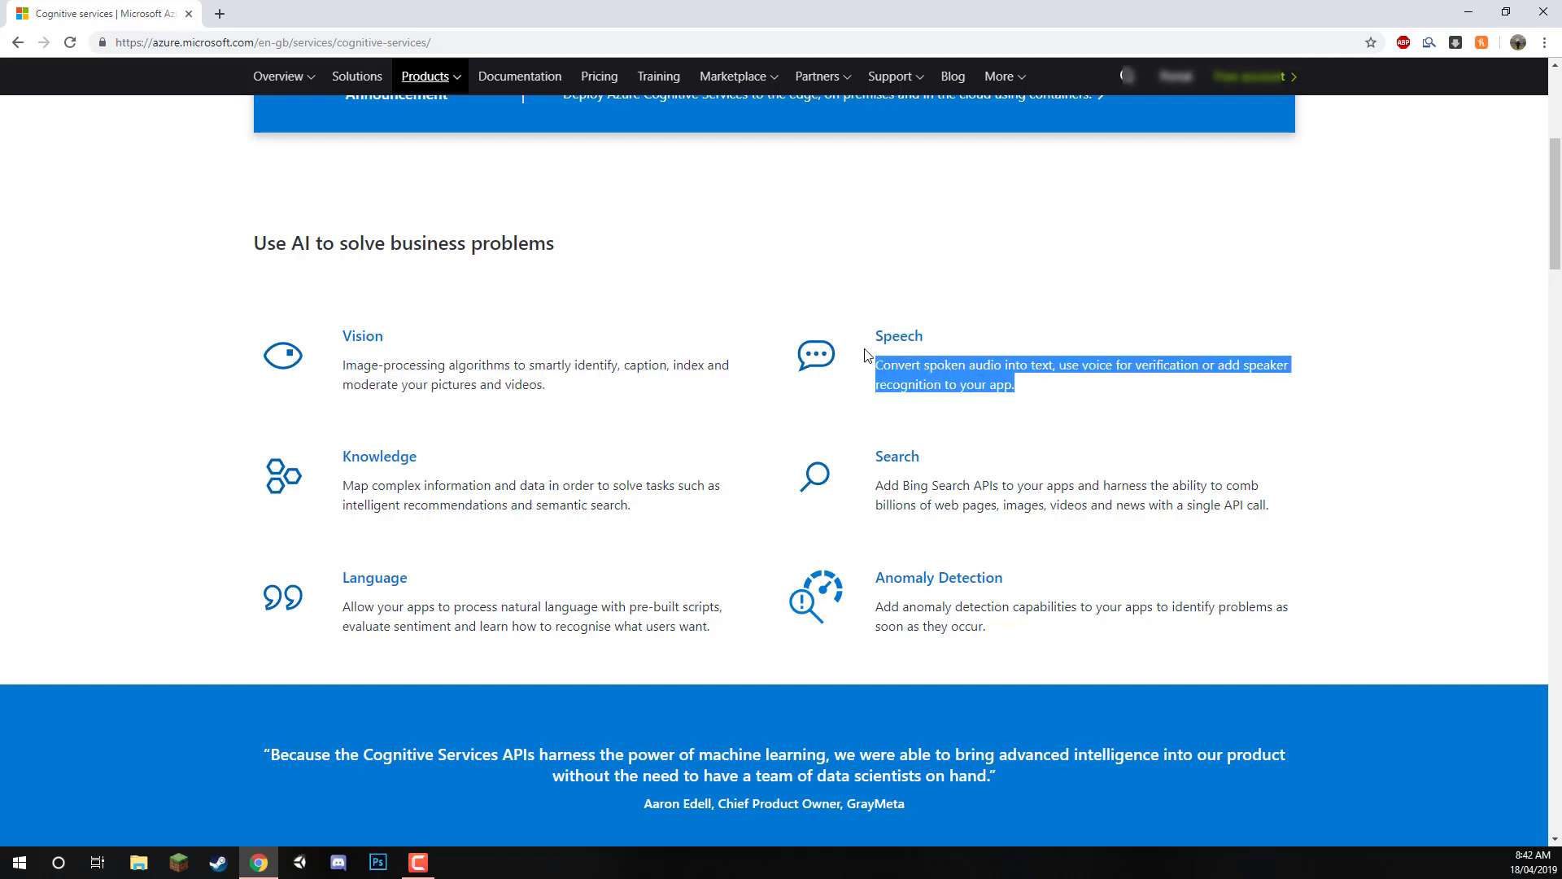
pyautogui.moveTo(895, 334)
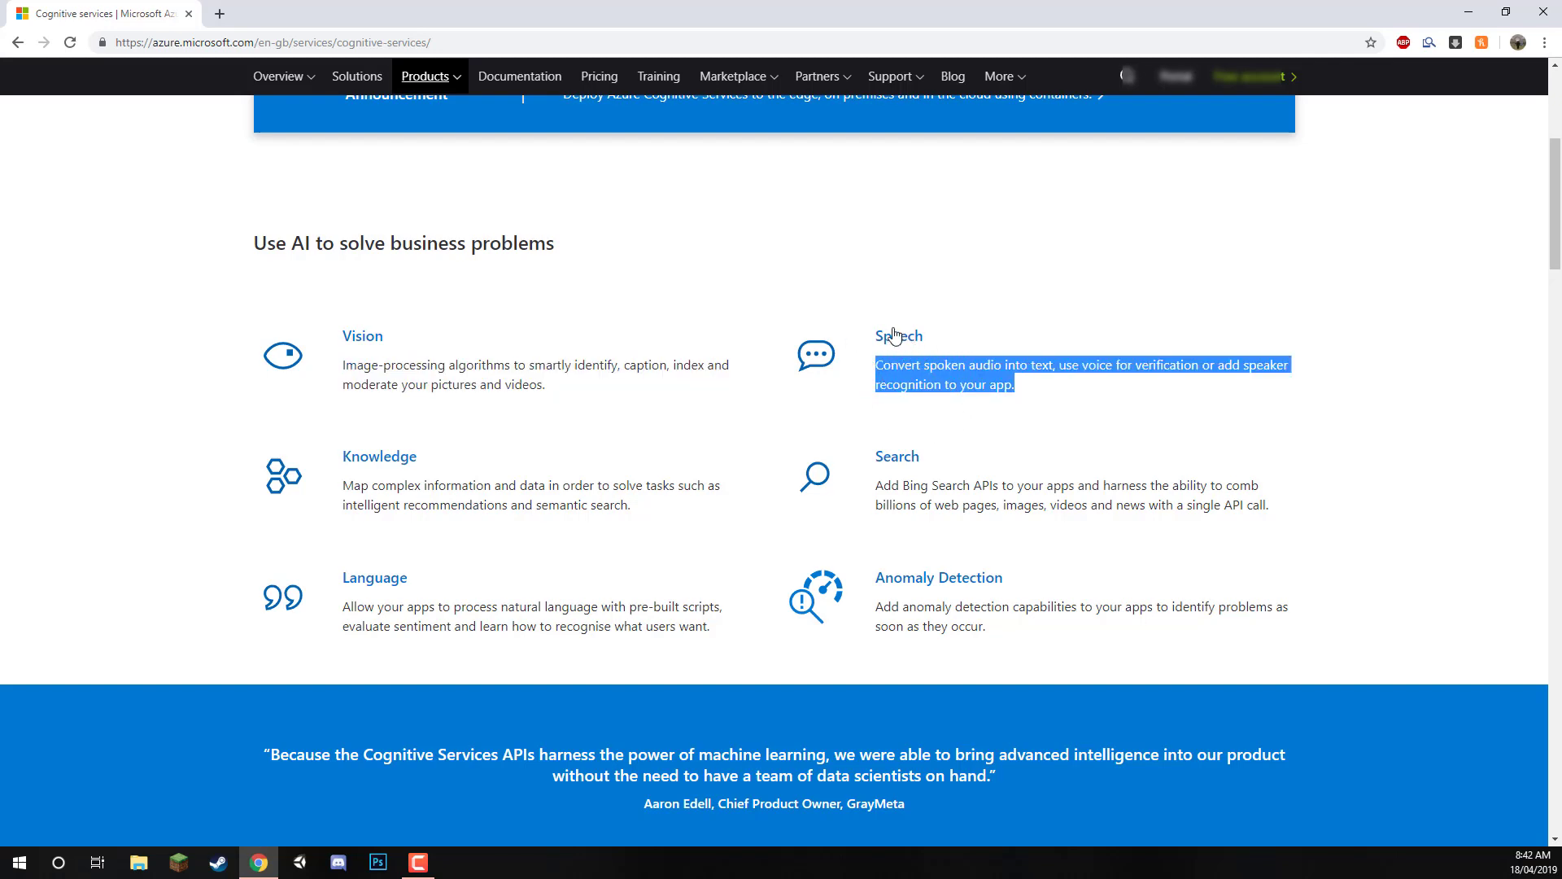
pyautogui.moveTo(742, 427)
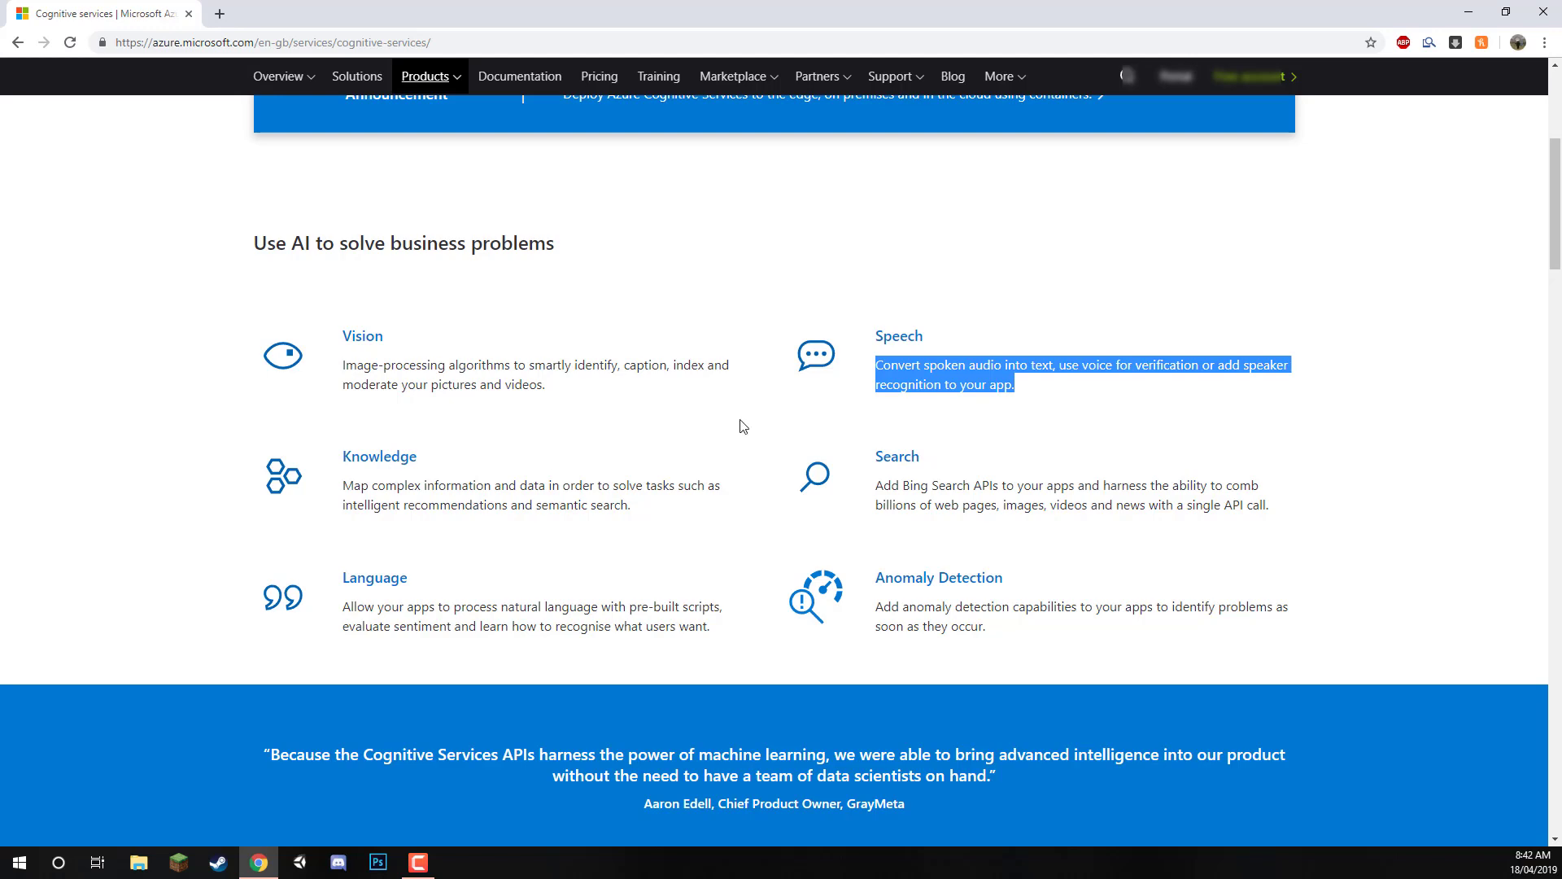
pyautogui.scroll(3)
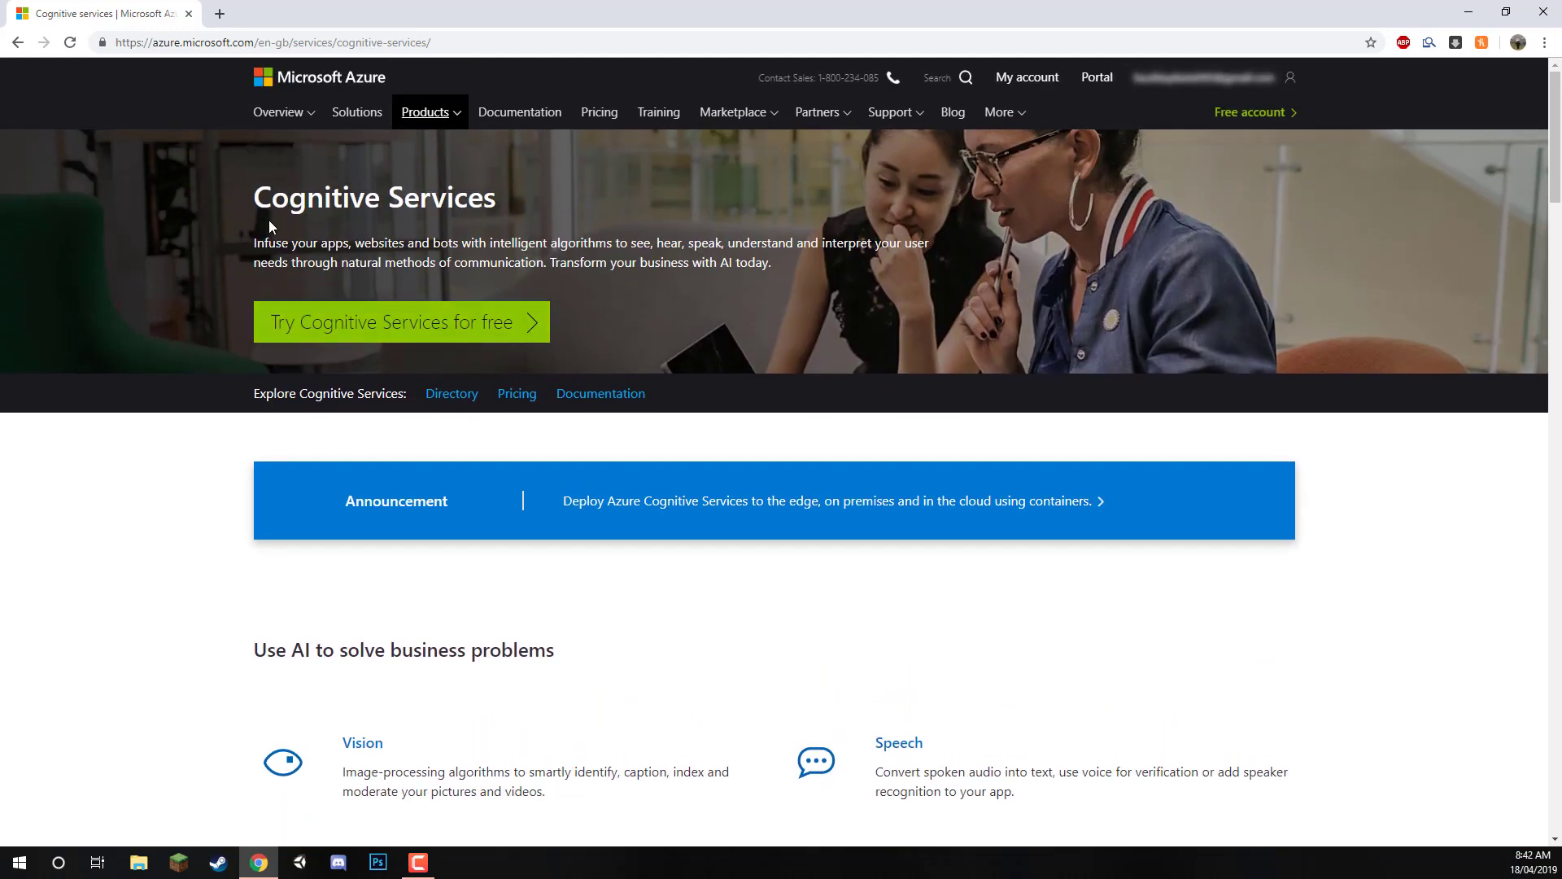
pyautogui.moveTo(645, 306)
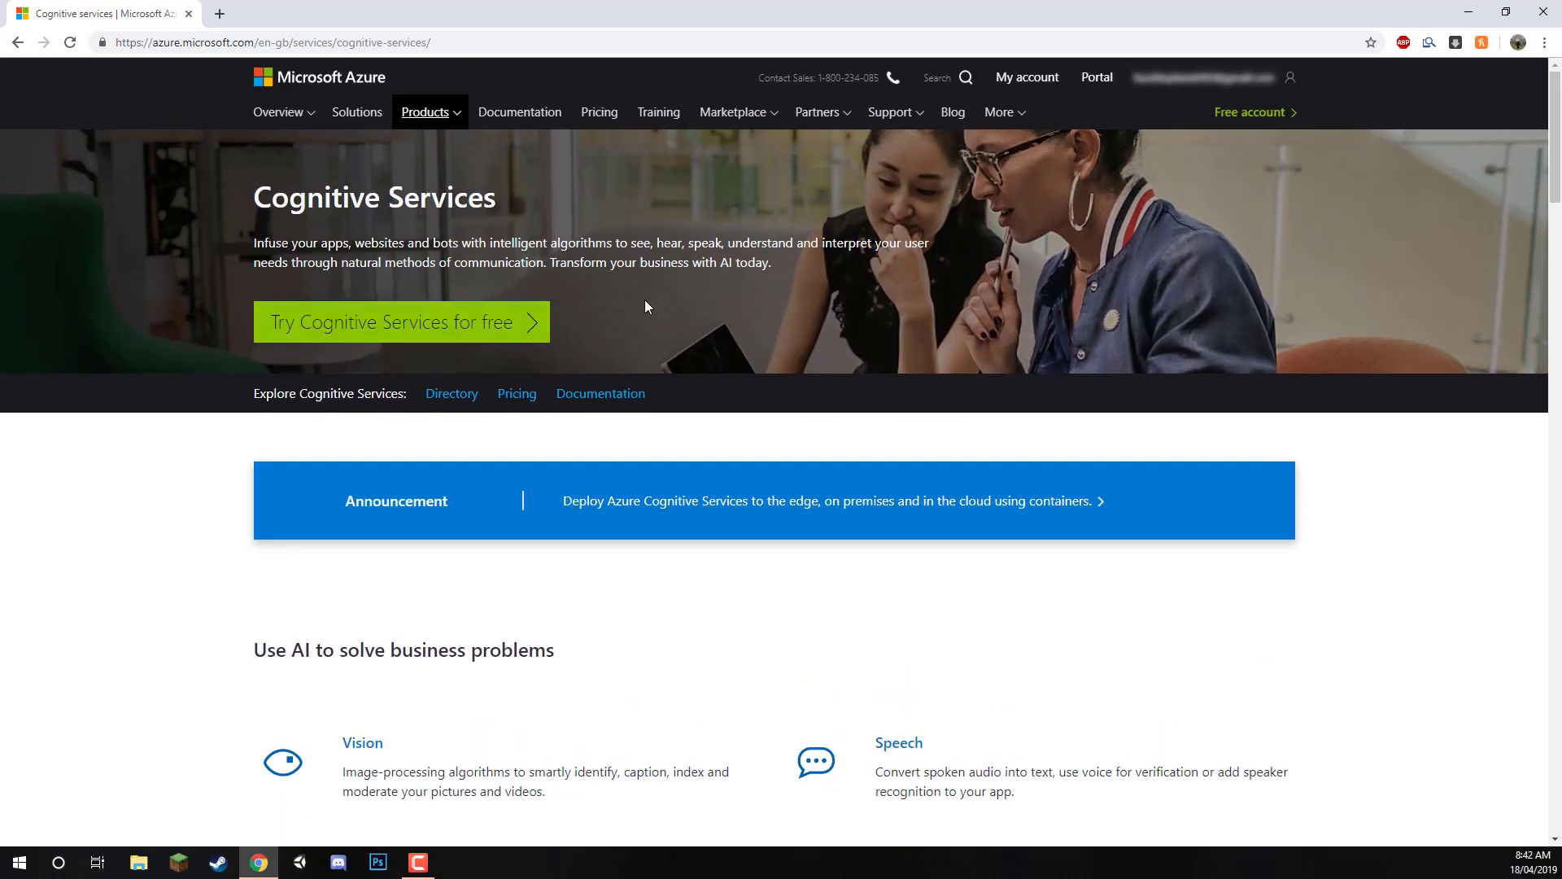
pyautogui.scroll(-3)
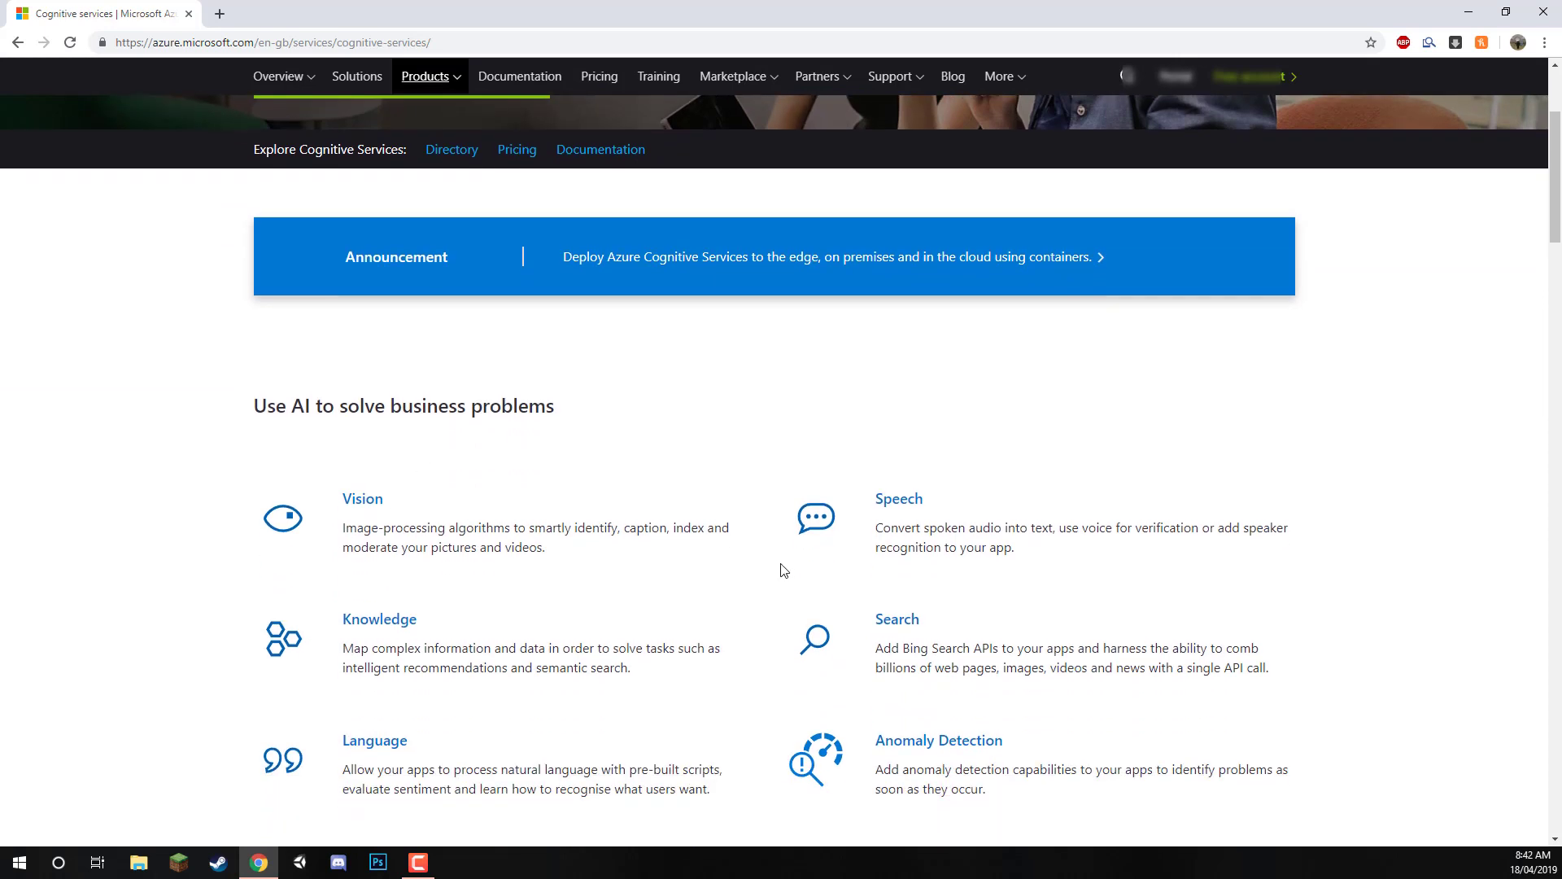
pyautogui.scroll(3)
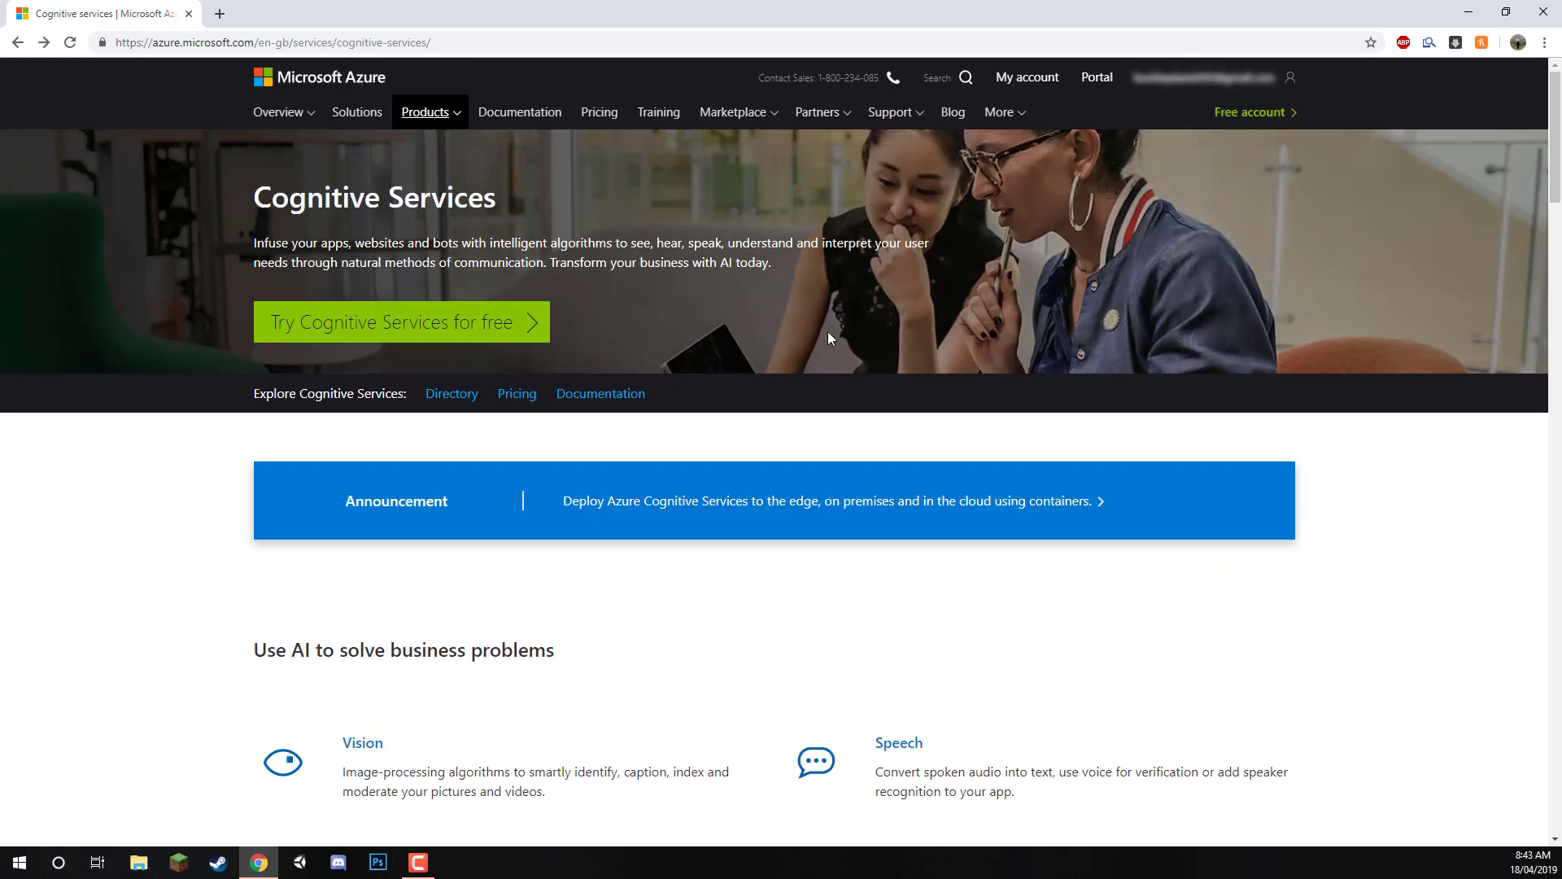
pyautogui.moveTo(1097, 76)
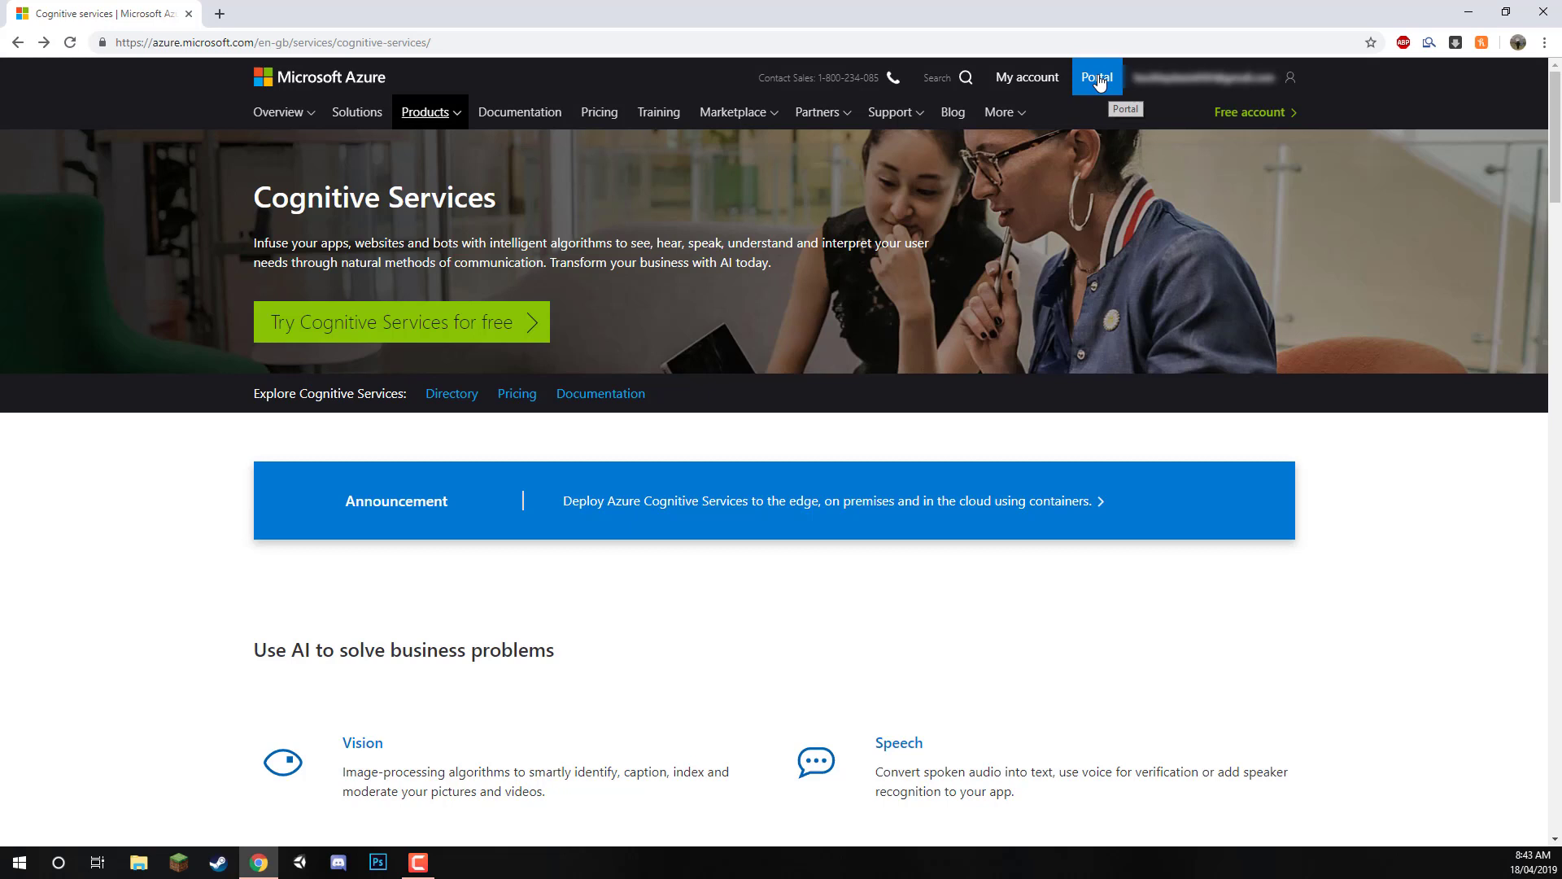
pyautogui.moveTo(1096, 77)
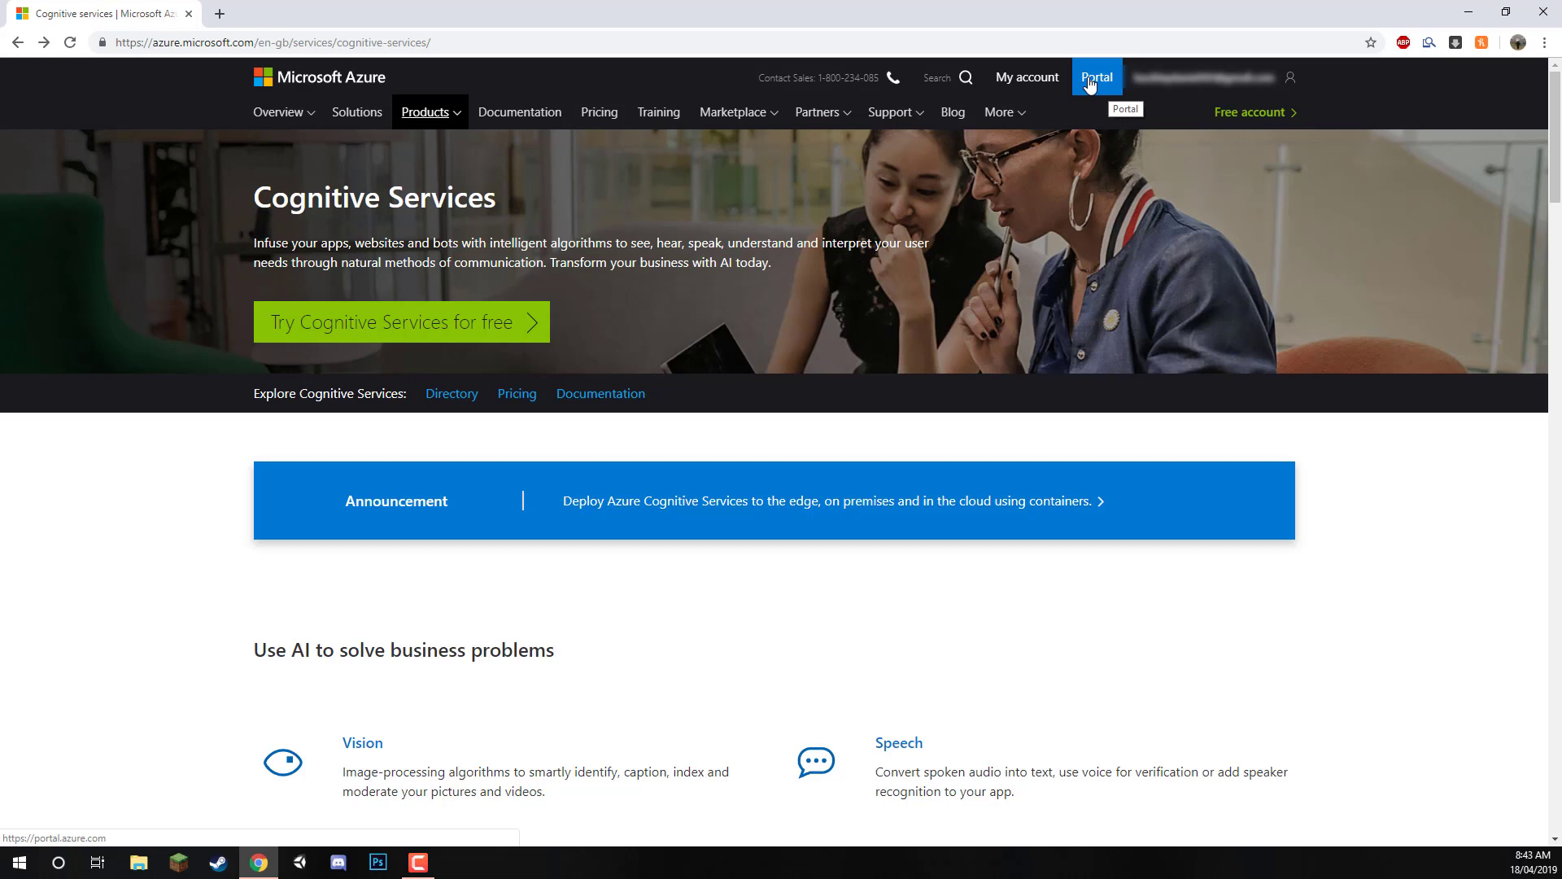
# - Open the Azure portal home from the site header's Portal link
pyautogui.click(1096, 77)
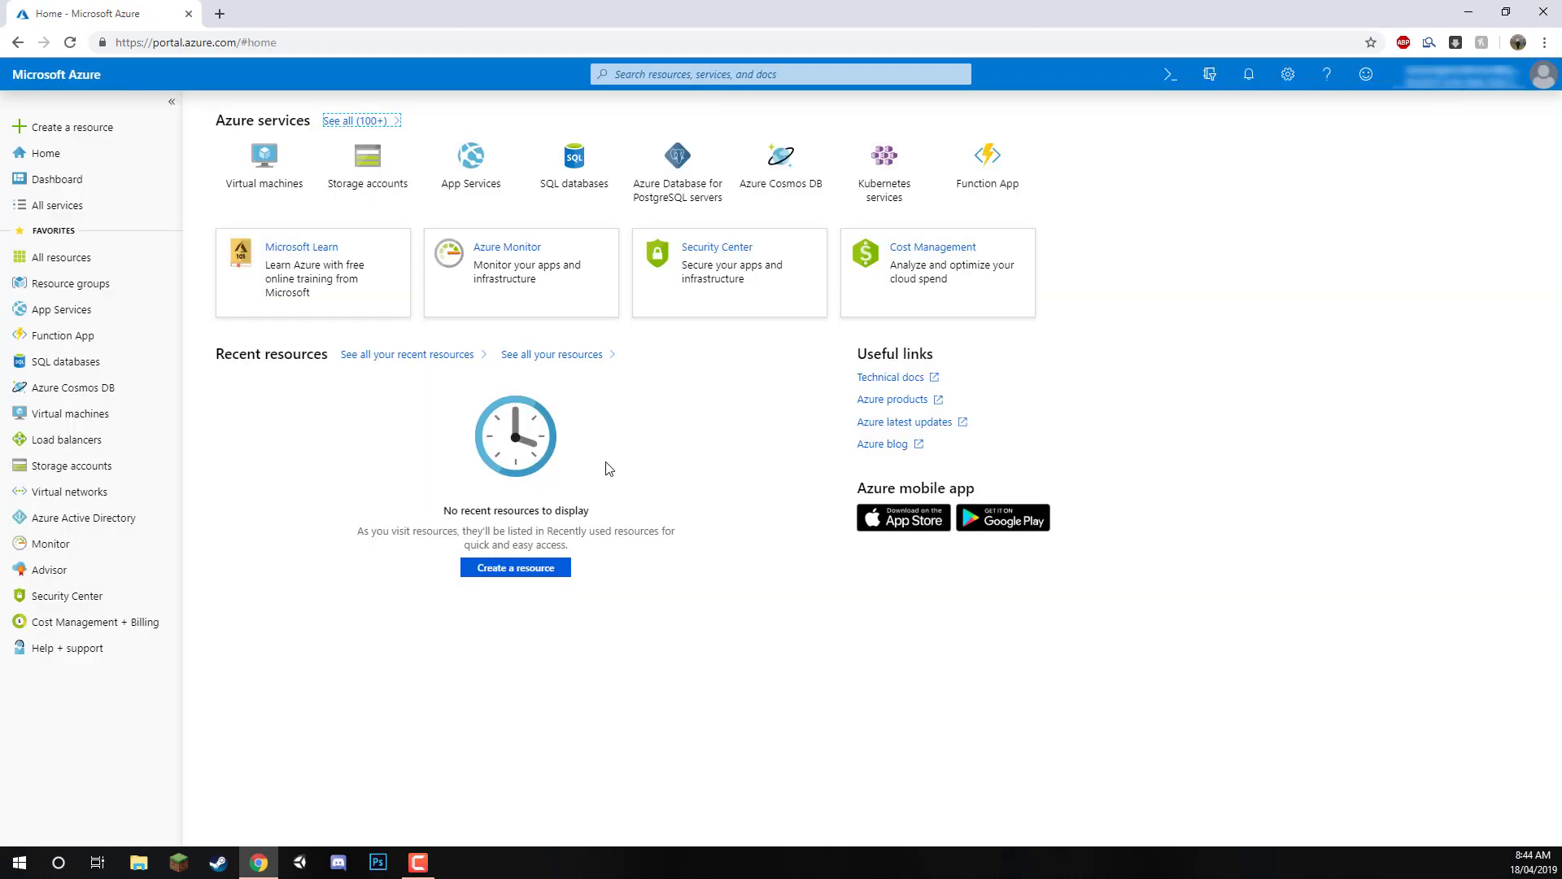
pyautogui.moveTo(346, 461)
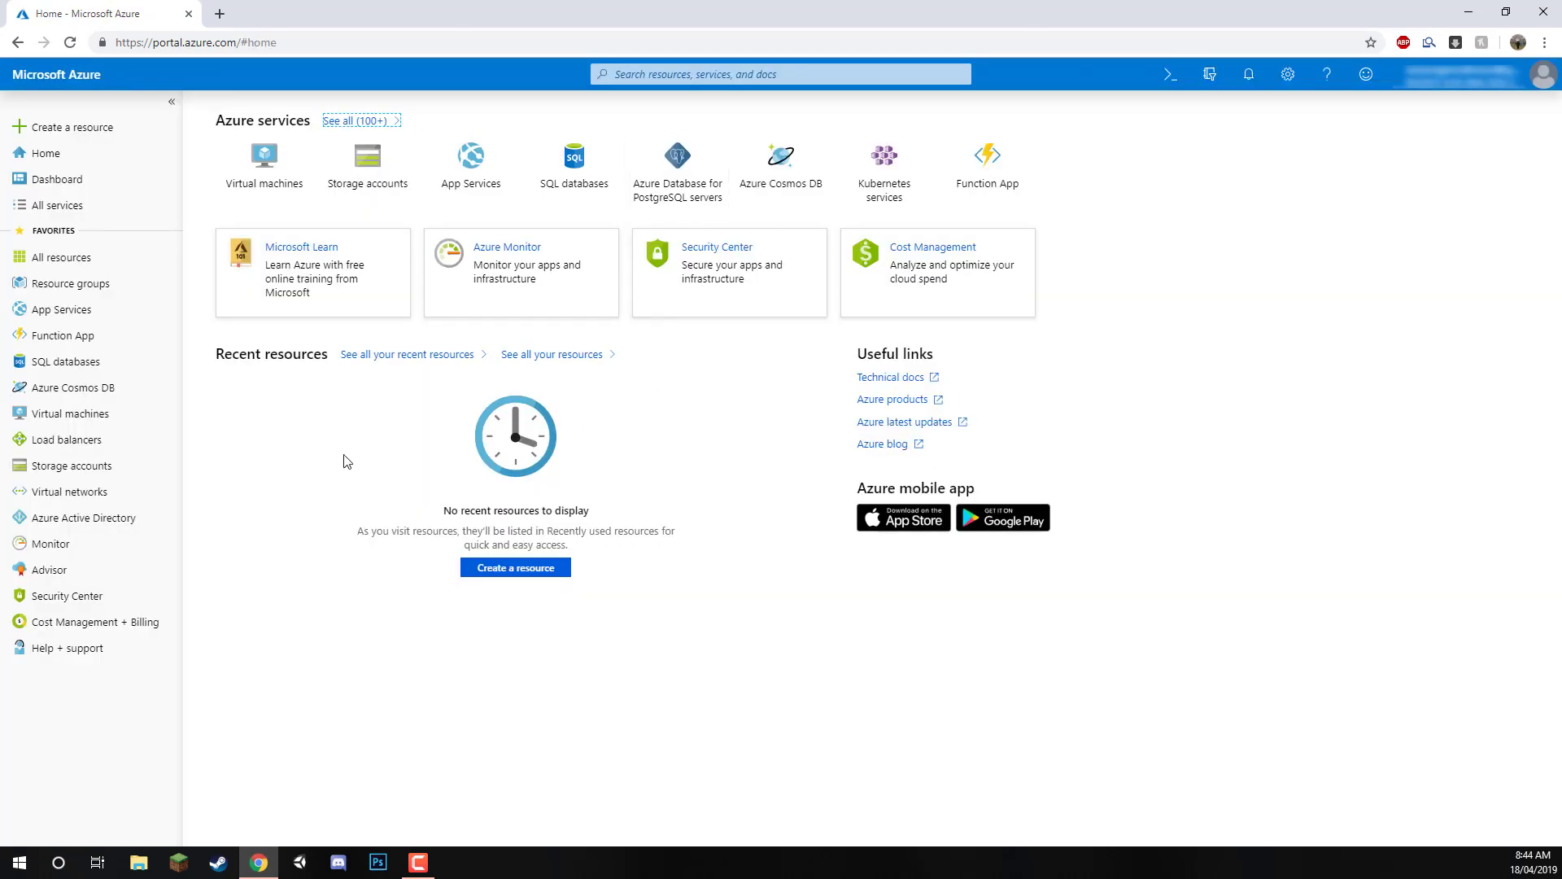
pyautogui.moveTo(66, 127)
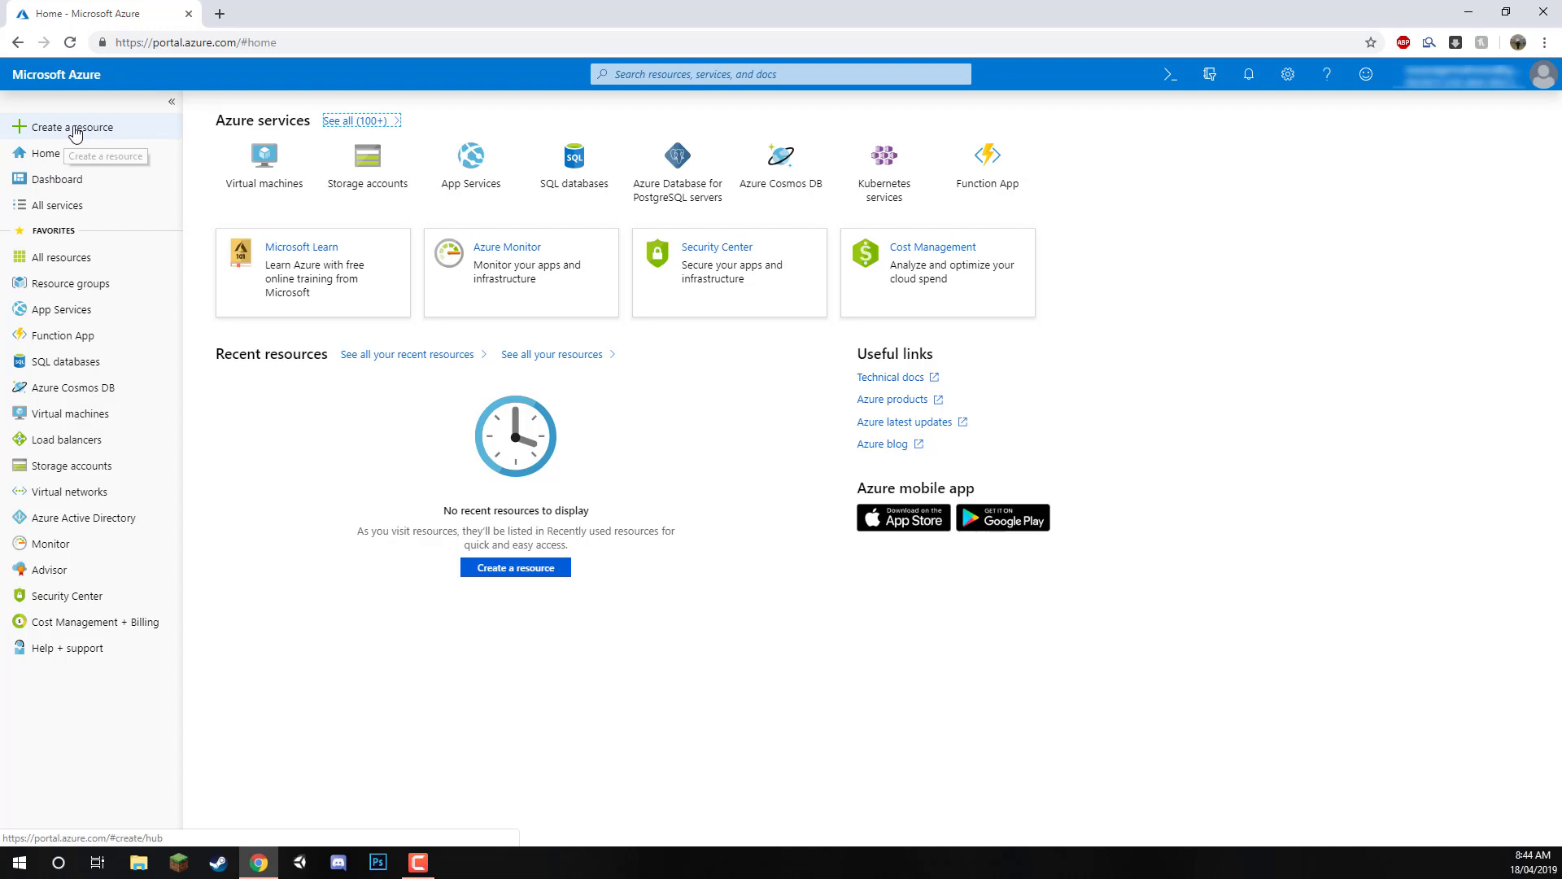
# - Open the New marketplace blade via Create a resource
pyautogui.click(68, 127)
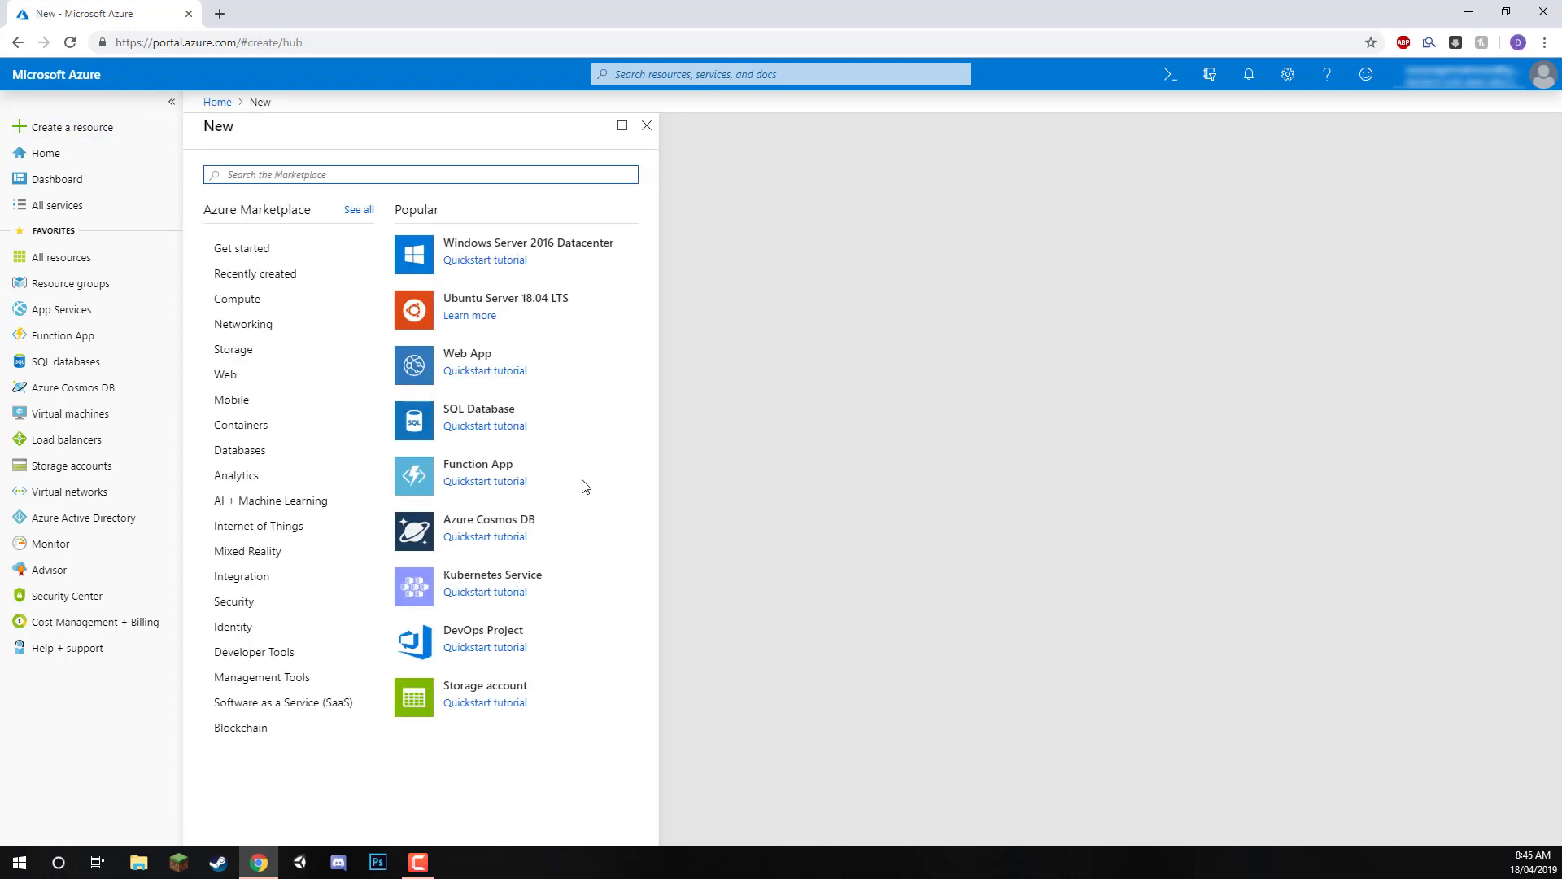
pyautogui.moveTo(492, 346)
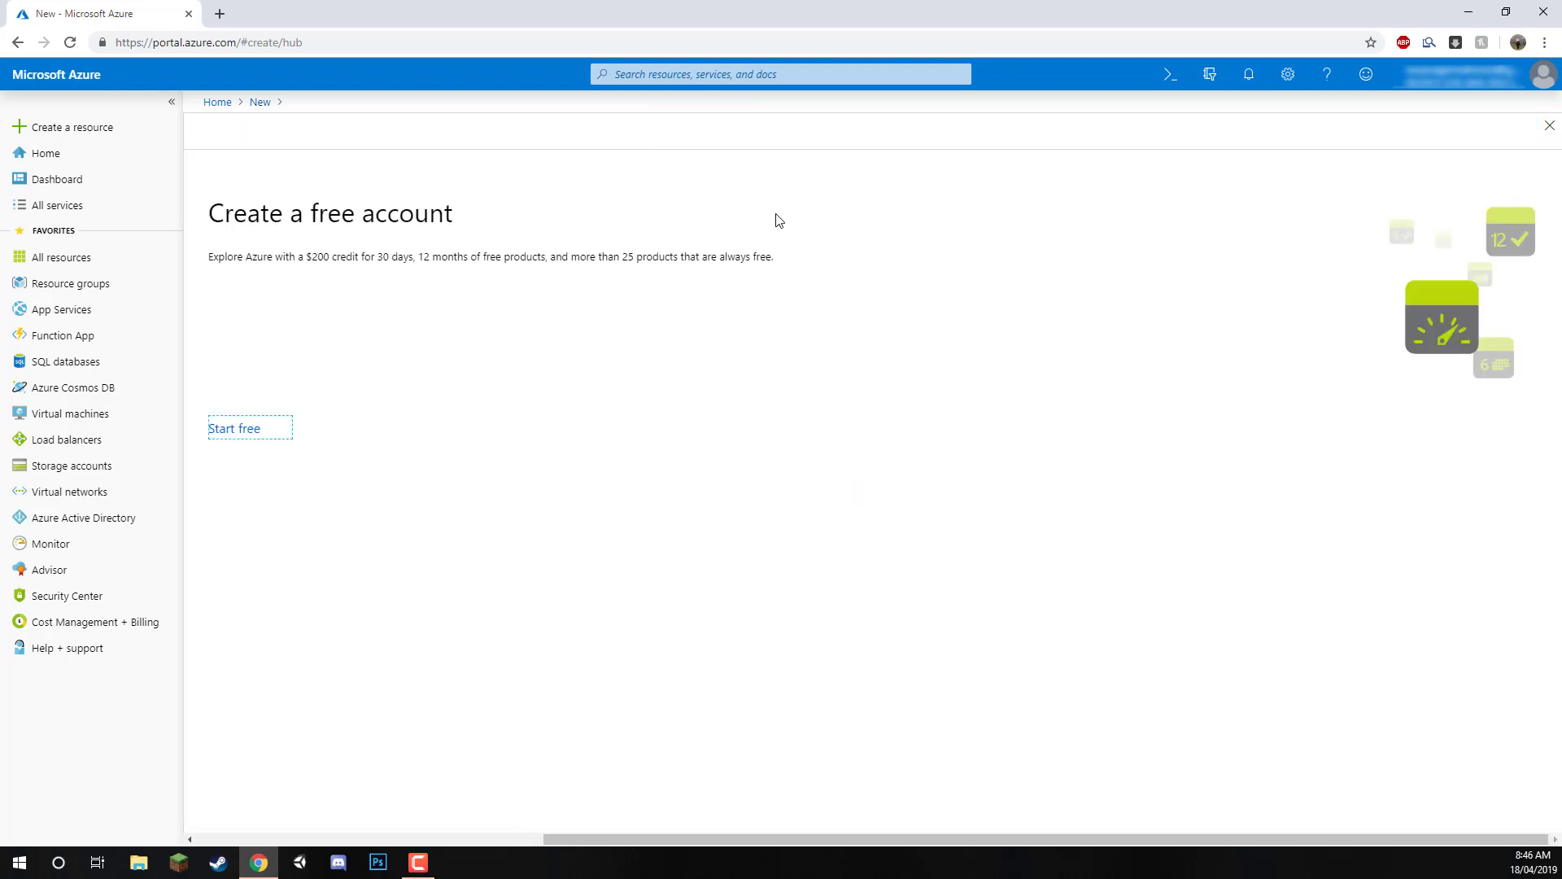
pyautogui.moveTo(253, 224)
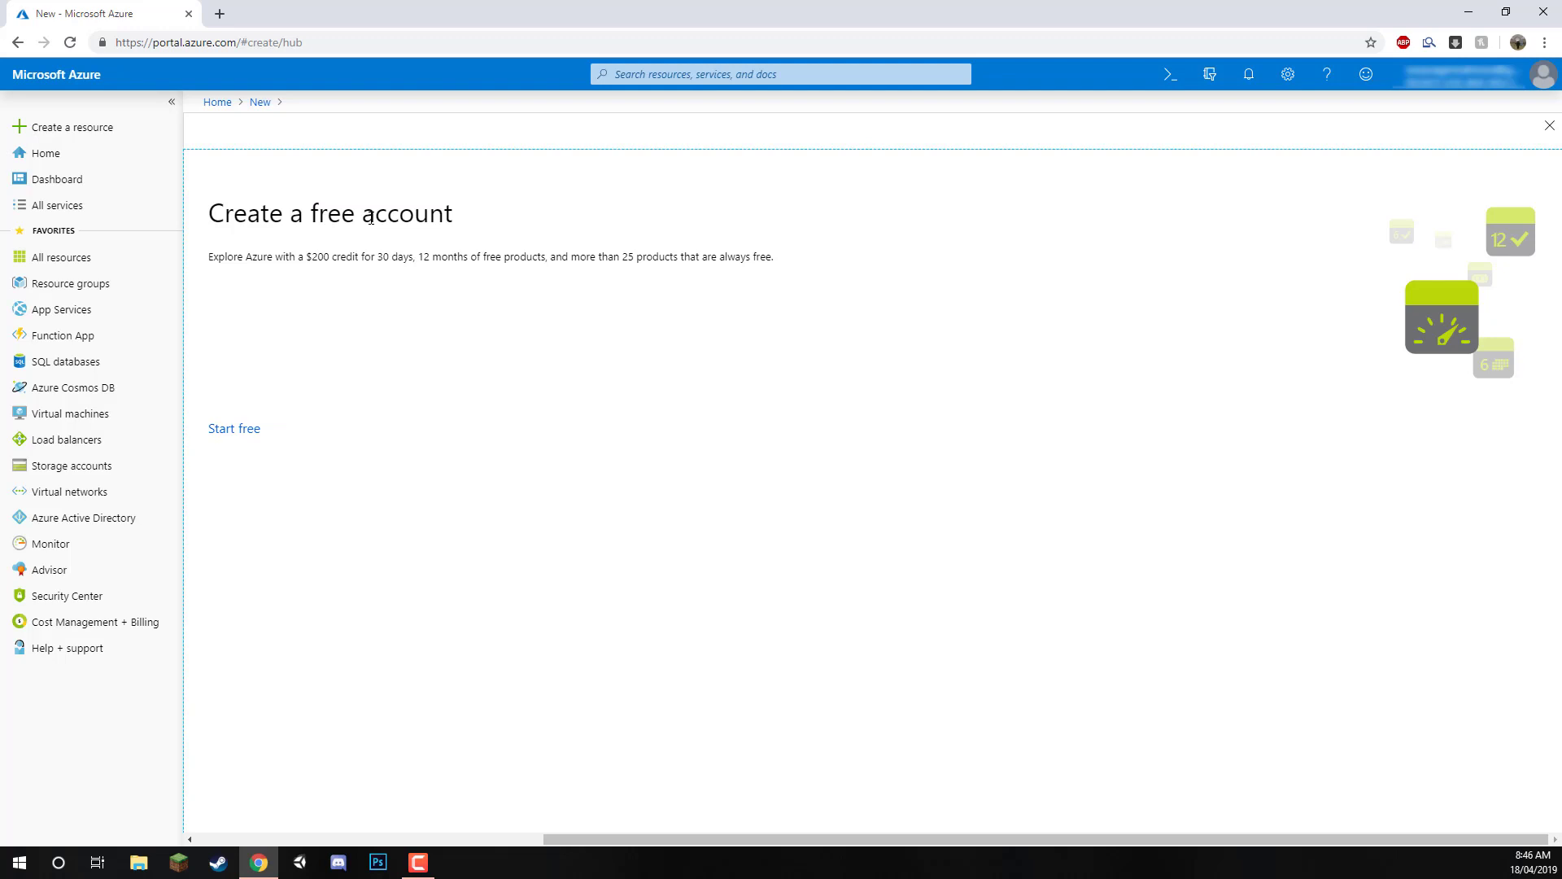
pyautogui.moveTo(766, 430)
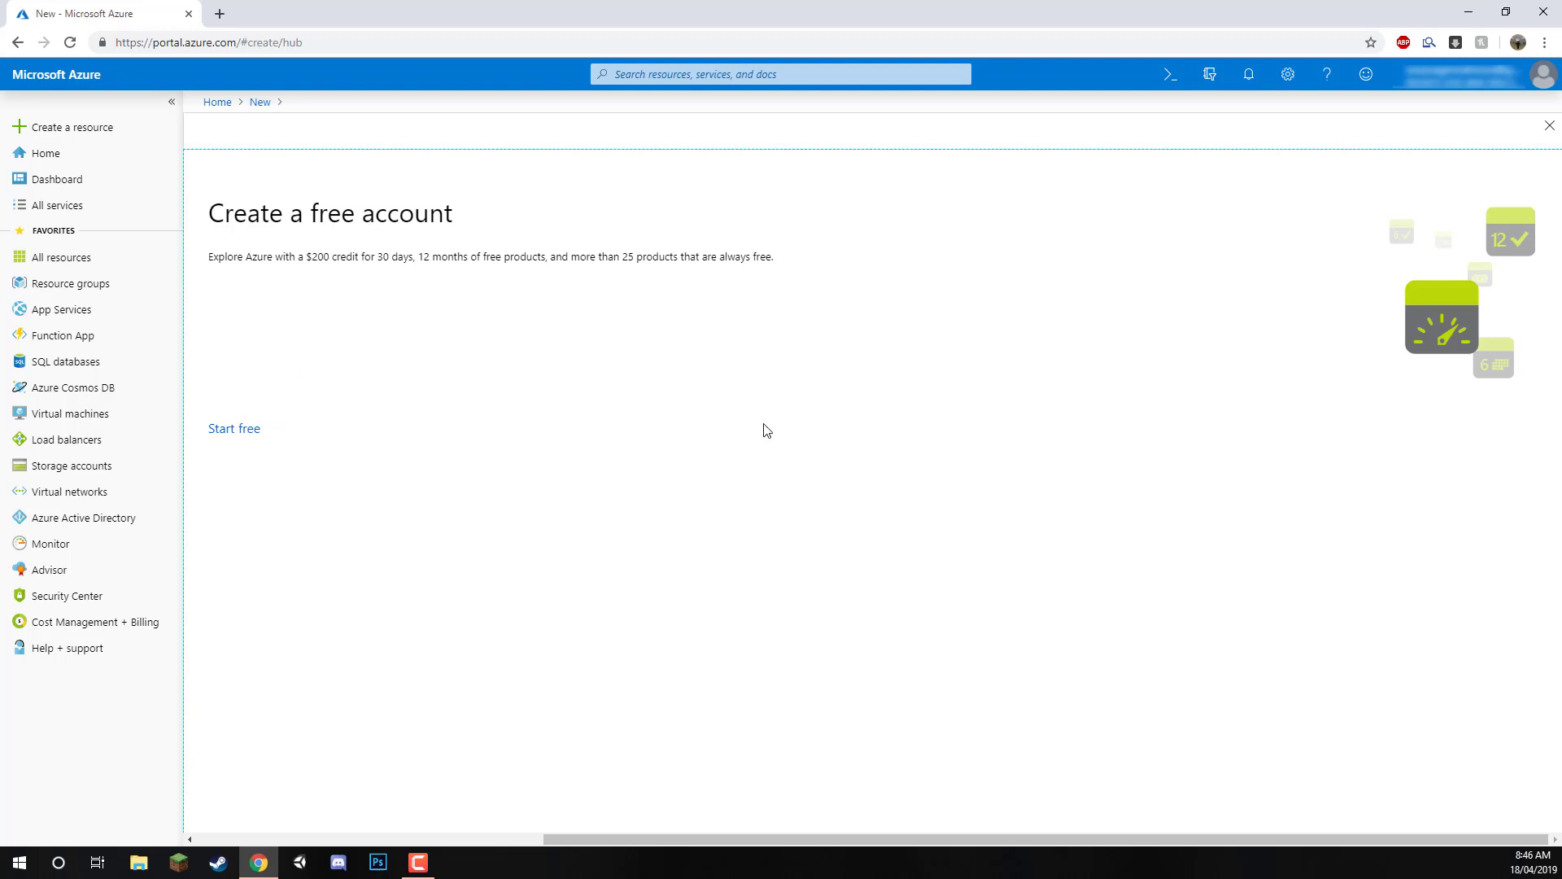
pyautogui.moveTo(1020, 838)
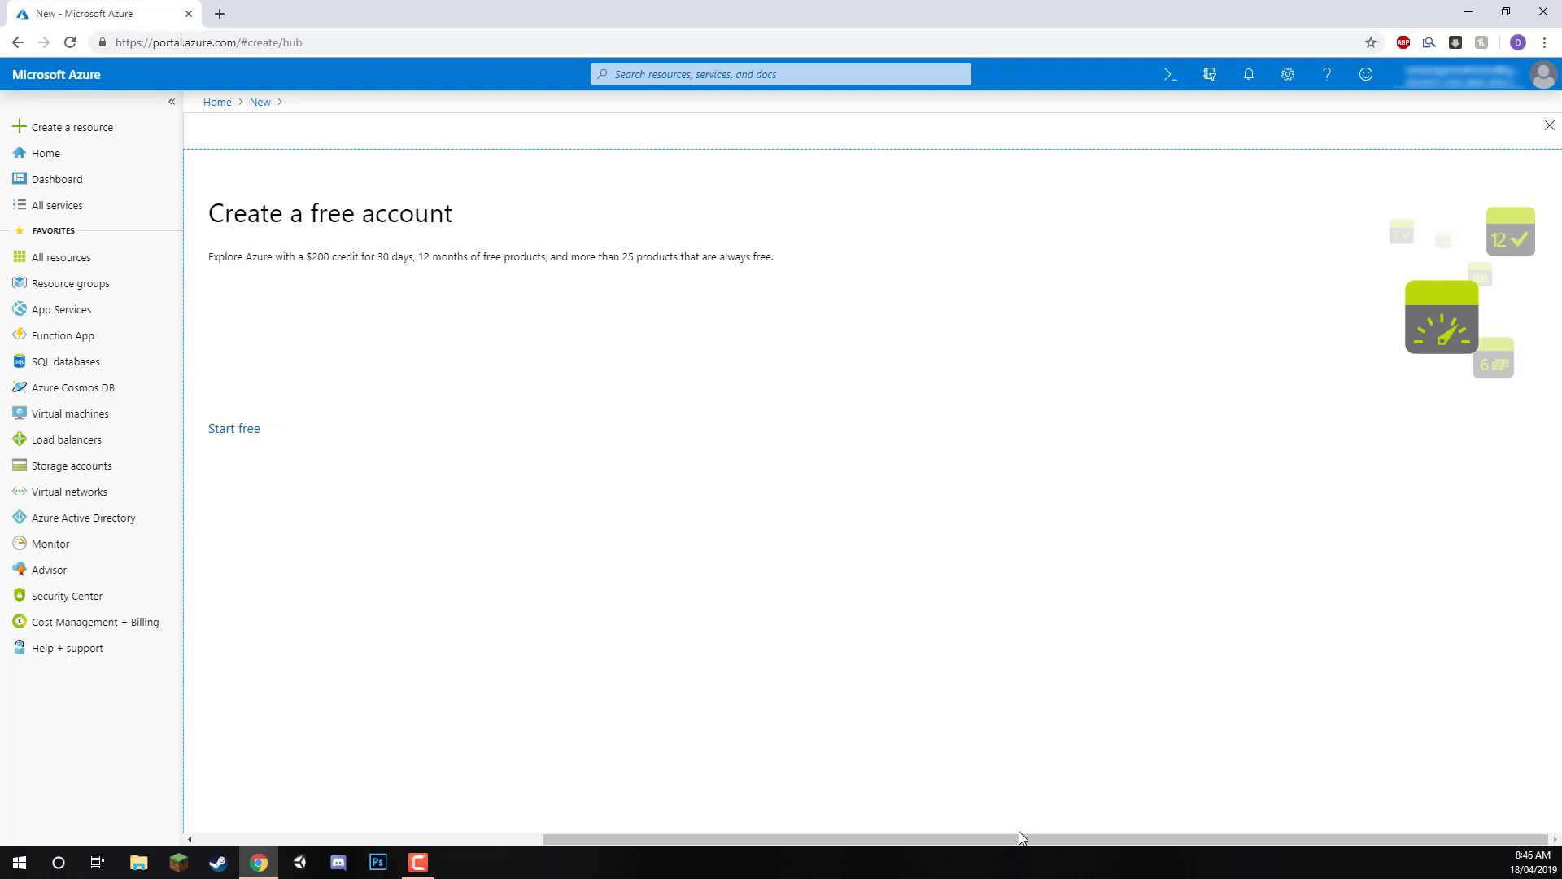
pyautogui.moveTo(252, 258)
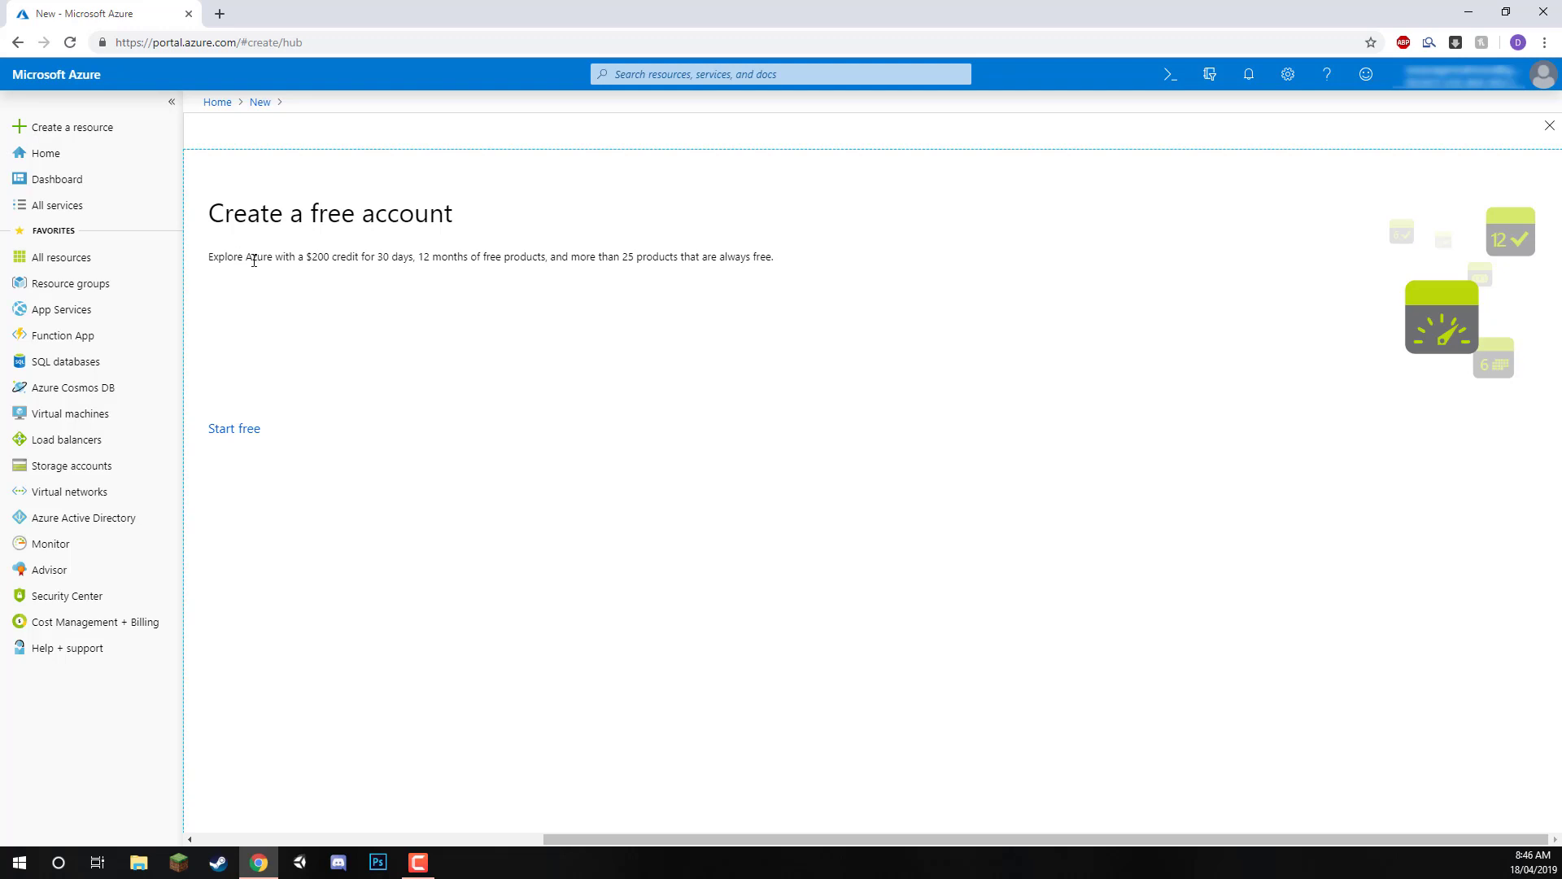
# - Start a free Azure account from 'Start free' to reach the About you form
pyautogui.doubleClick(318, 257)
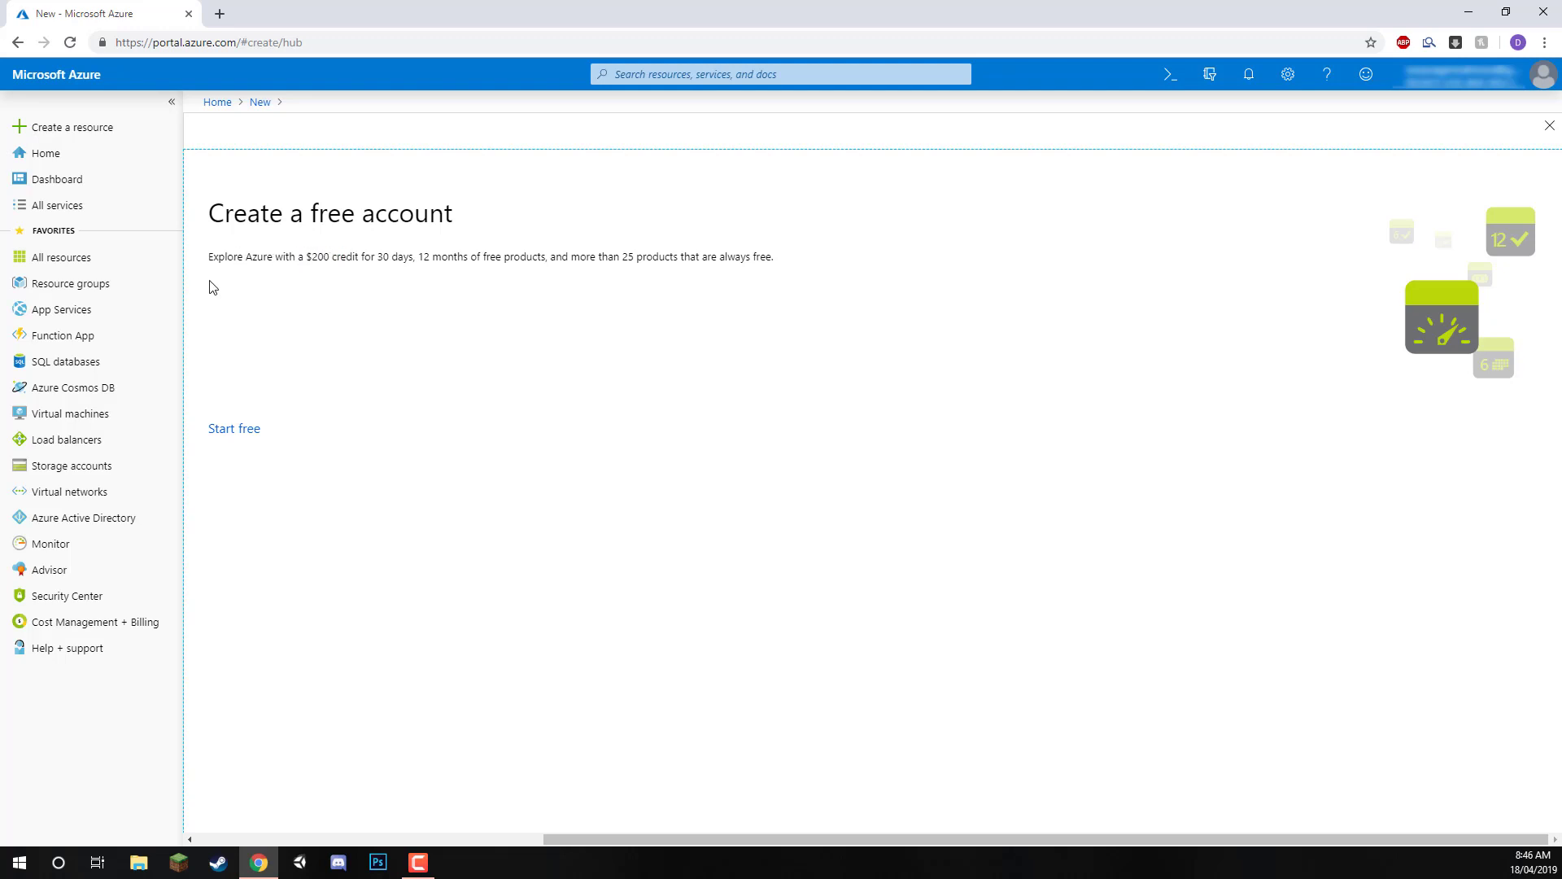
pyautogui.doubleClick(316, 257)
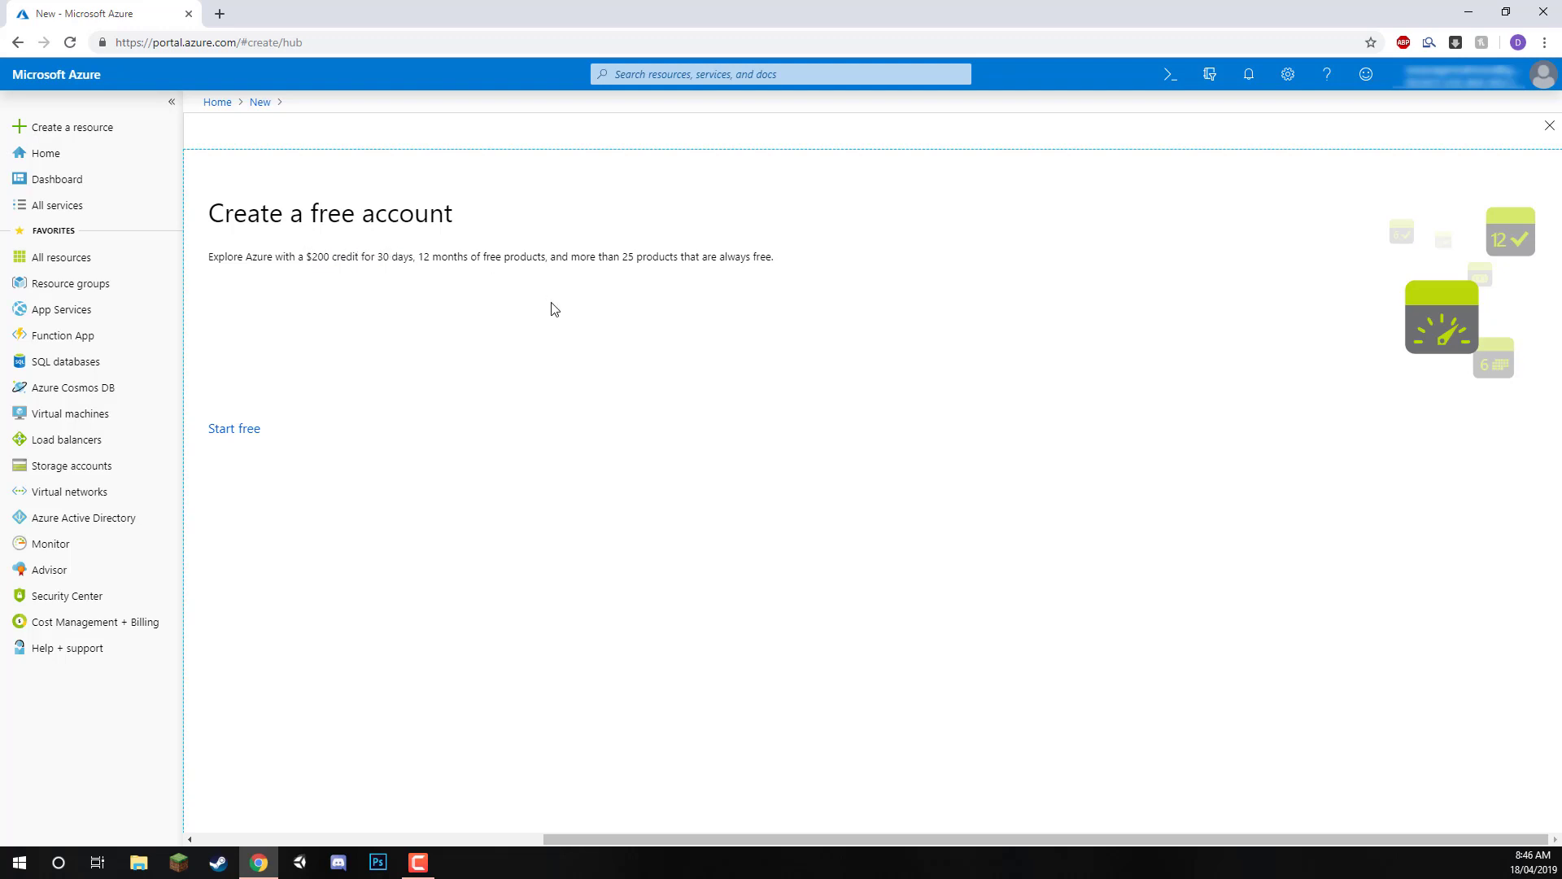
pyautogui.moveTo(844, 414)
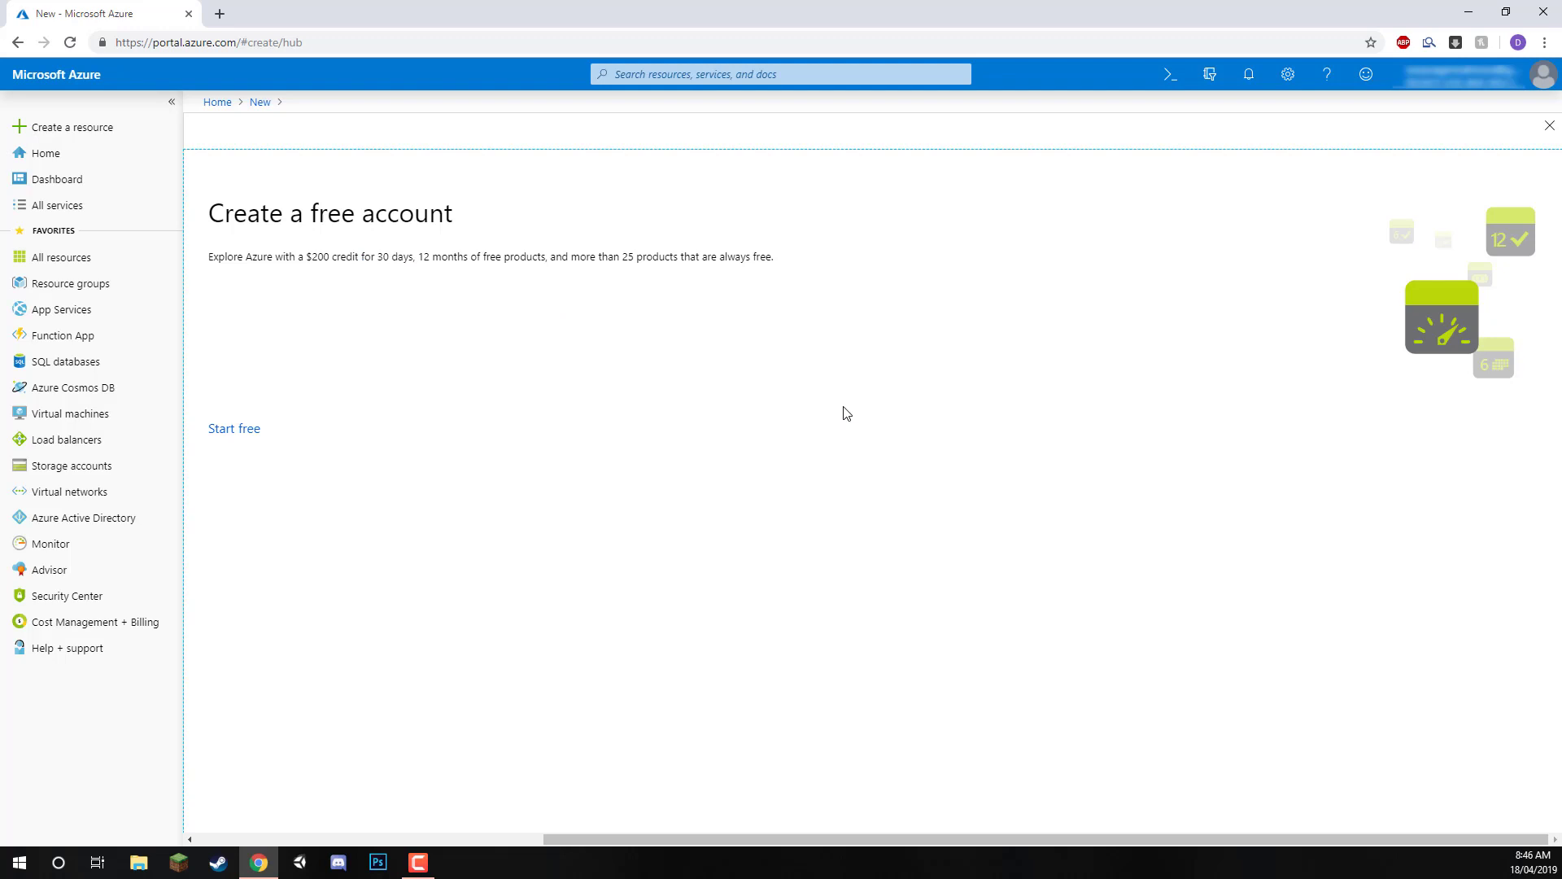
pyautogui.moveTo(718, 347)
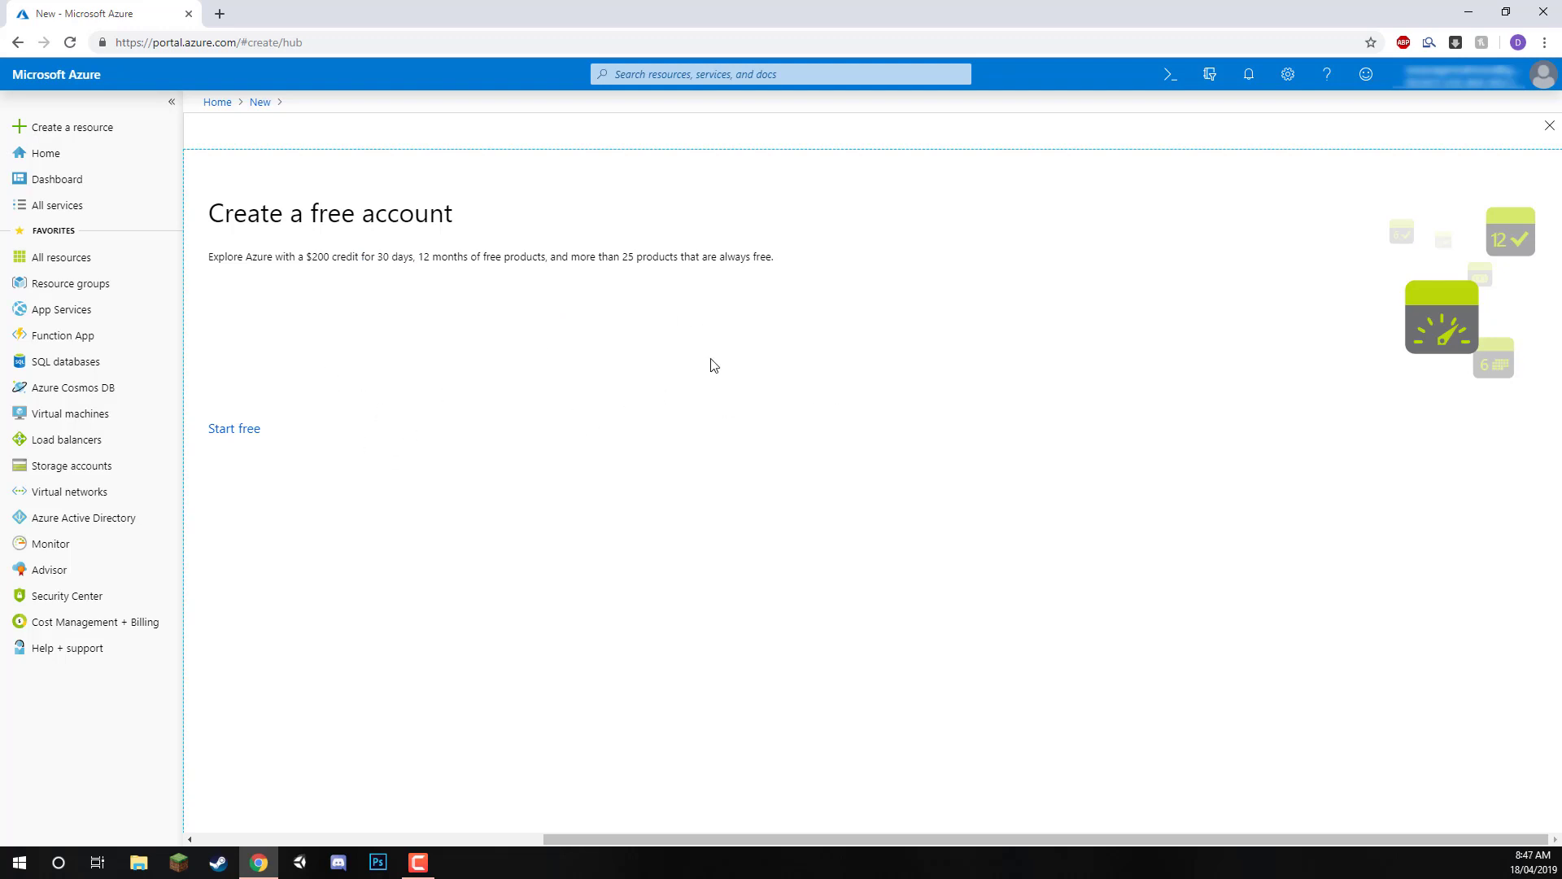
pyautogui.moveTo(559, 336)
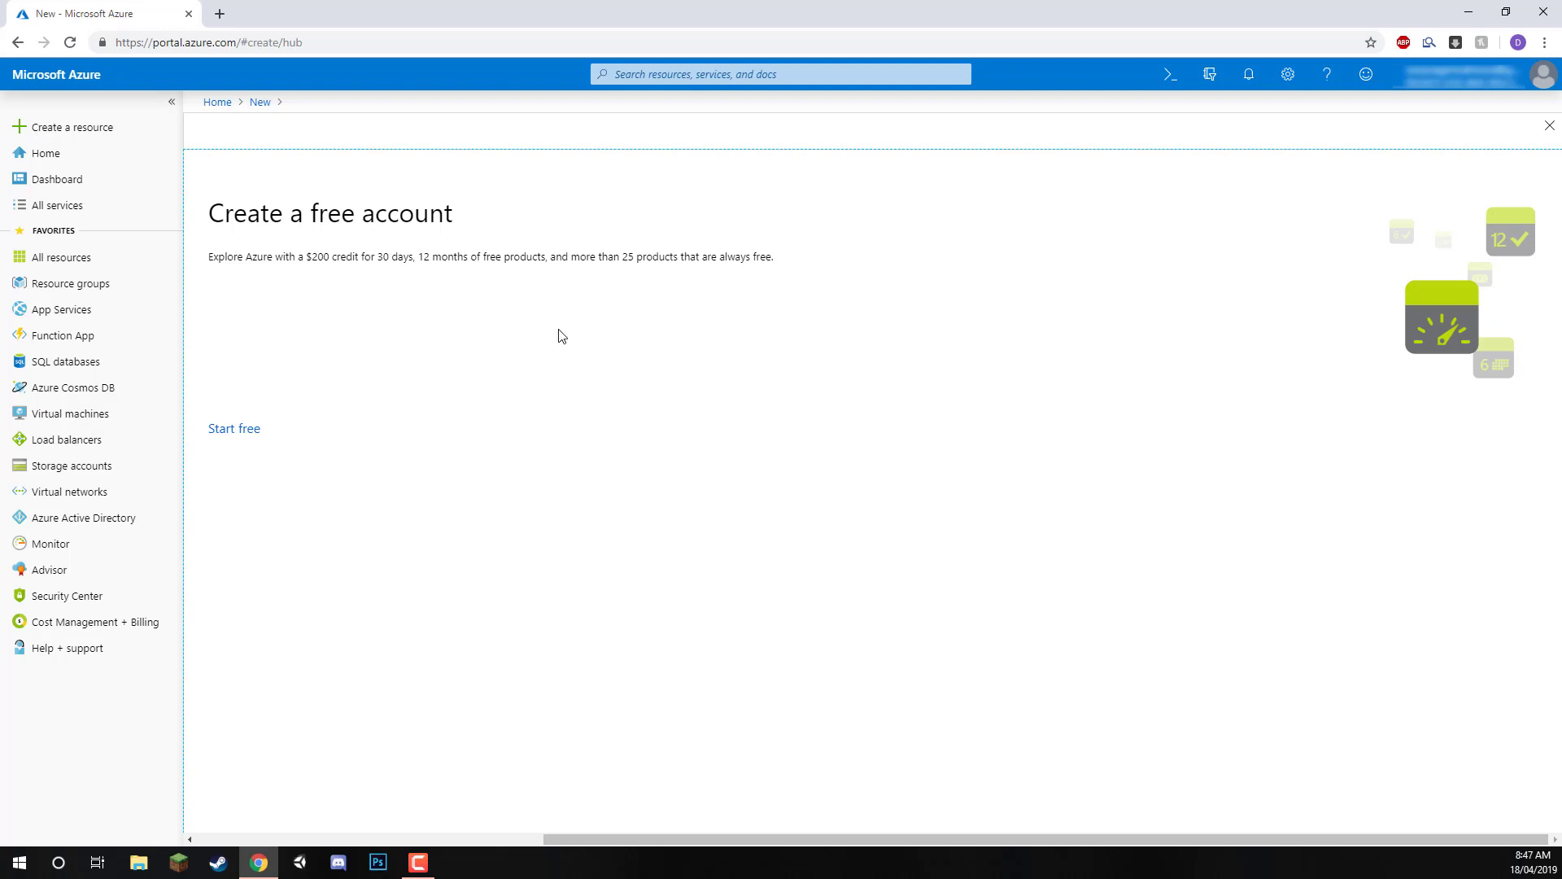
pyautogui.doubleClick(391, 256)
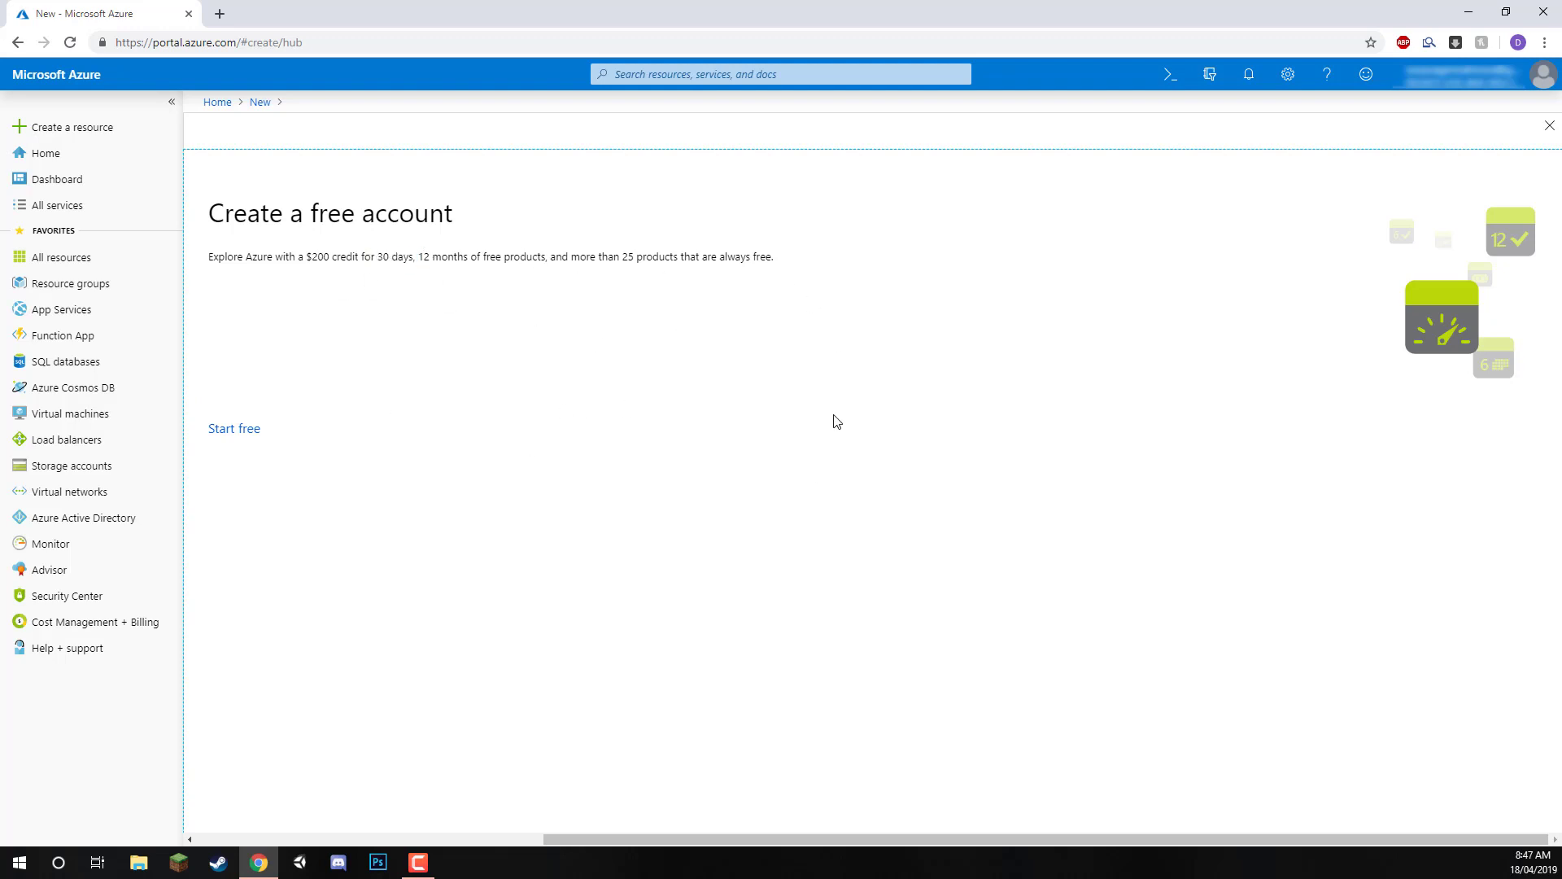
pyautogui.moveTo(982, 492)
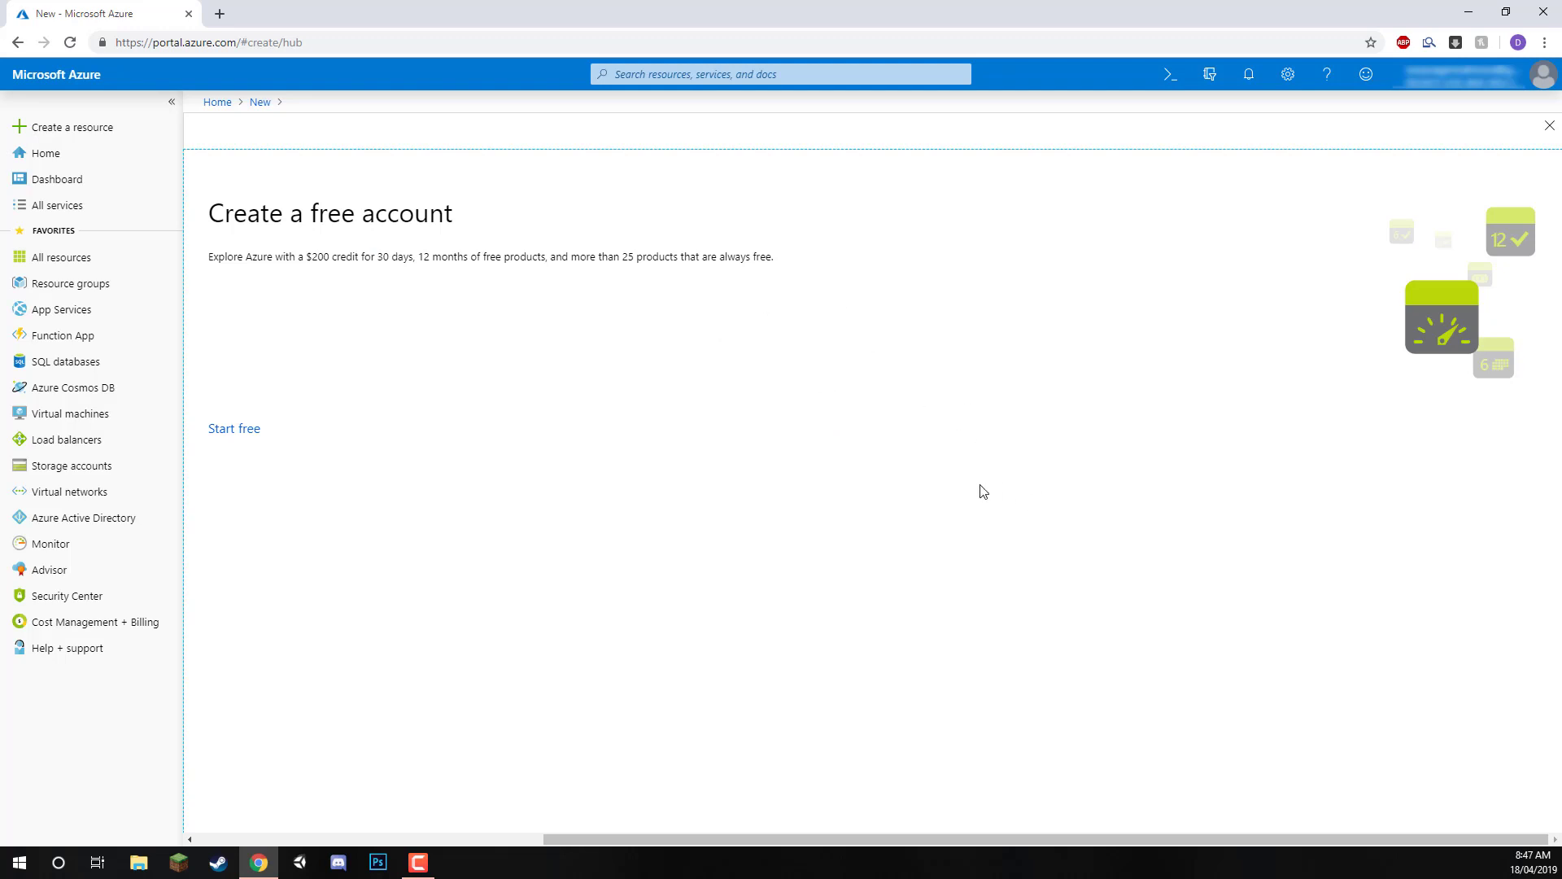
pyautogui.moveTo(634, 458)
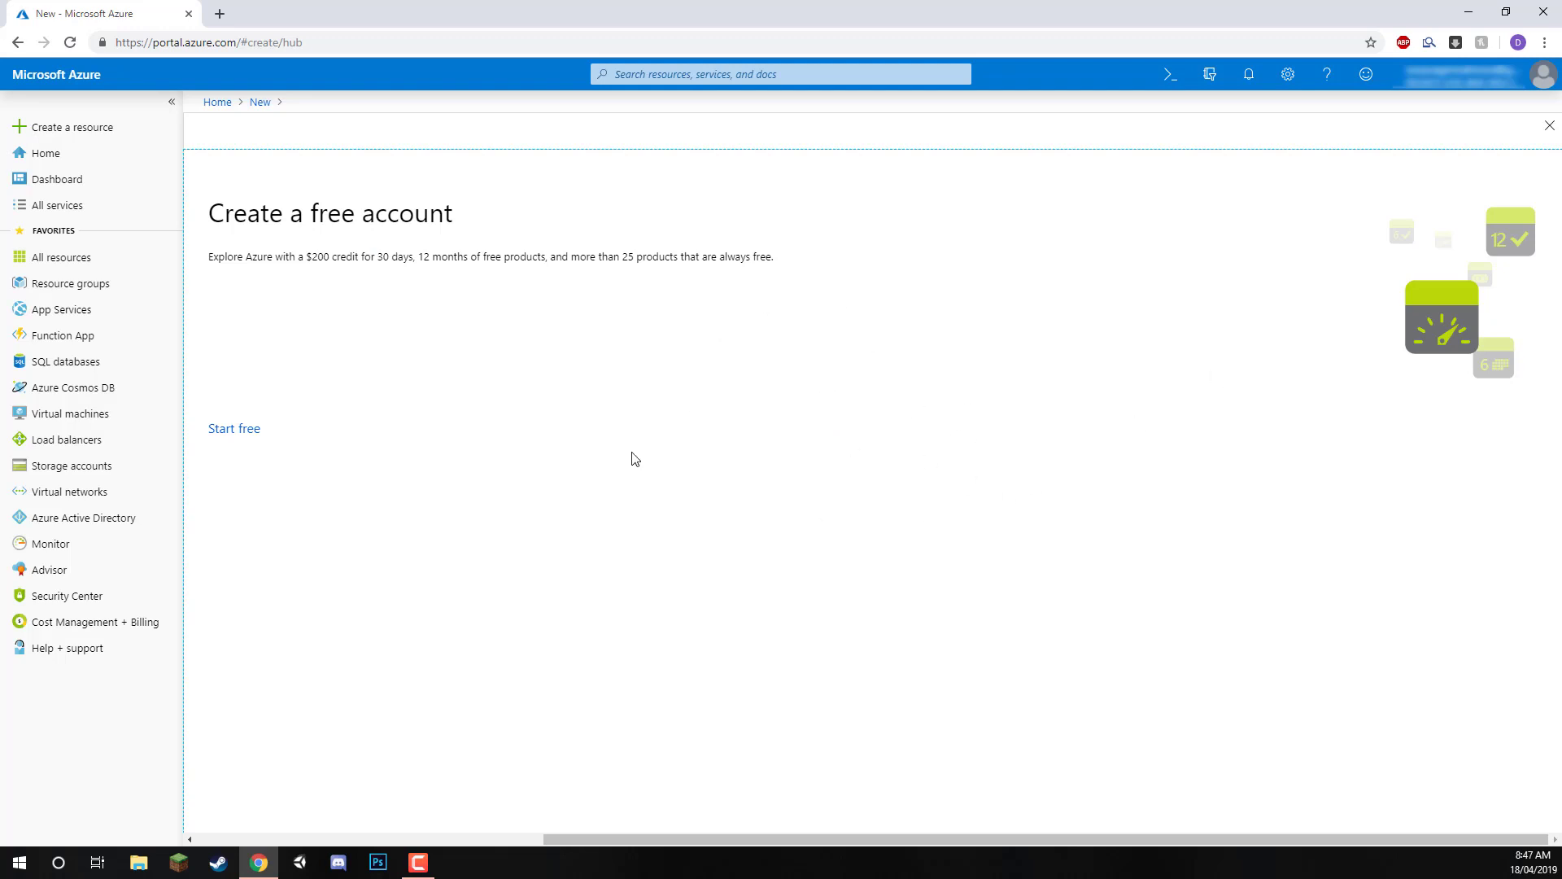
pyautogui.click(235, 428)
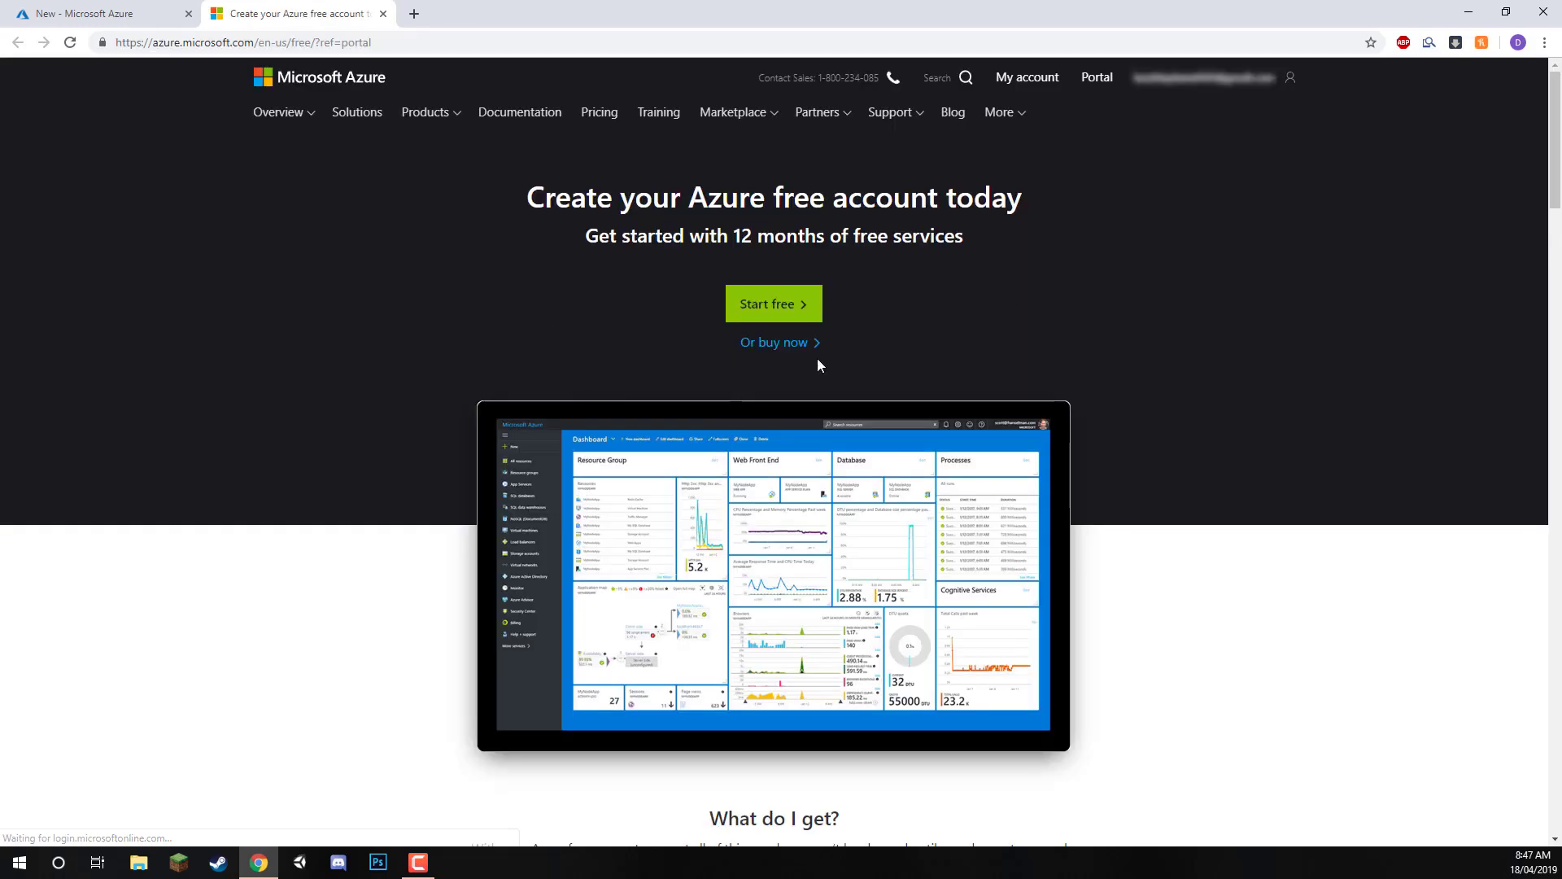
pyautogui.click(773, 303)
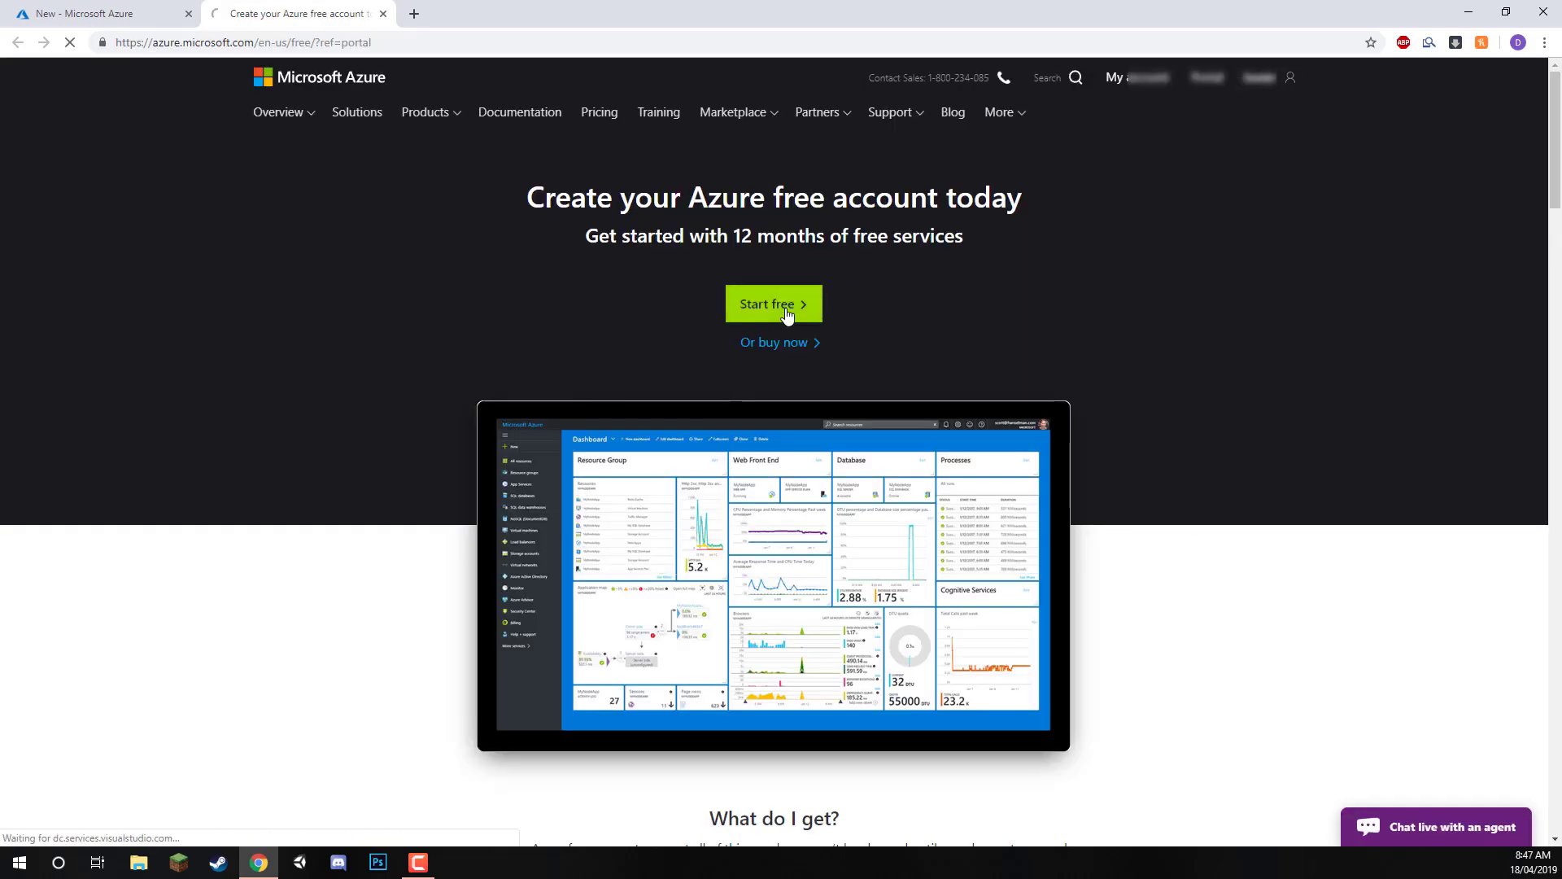
pyautogui.click(773, 304)
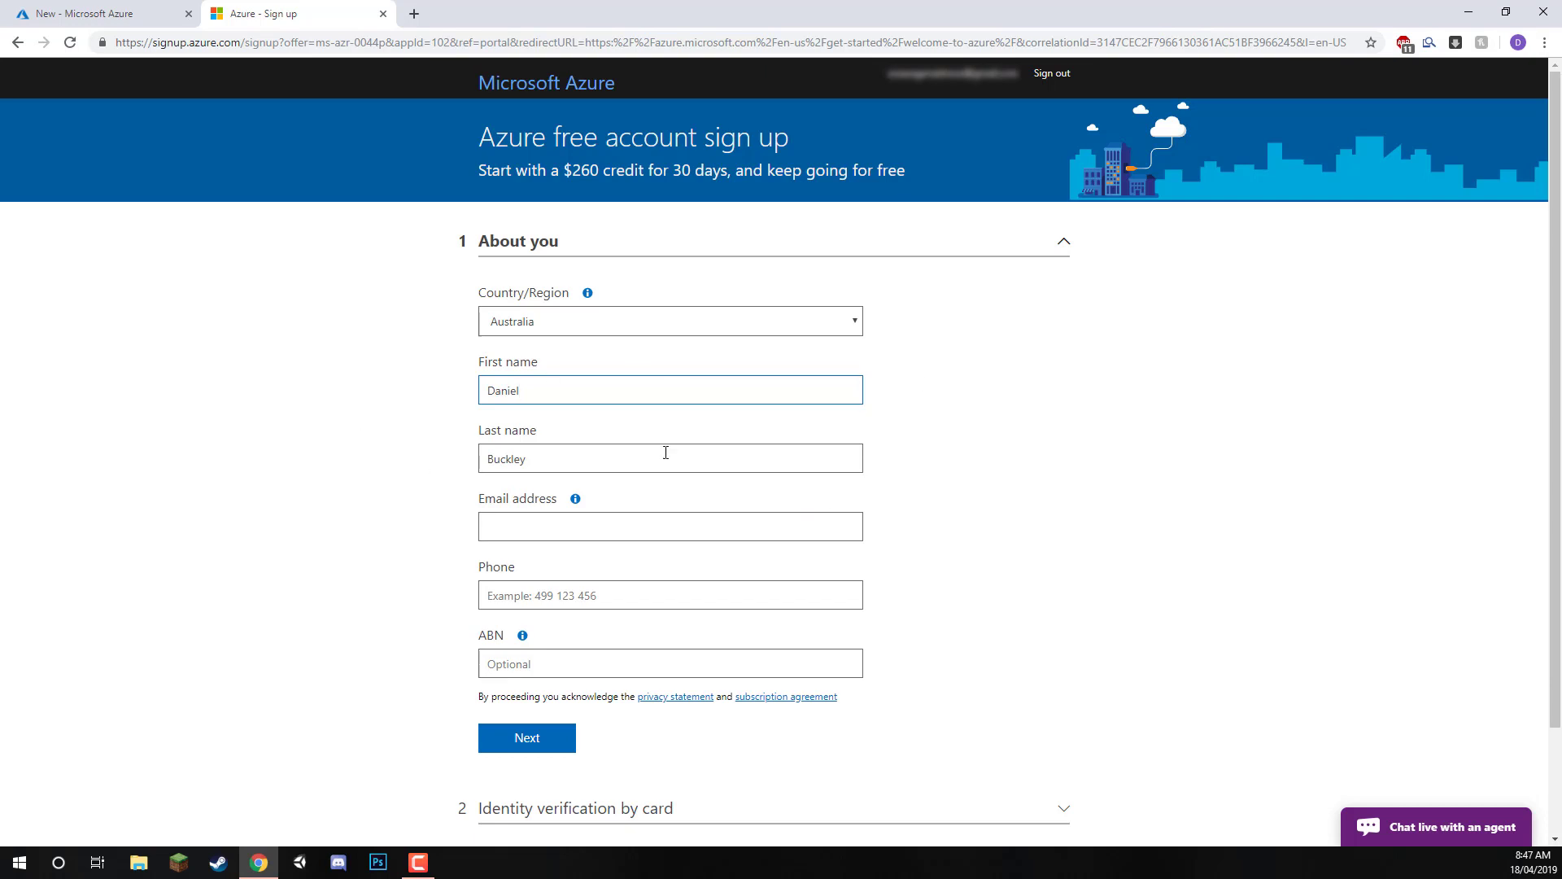
pyautogui.scroll(-3)
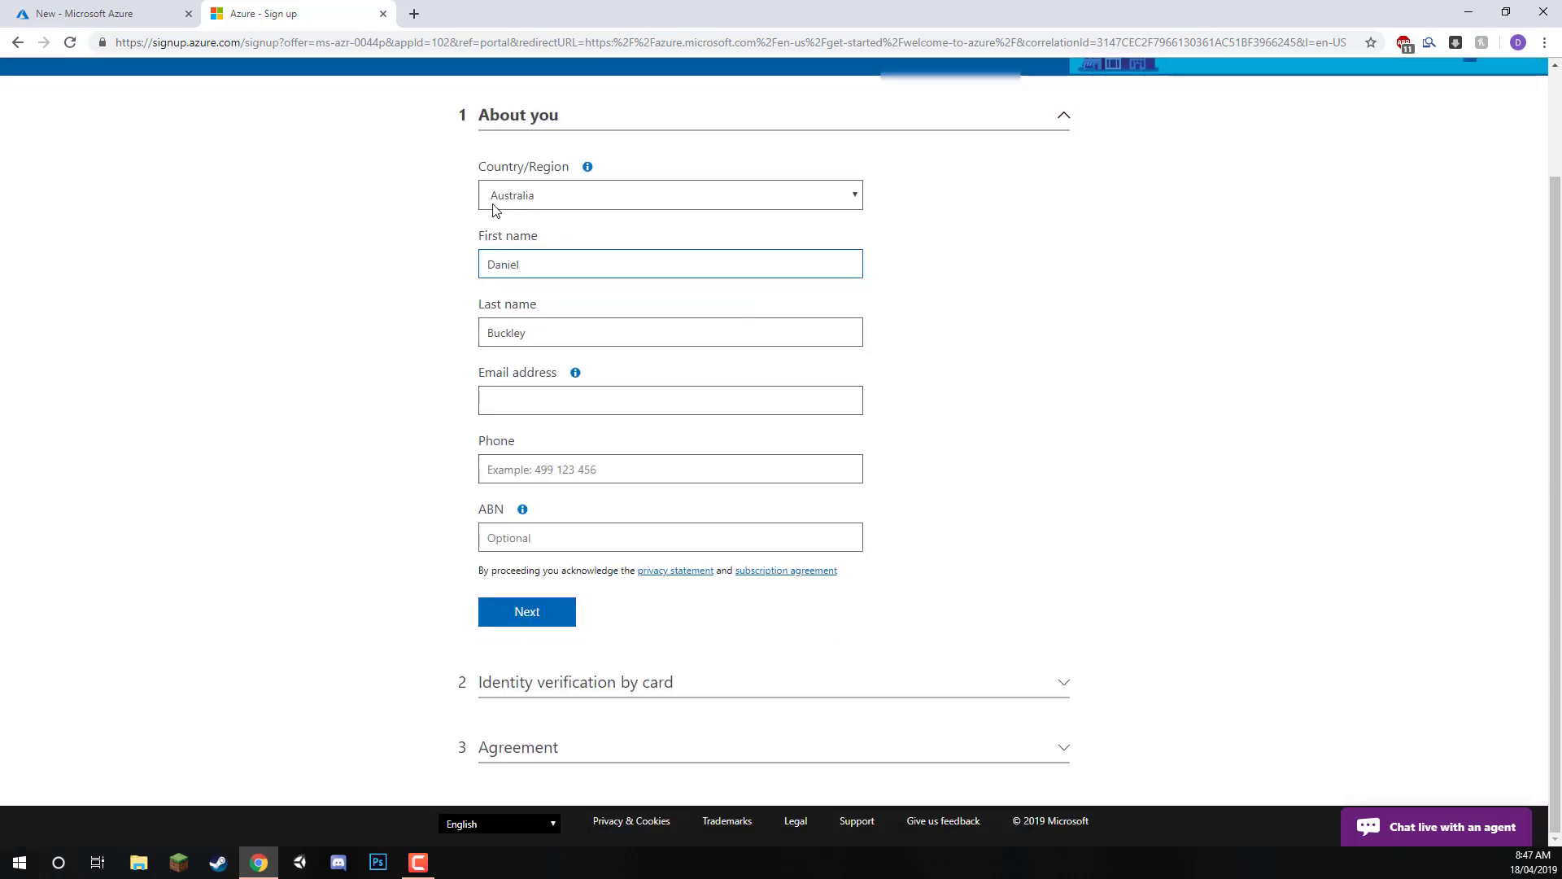
pyautogui.moveTo(292, 360)
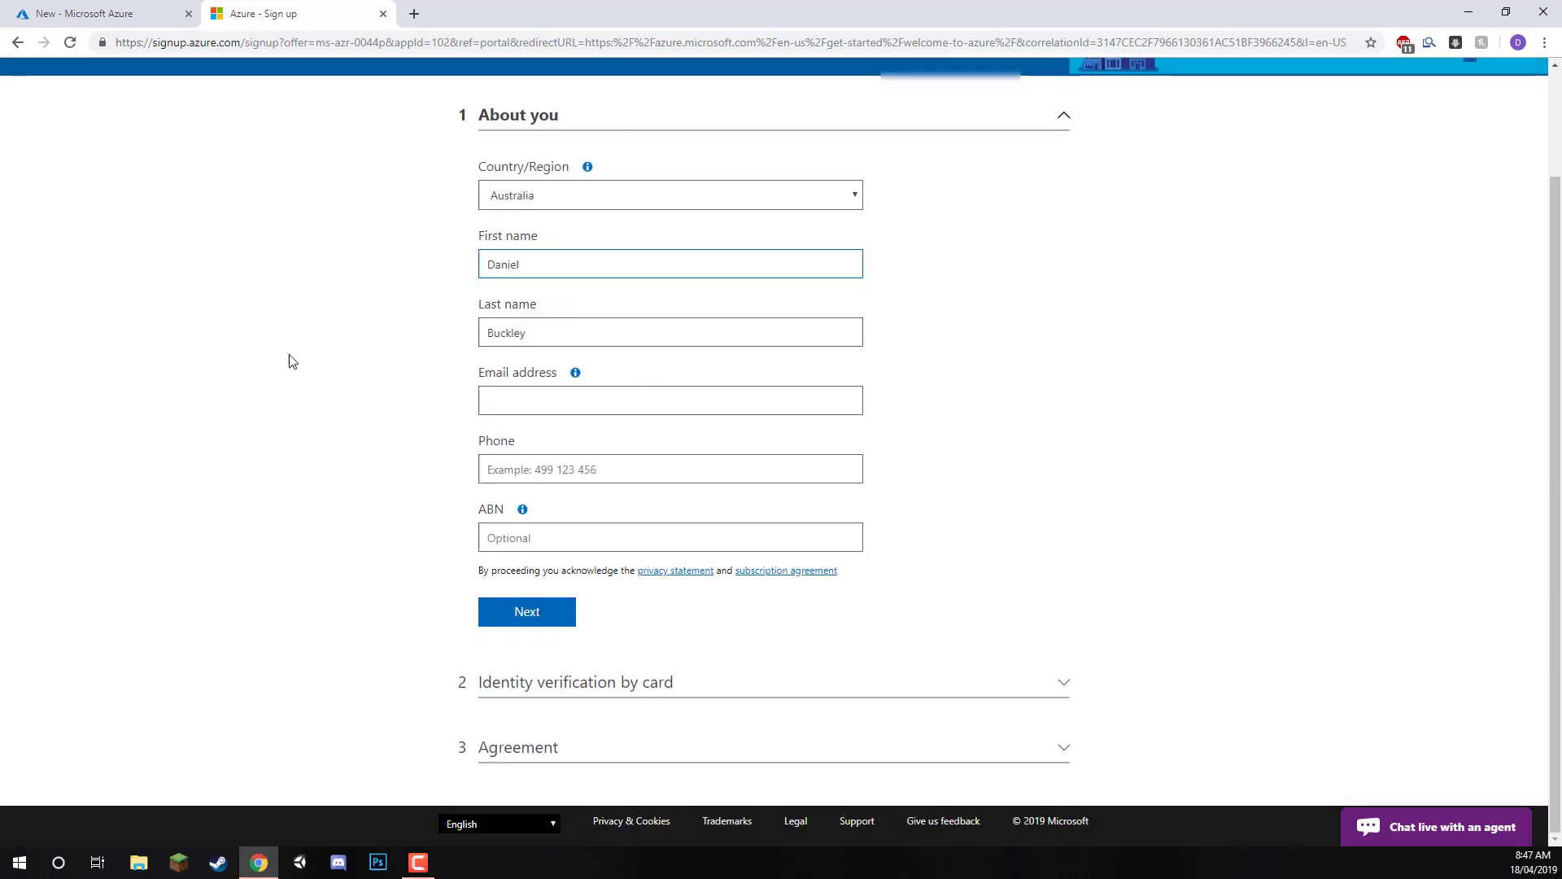
pyautogui.moveTo(456, 511)
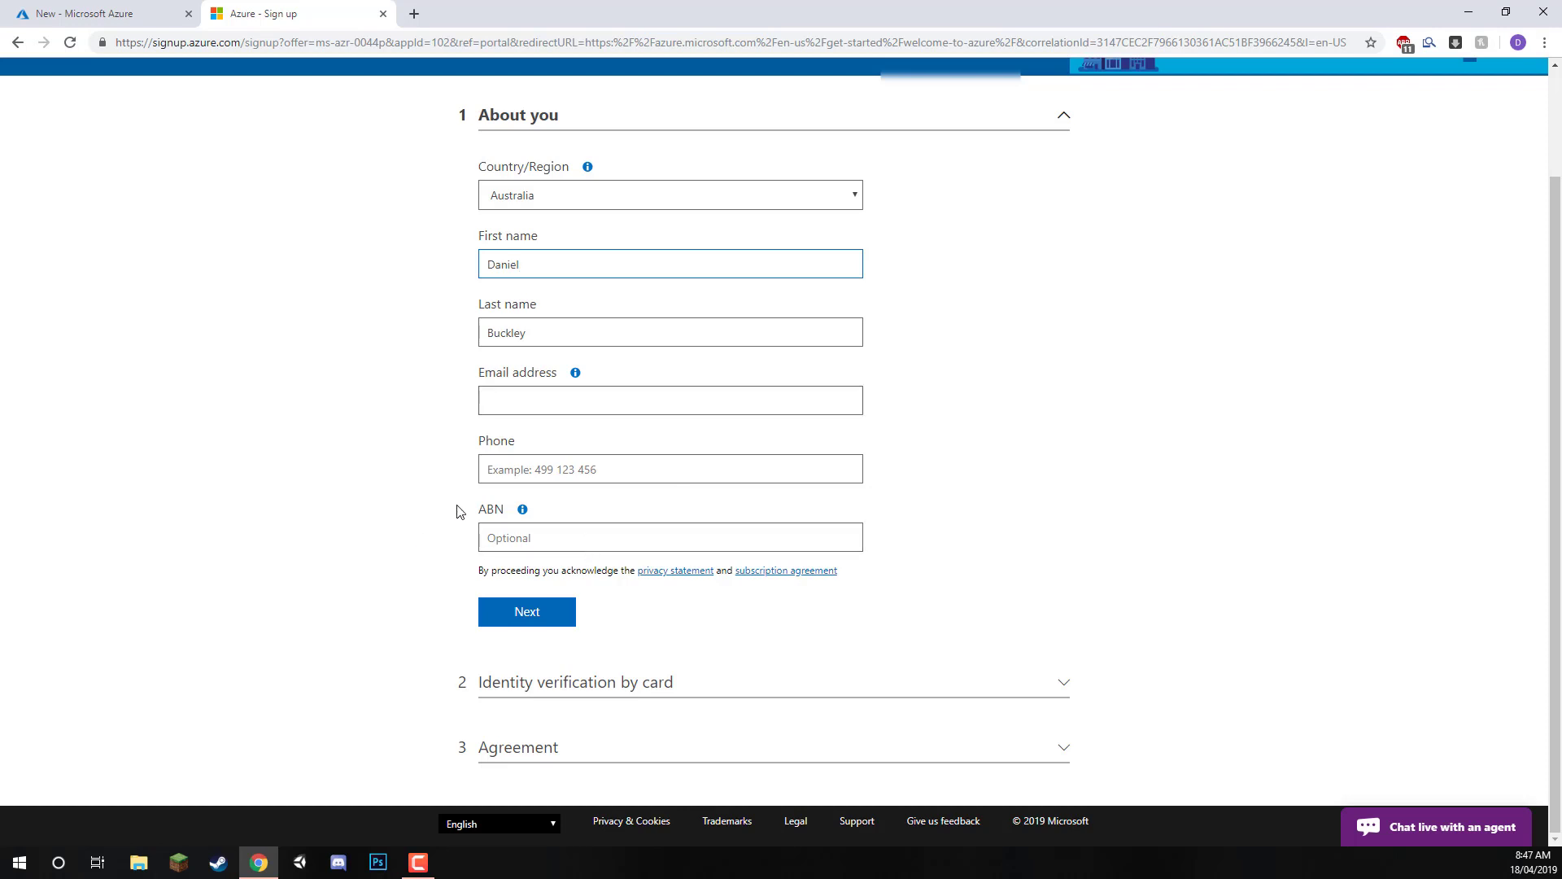
pyautogui.moveTo(356, 619)
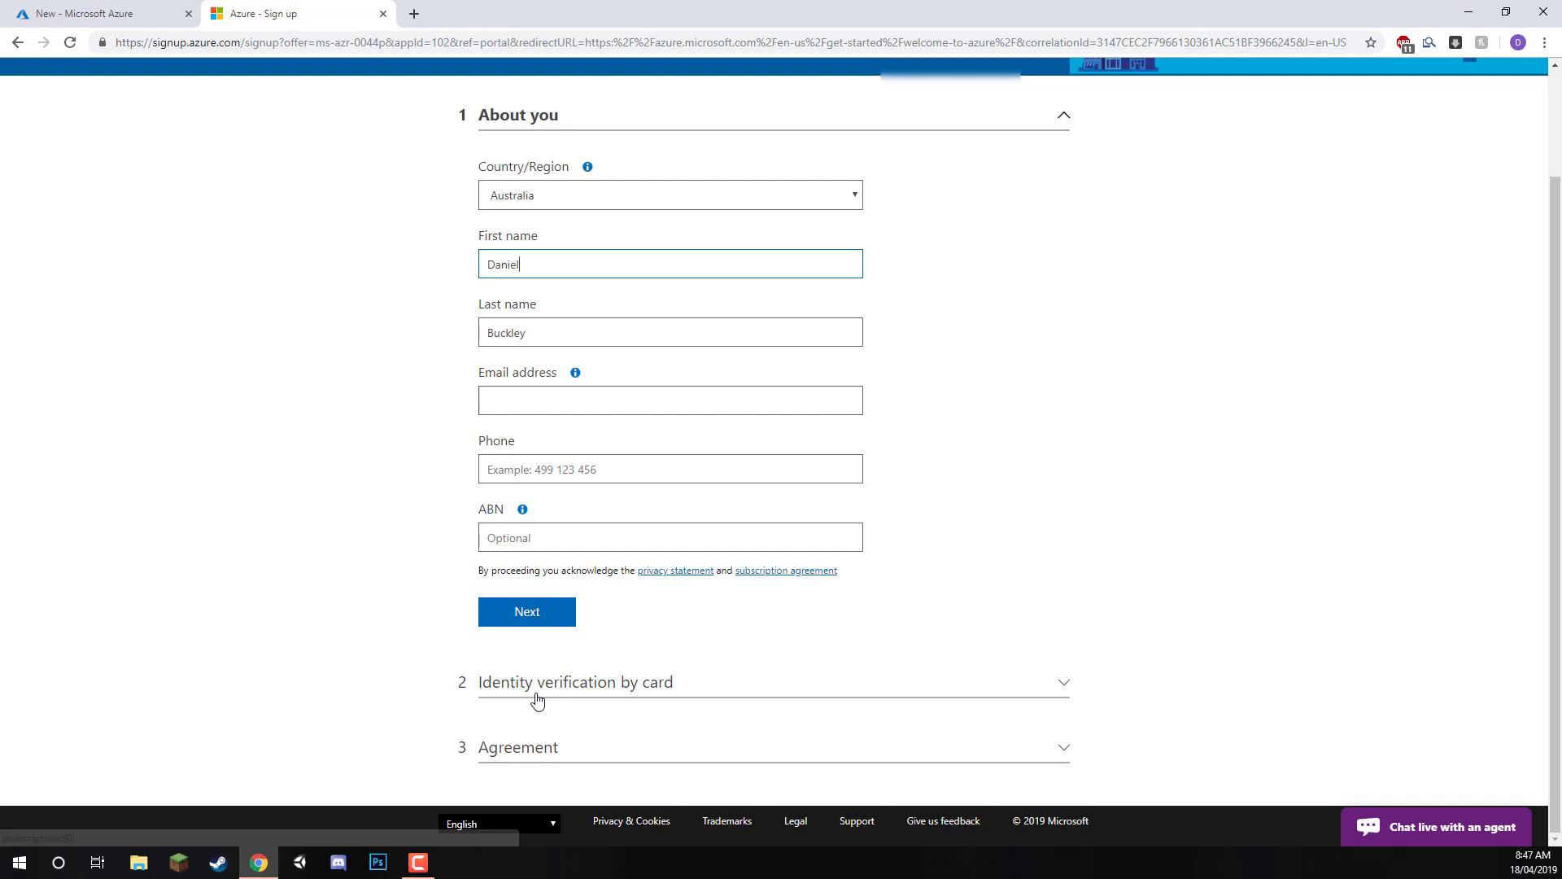
pyautogui.moveTo(579, 690)
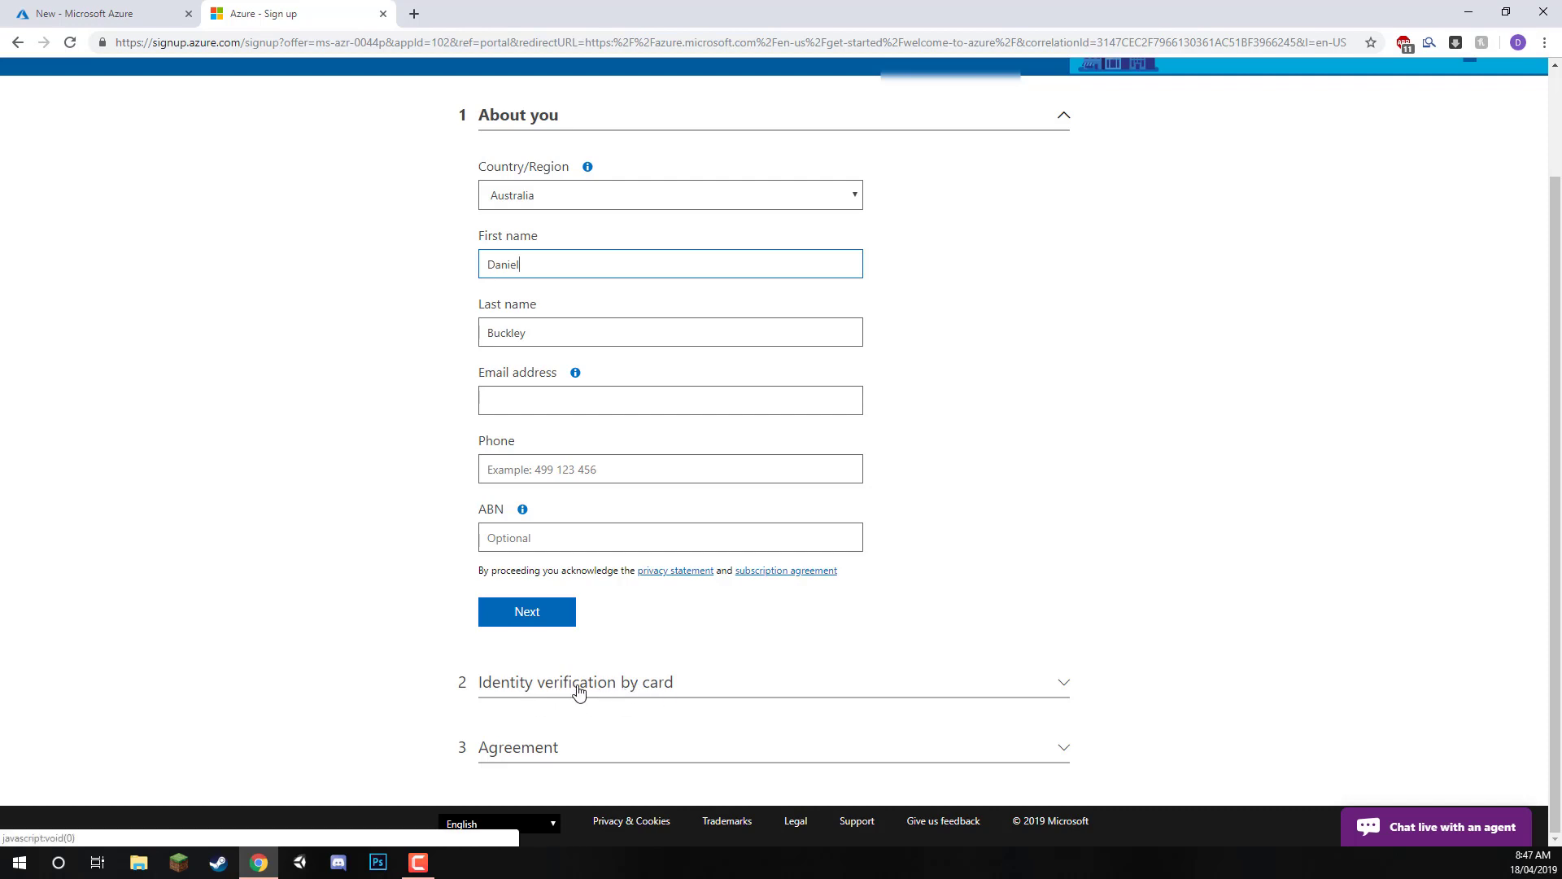
pyautogui.moveTo(648, 671)
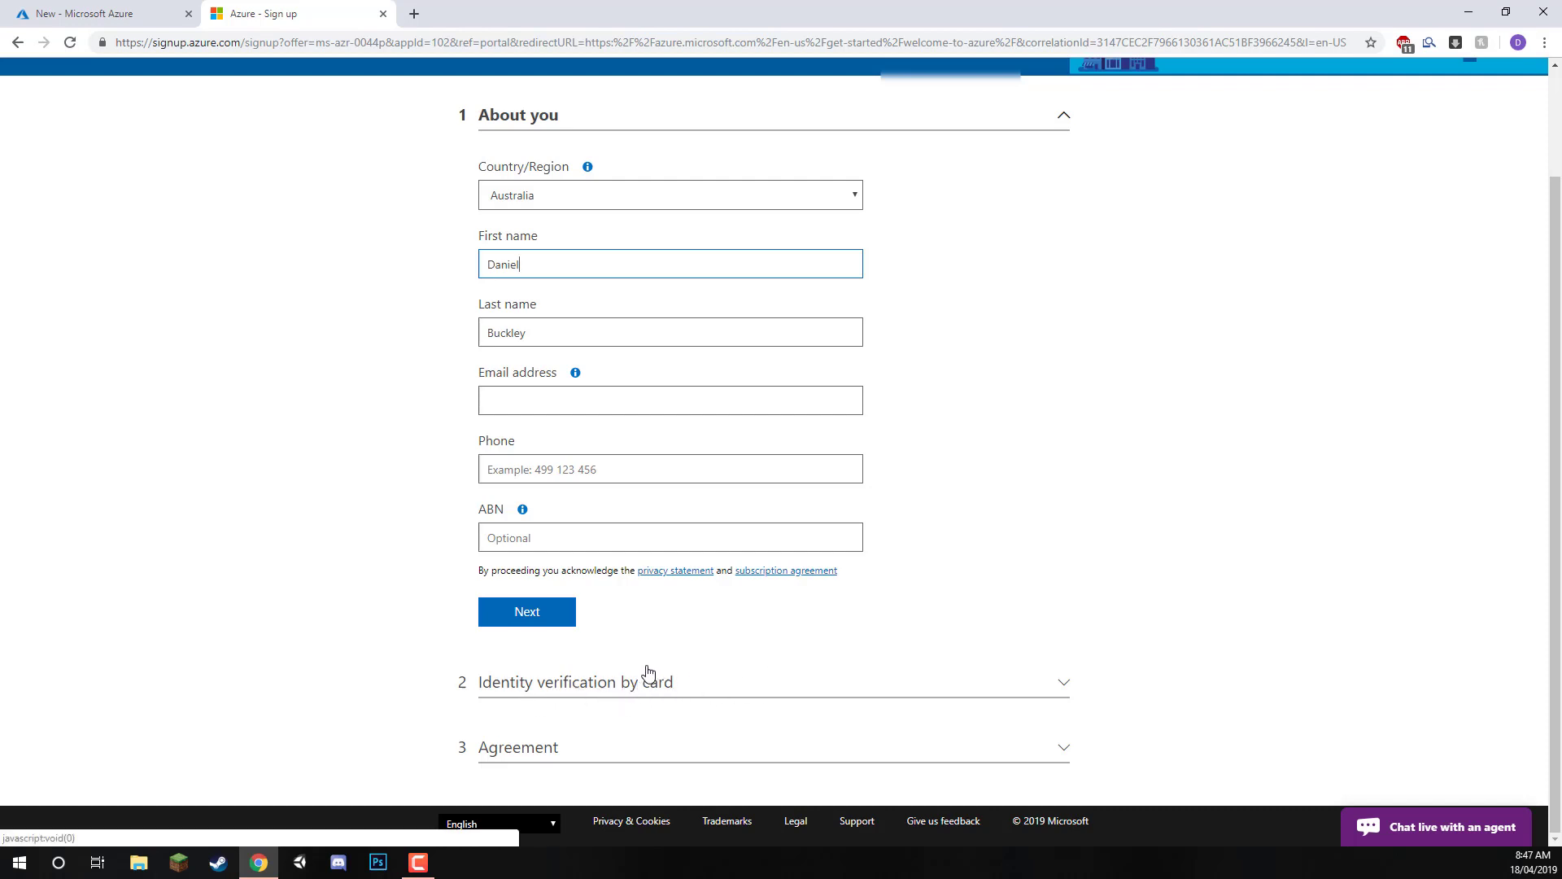
pyautogui.moveTo(843, 701)
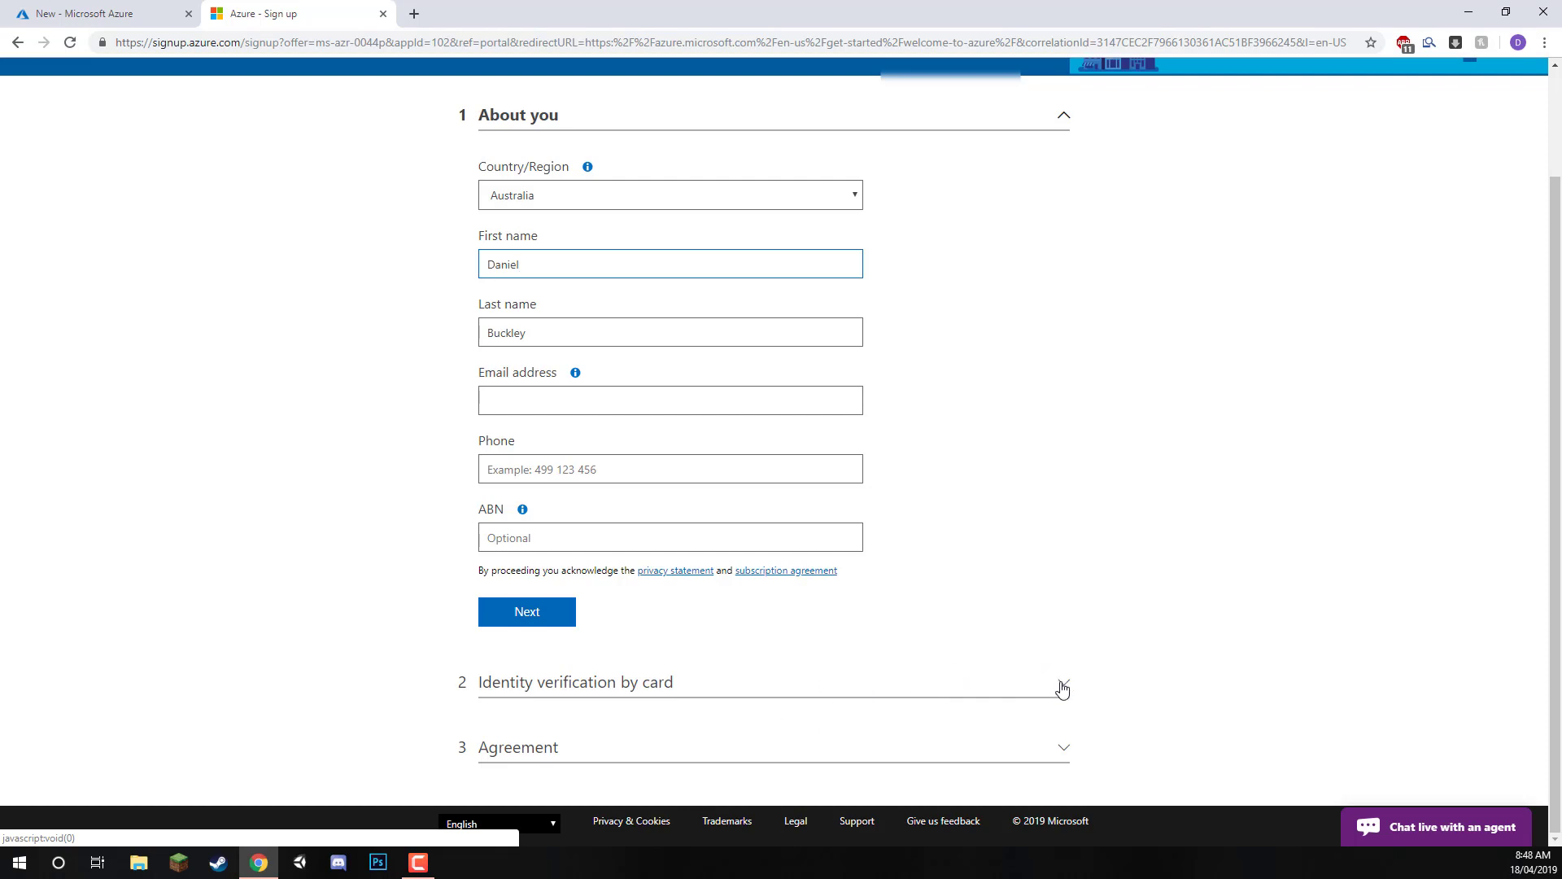
pyautogui.moveTo(1223, 580)
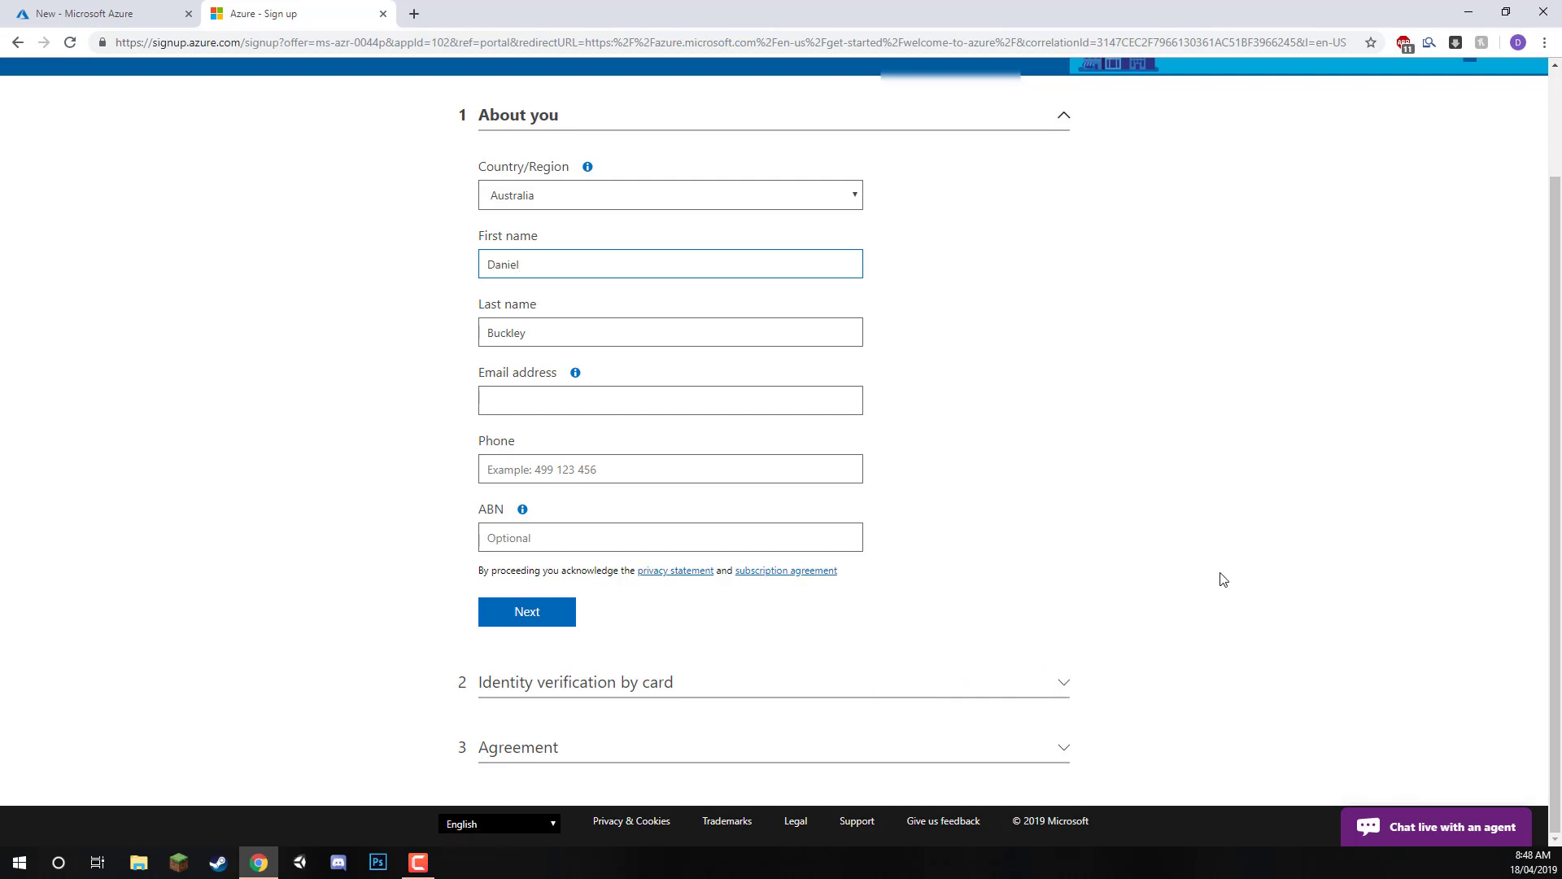
pyautogui.moveTo(1286, 475)
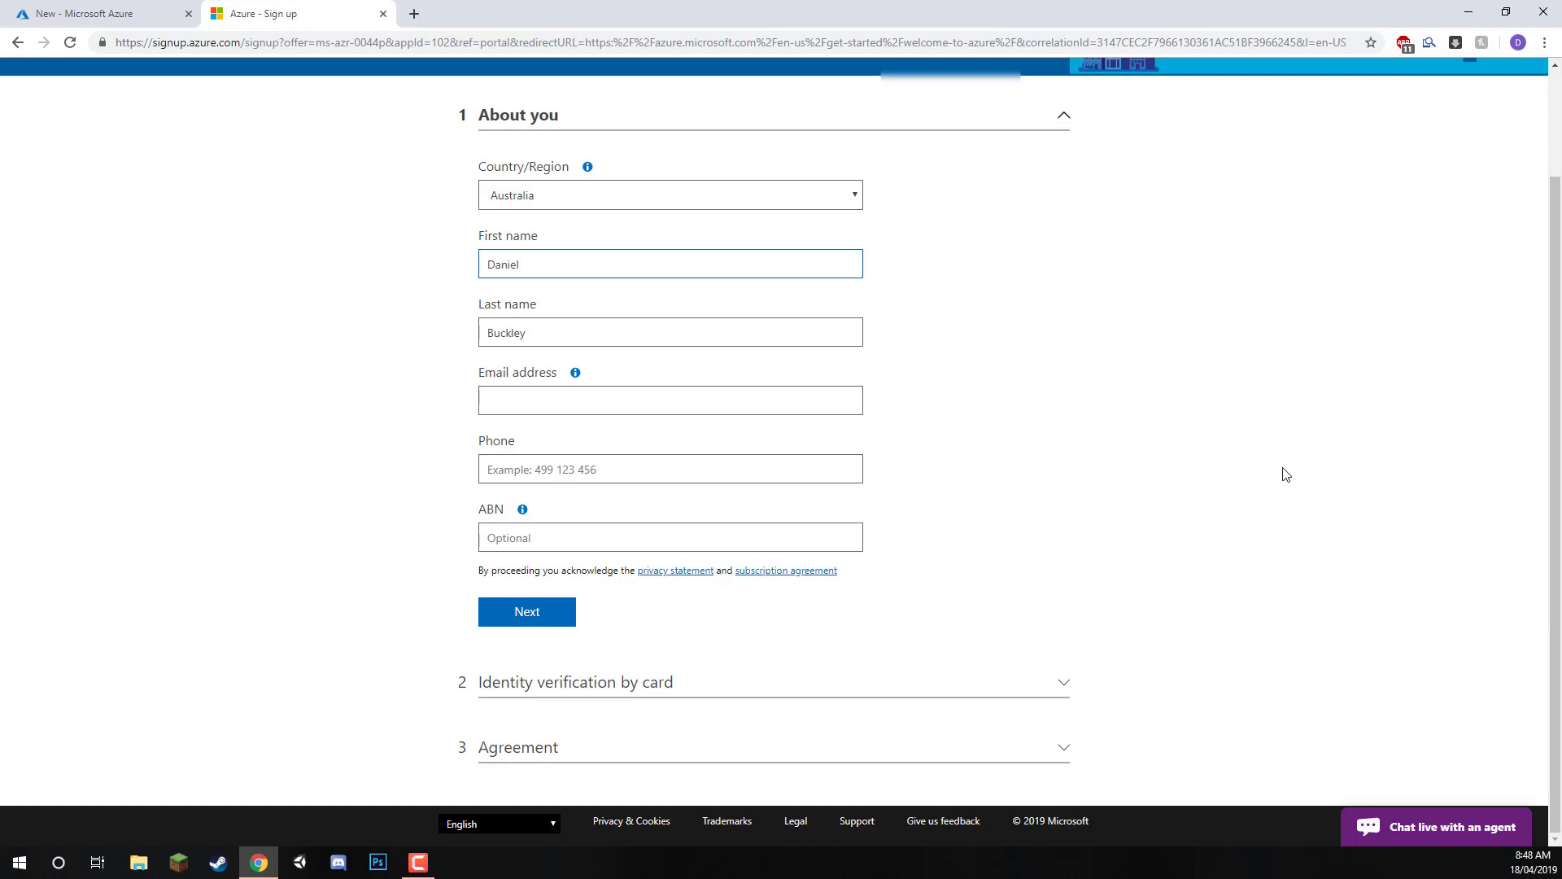
pyautogui.moveTo(864, 659)
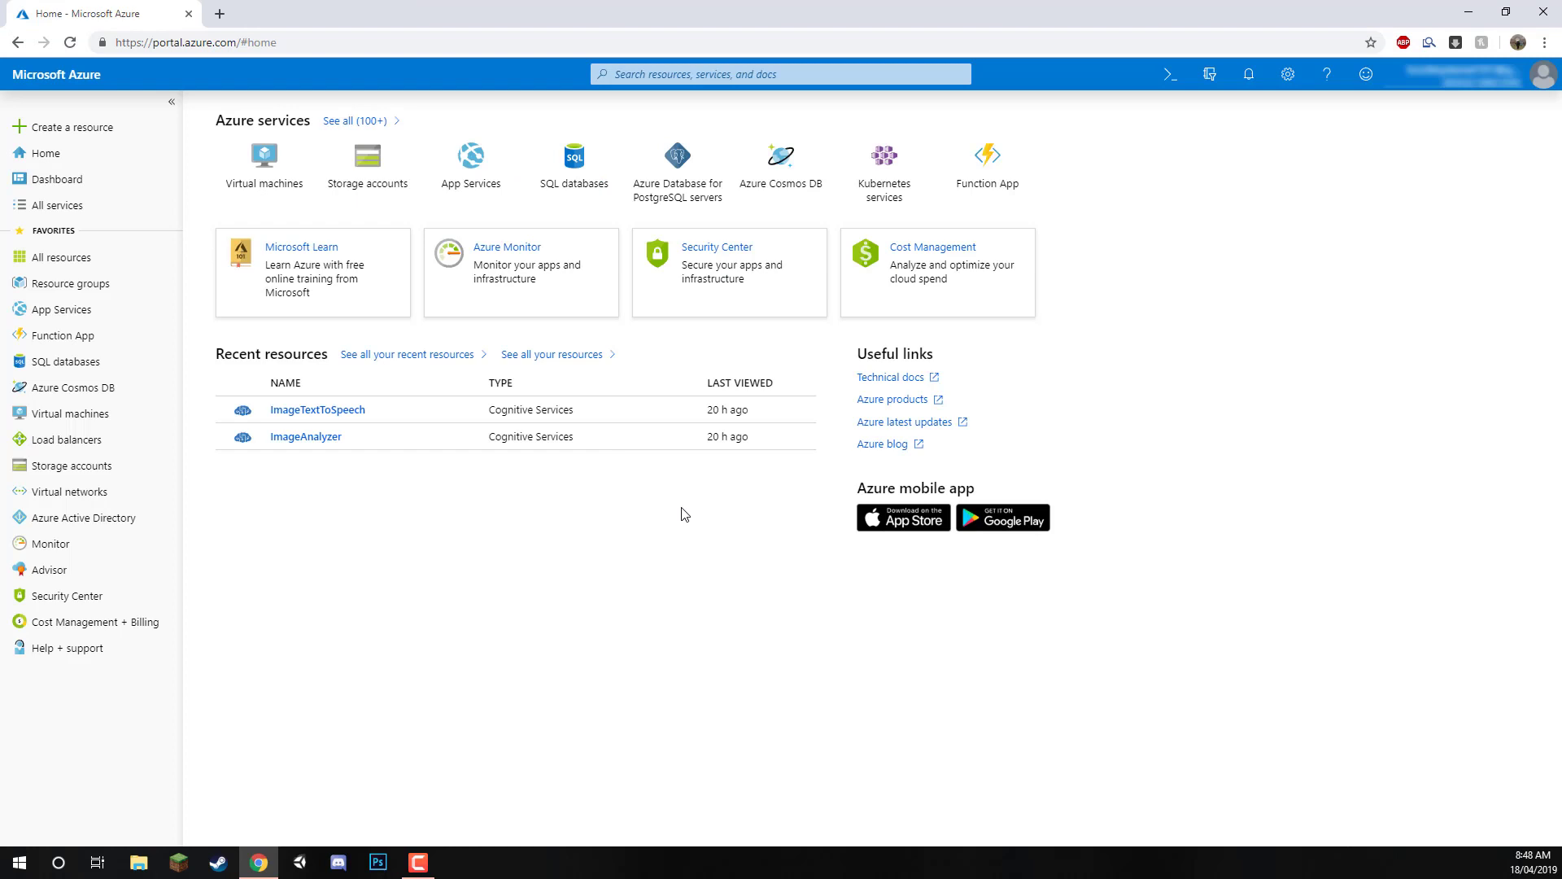
pyautogui.moveTo(963, 667)
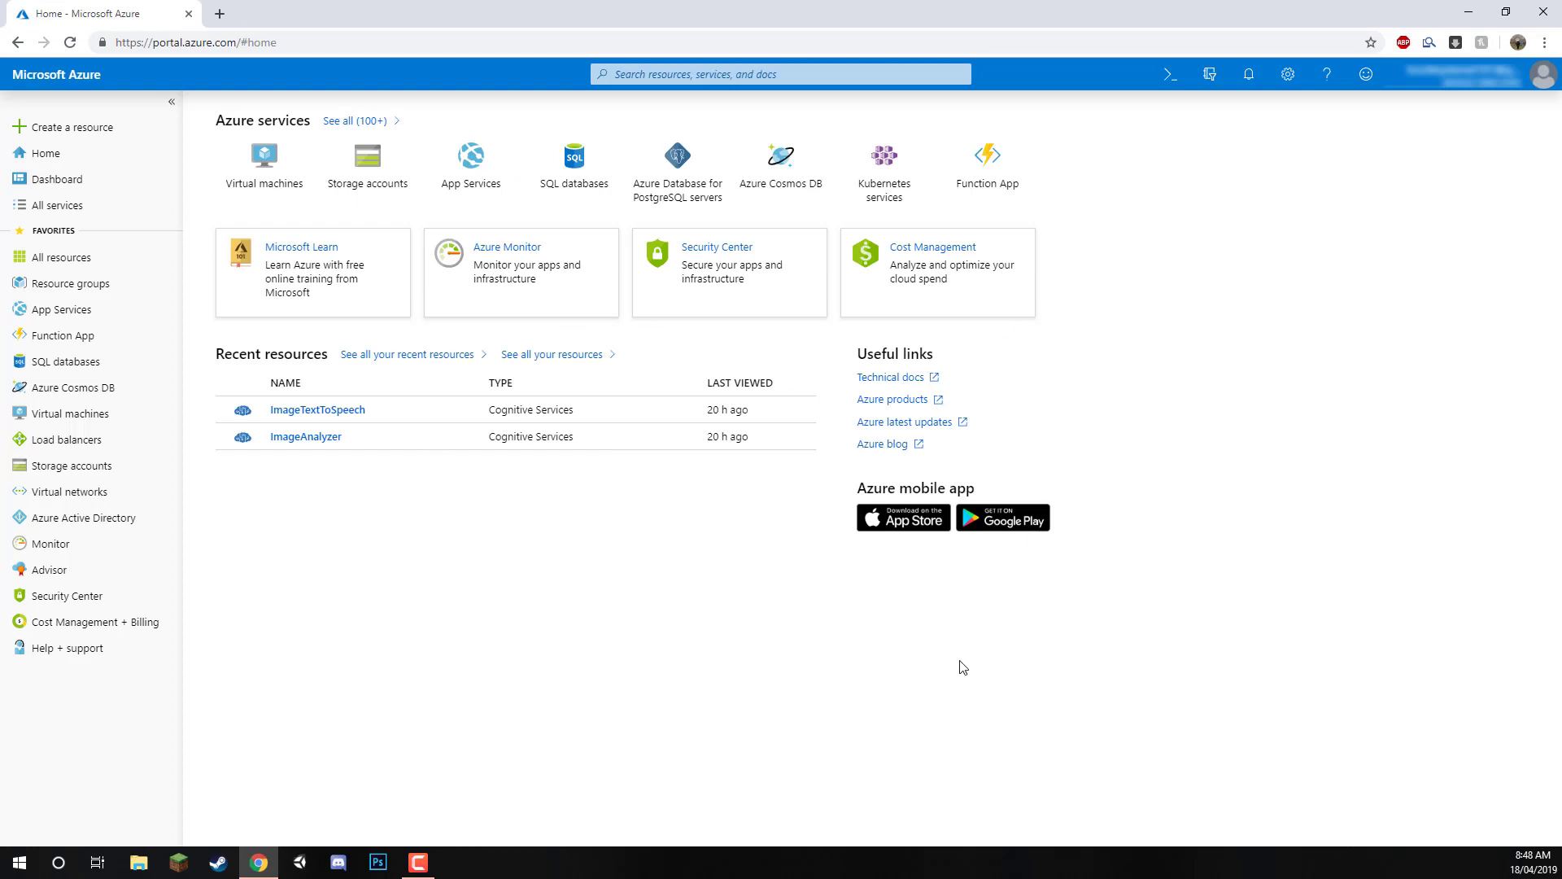
pyautogui.moveTo(927, 776)
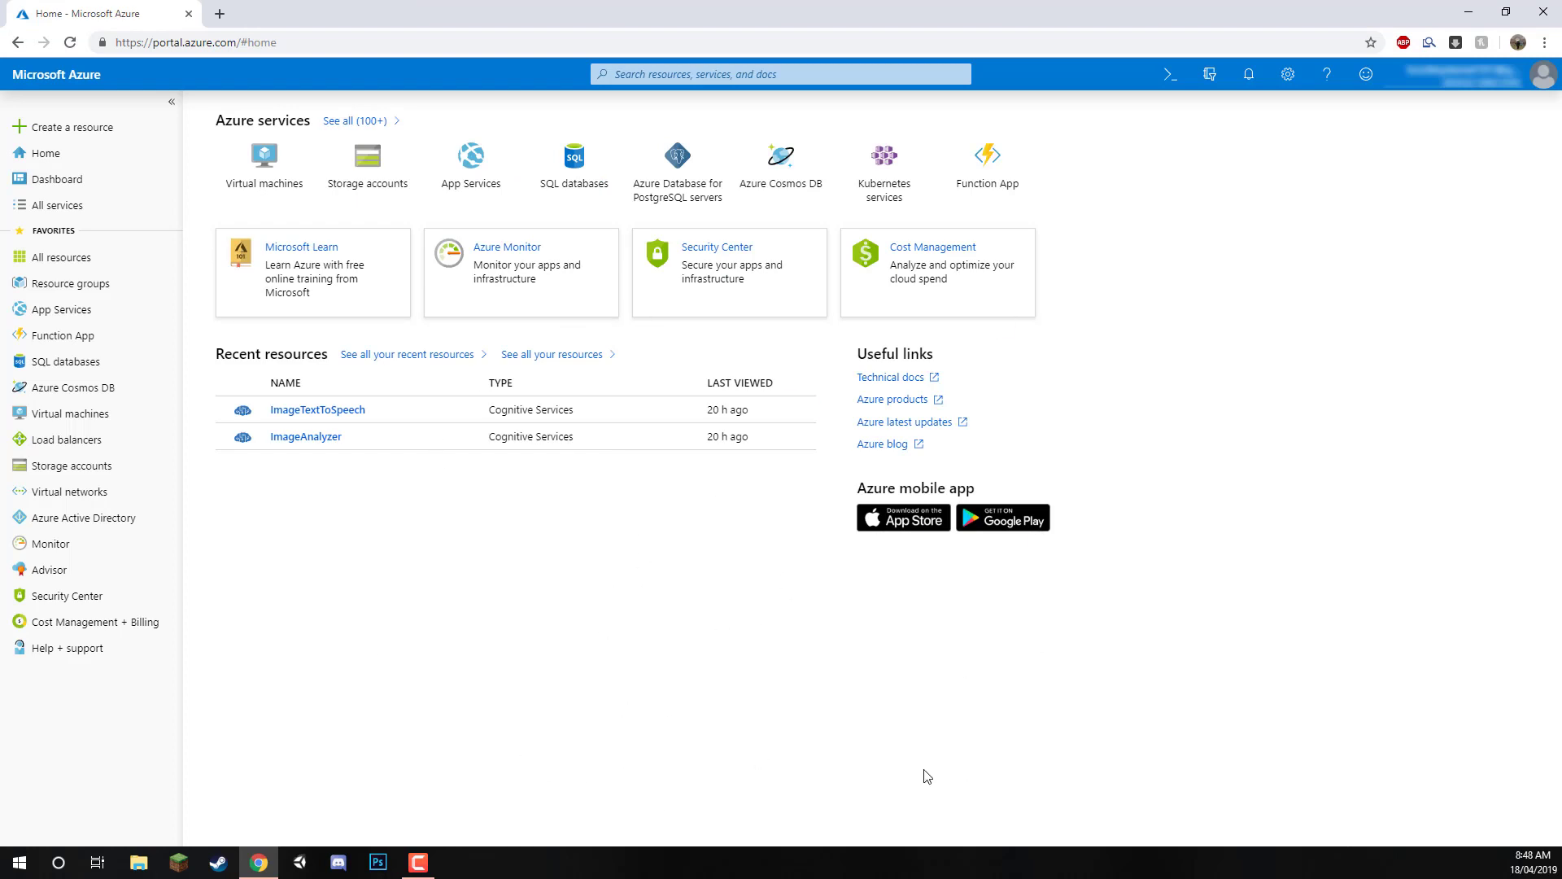
pyautogui.moveTo(494, 529)
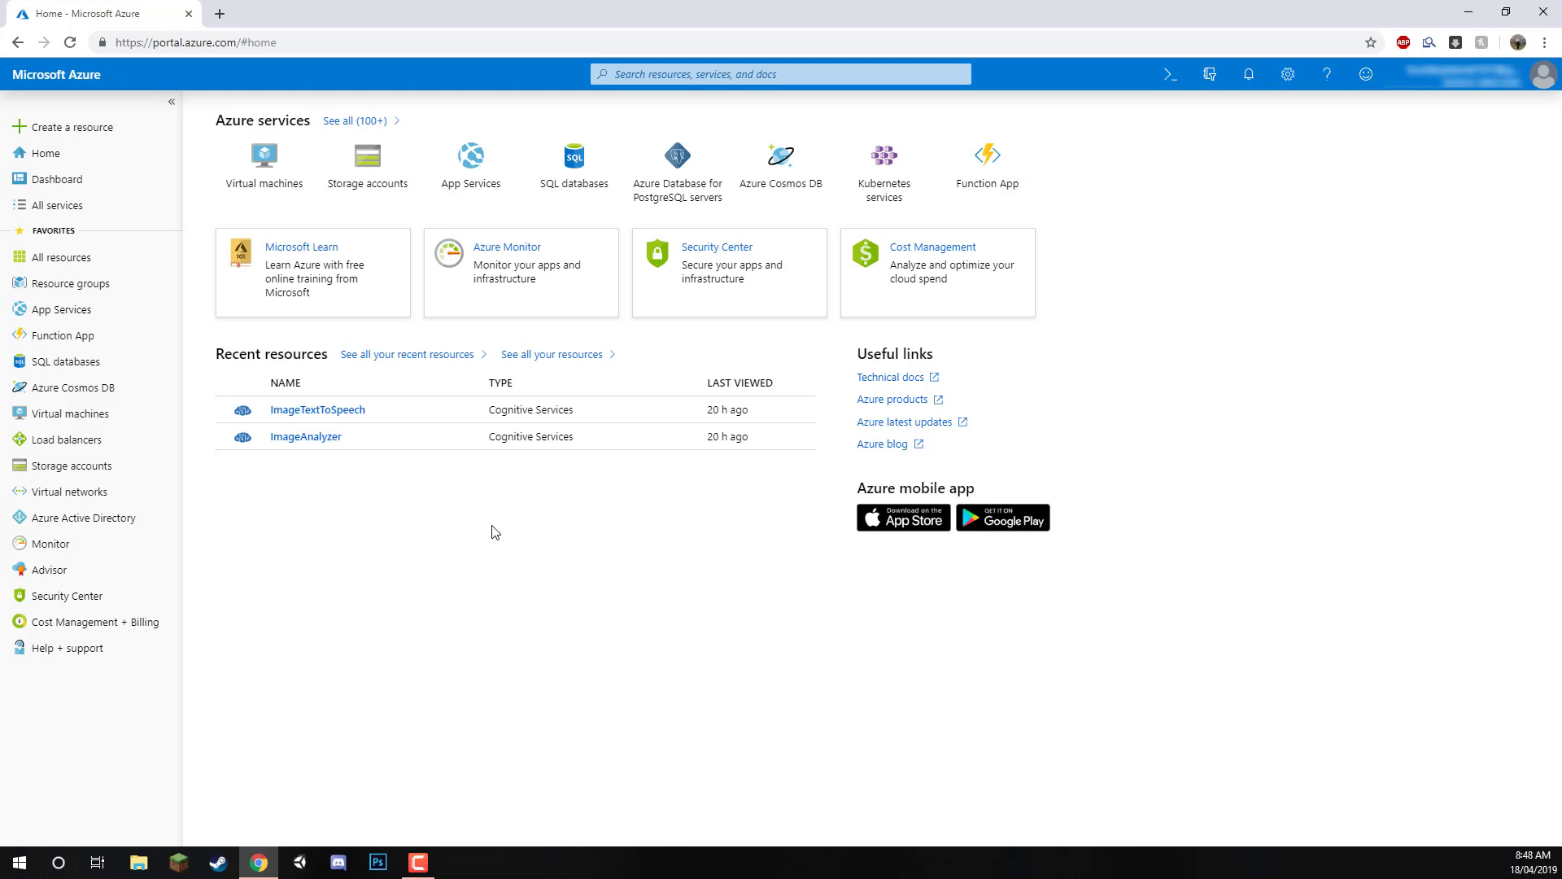
# - View the notification showing the Free Trial's A$280.00 remaining credit
pyautogui.click(1248, 74)
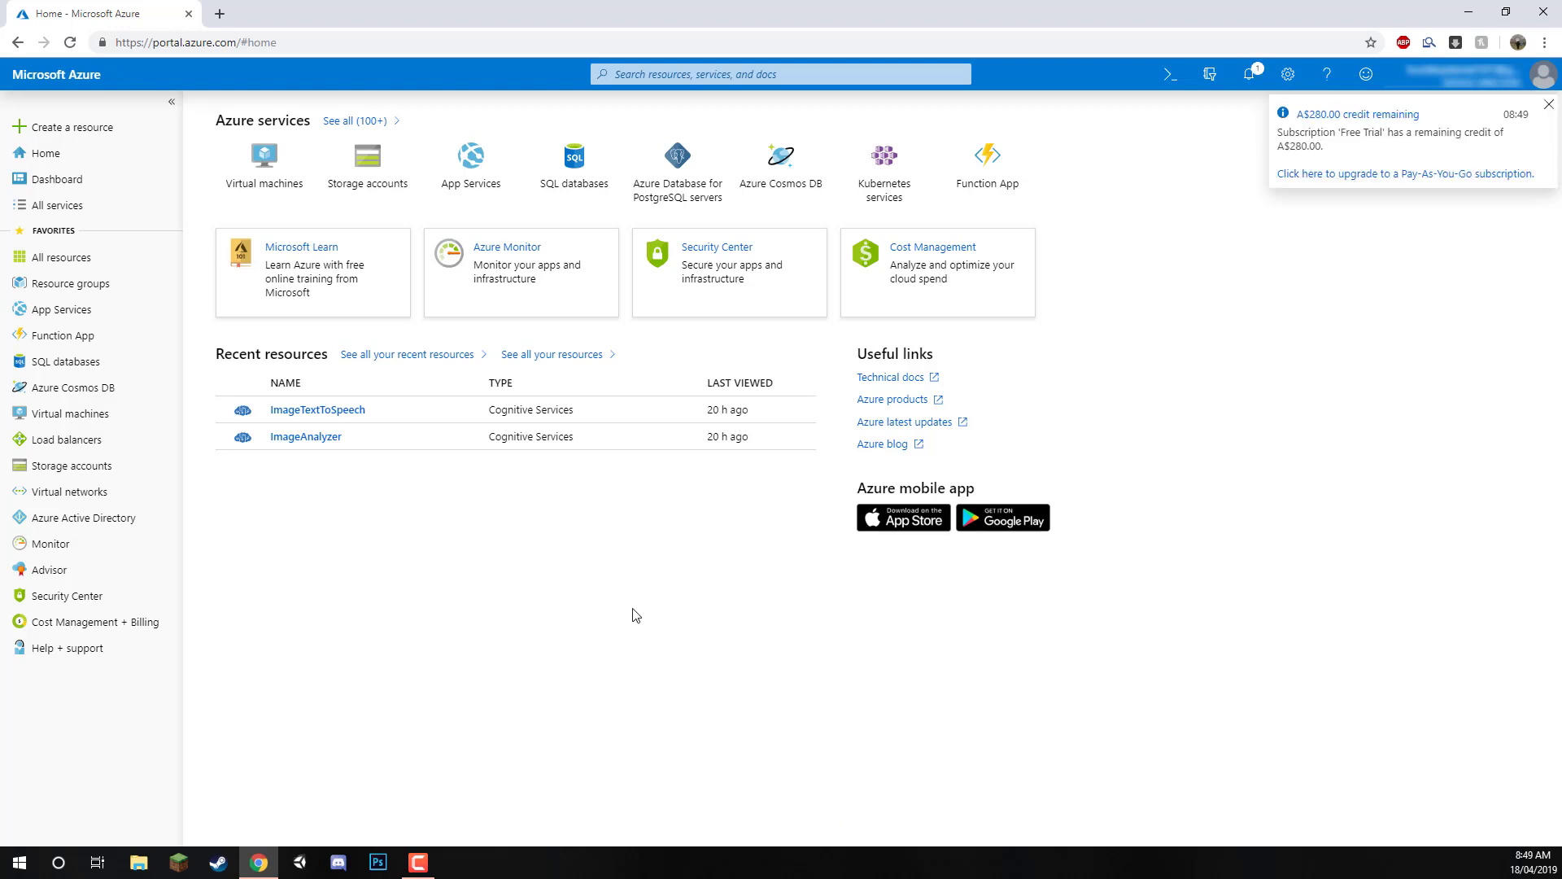
pyautogui.moveTo(855, 549)
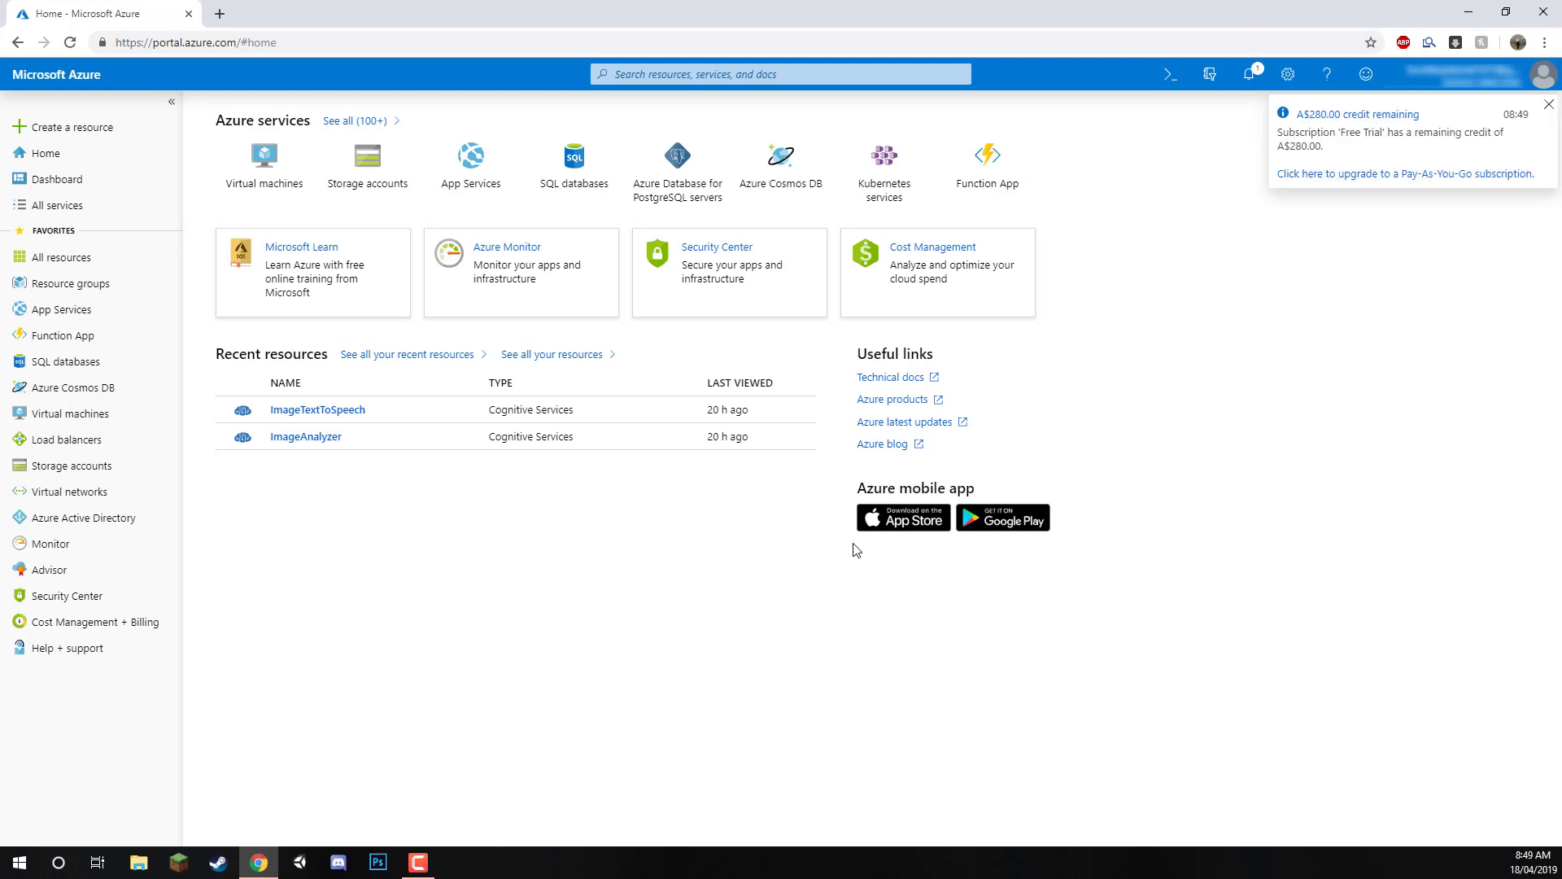
pyautogui.moveTo(1352, 152)
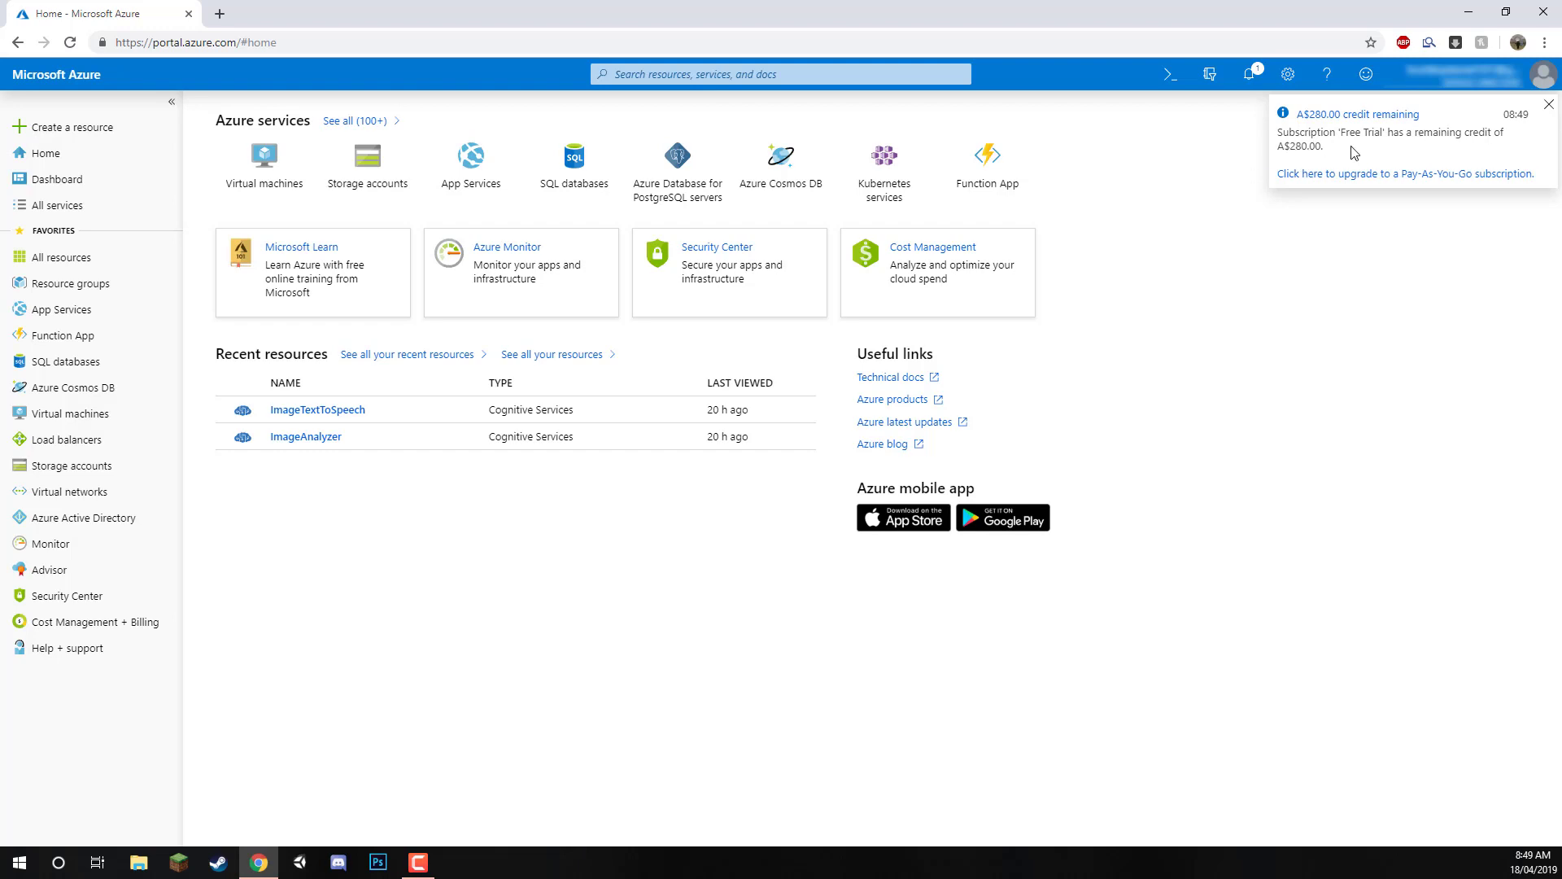
pyautogui.doubleClick(1385, 133)
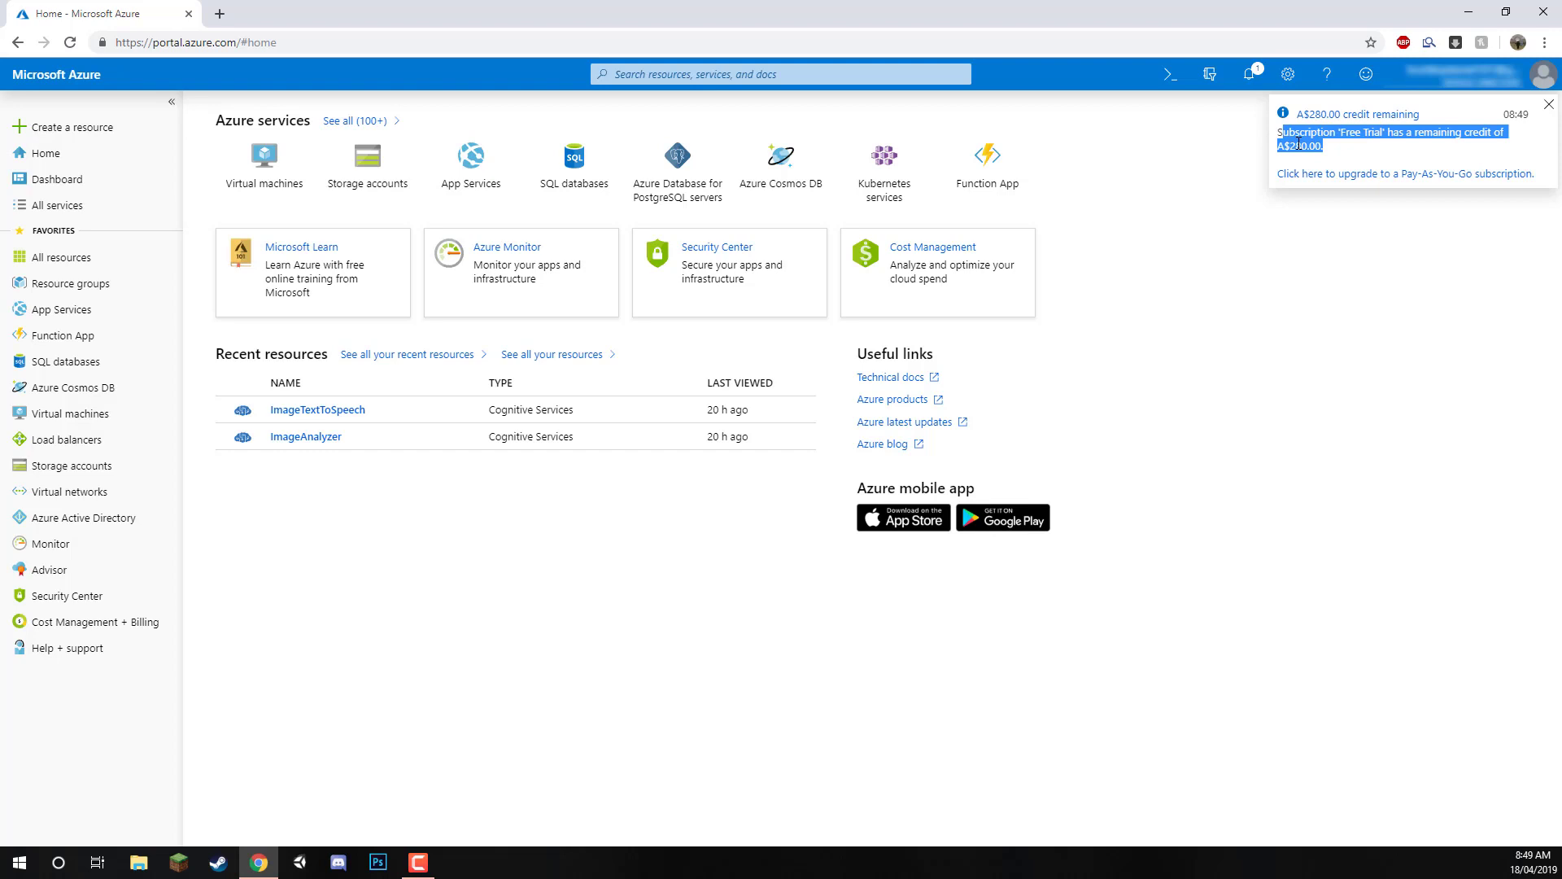
pyautogui.moveTo(1257, 78)
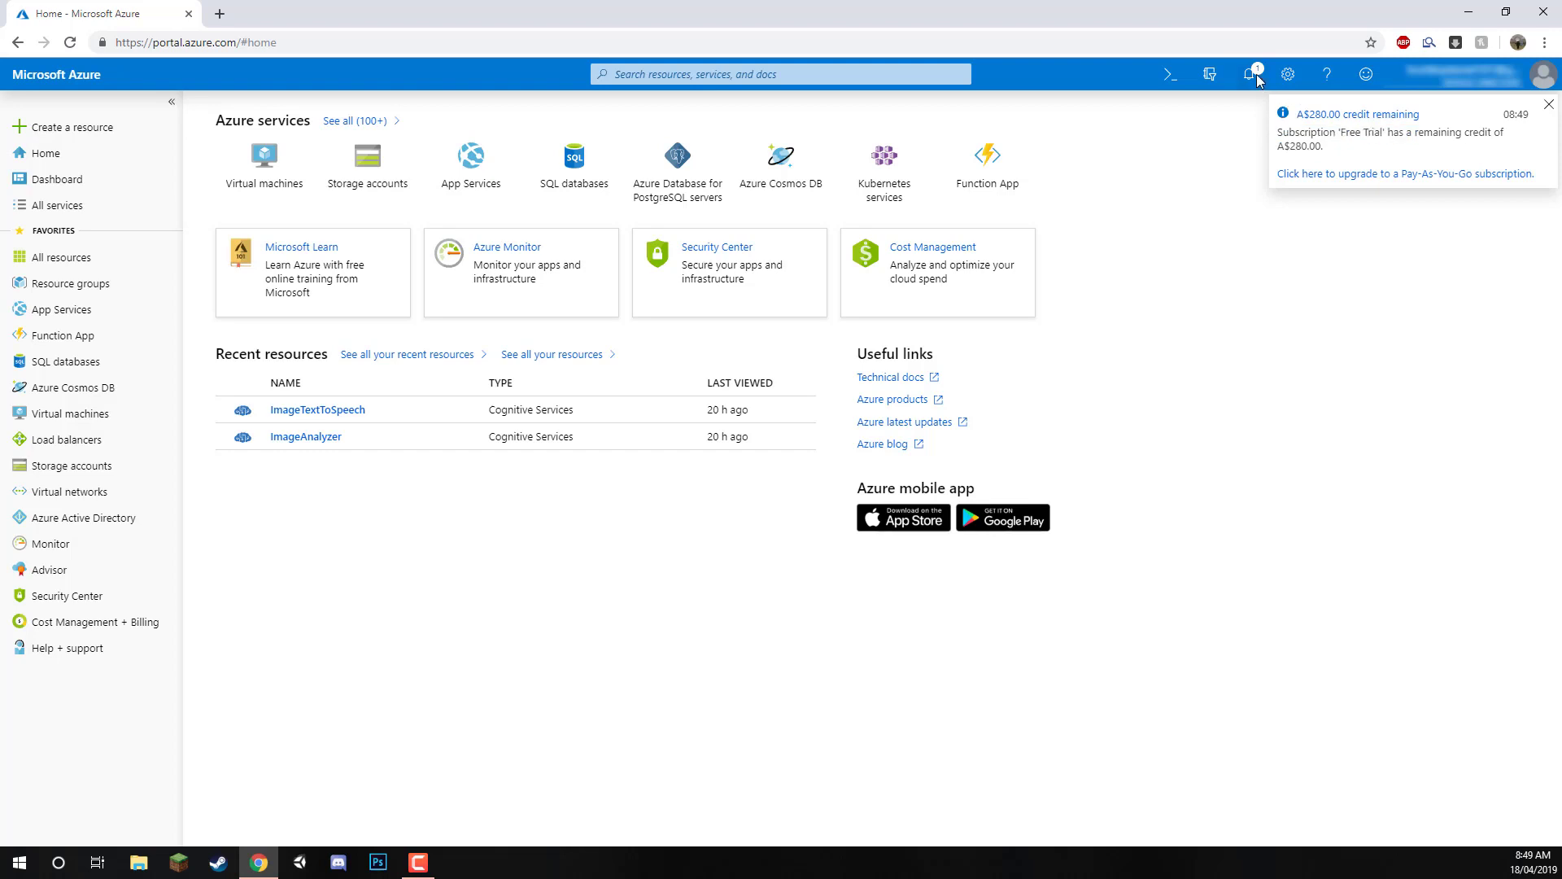
pyautogui.click(1248, 74)
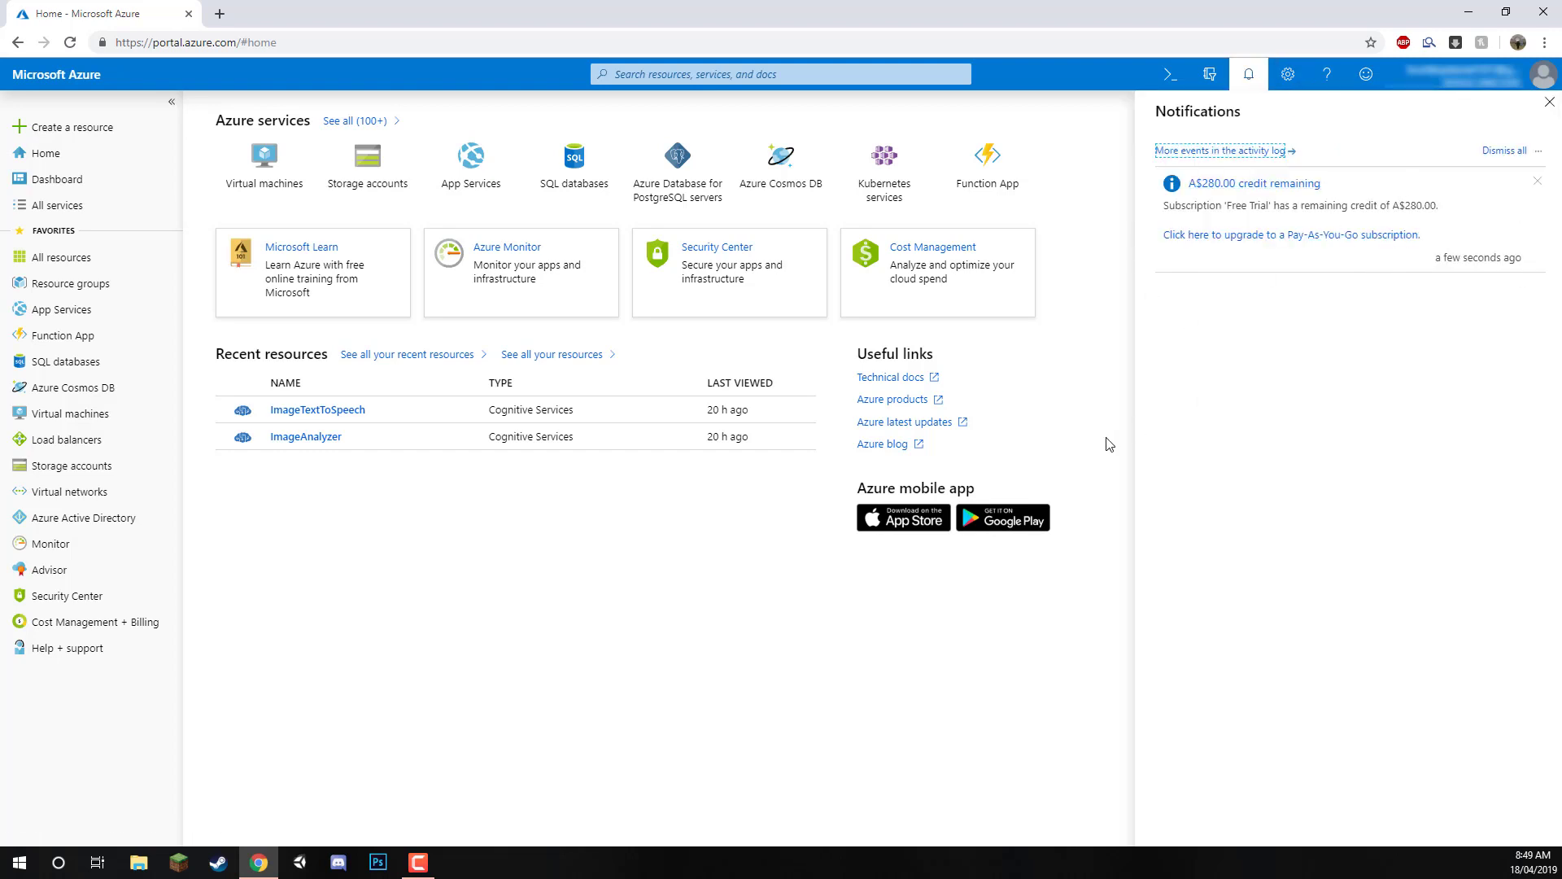
pyautogui.moveTo(827, 609)
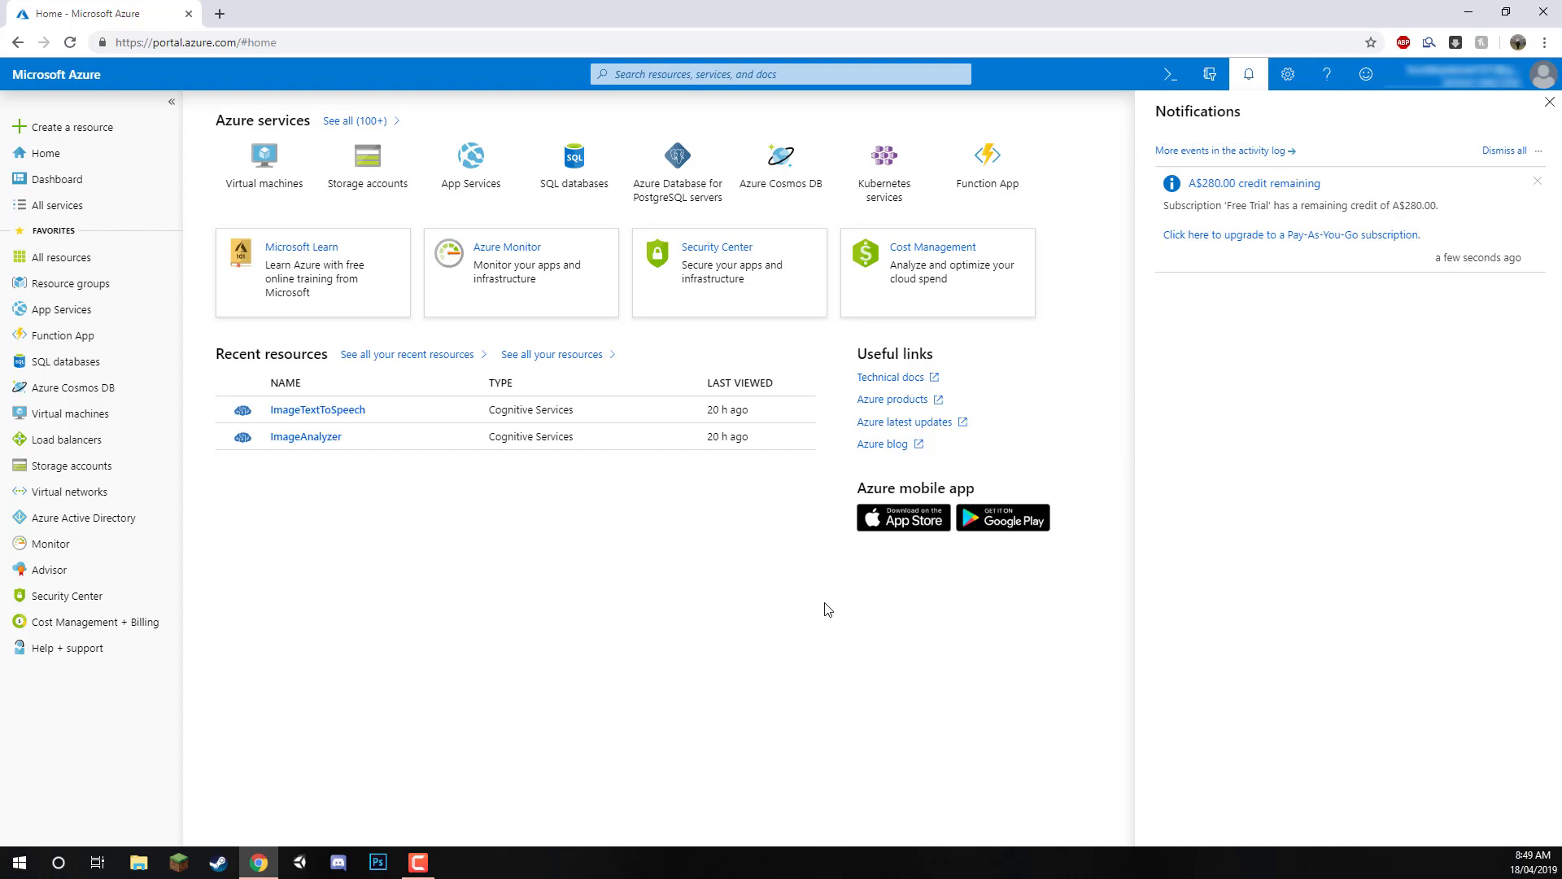